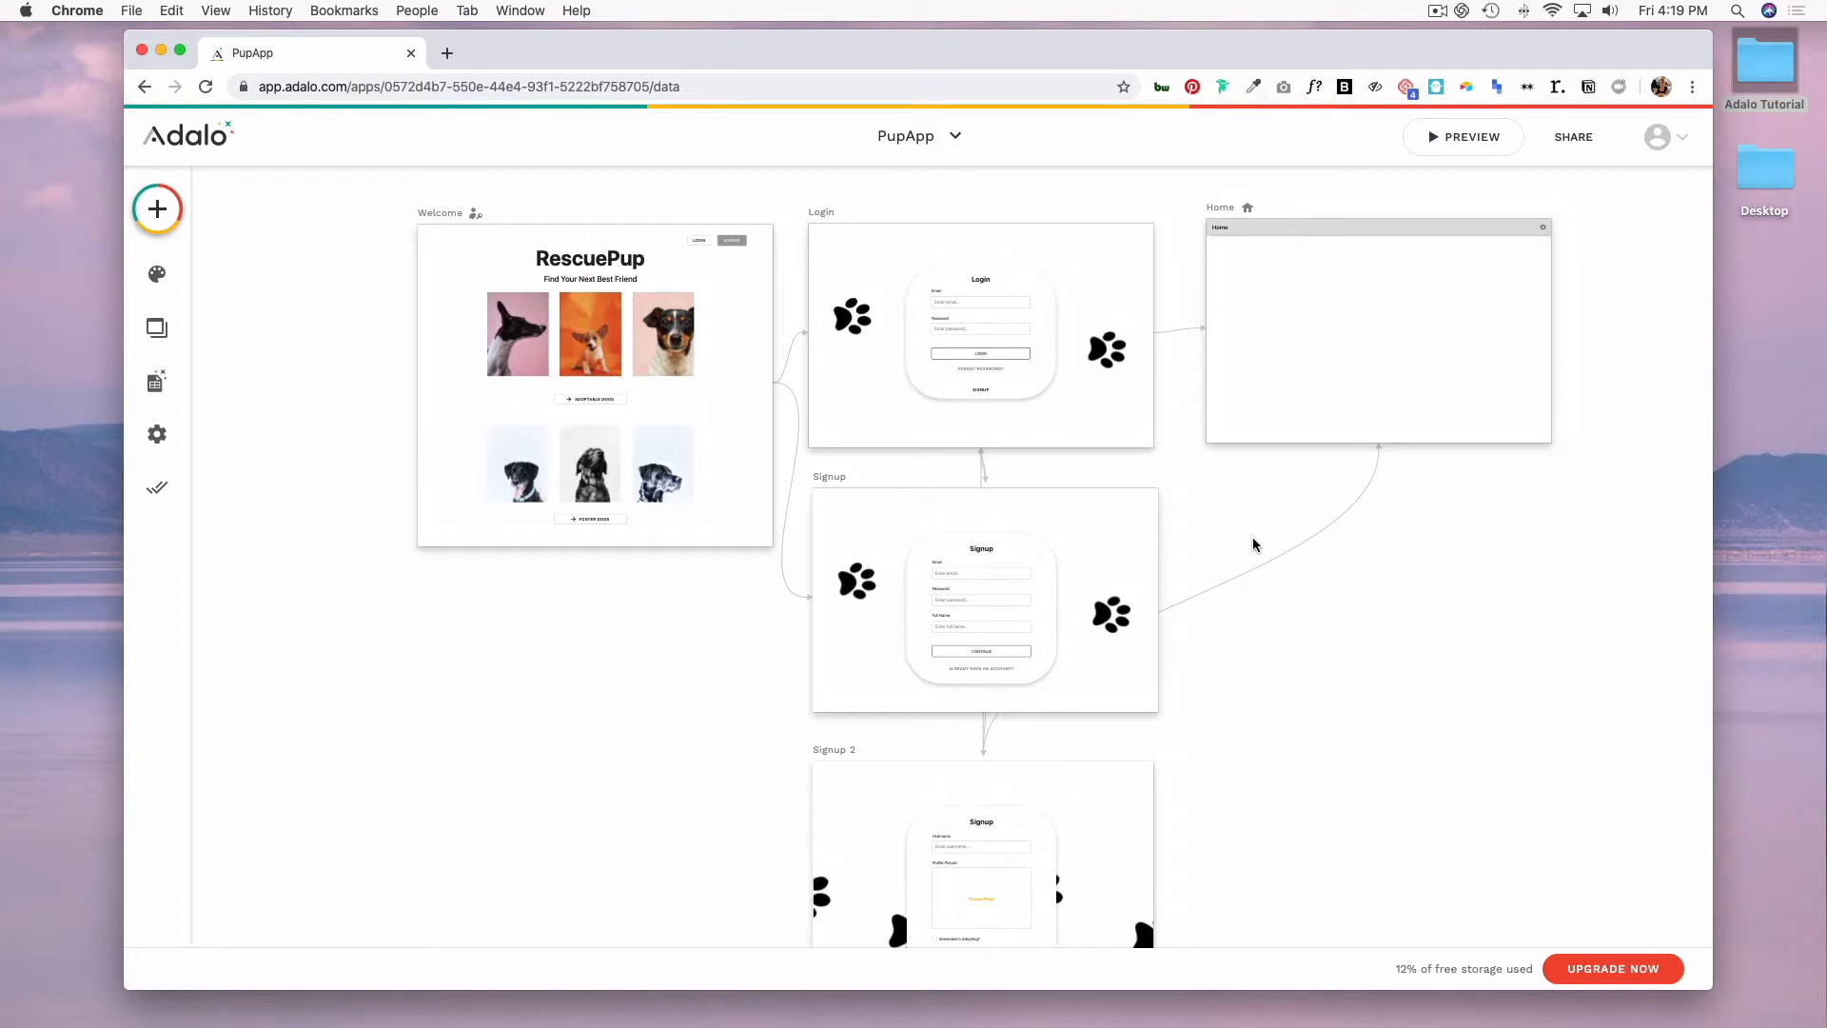
Step: Zoom the canvas in on the Welcome screen with its Adoptable Dogs and Foster Dogs buttons
left_click(980, 335)
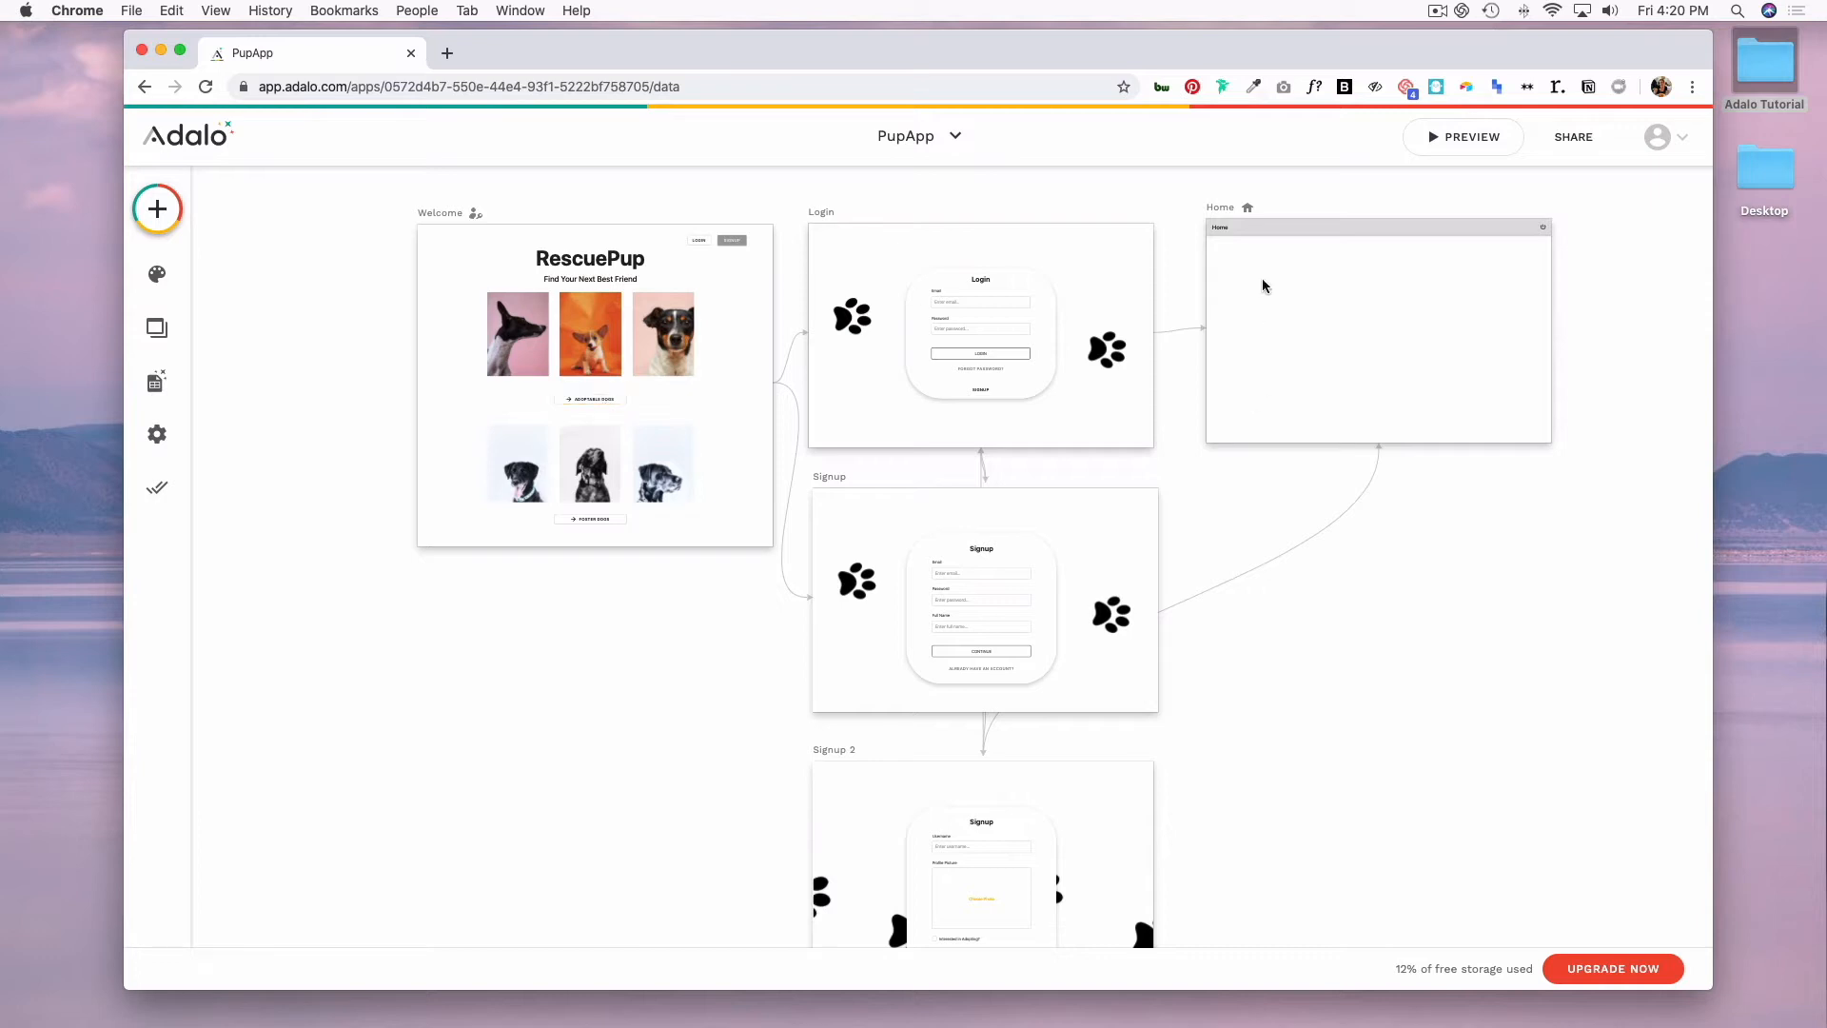
mouse_move(1241, 388)
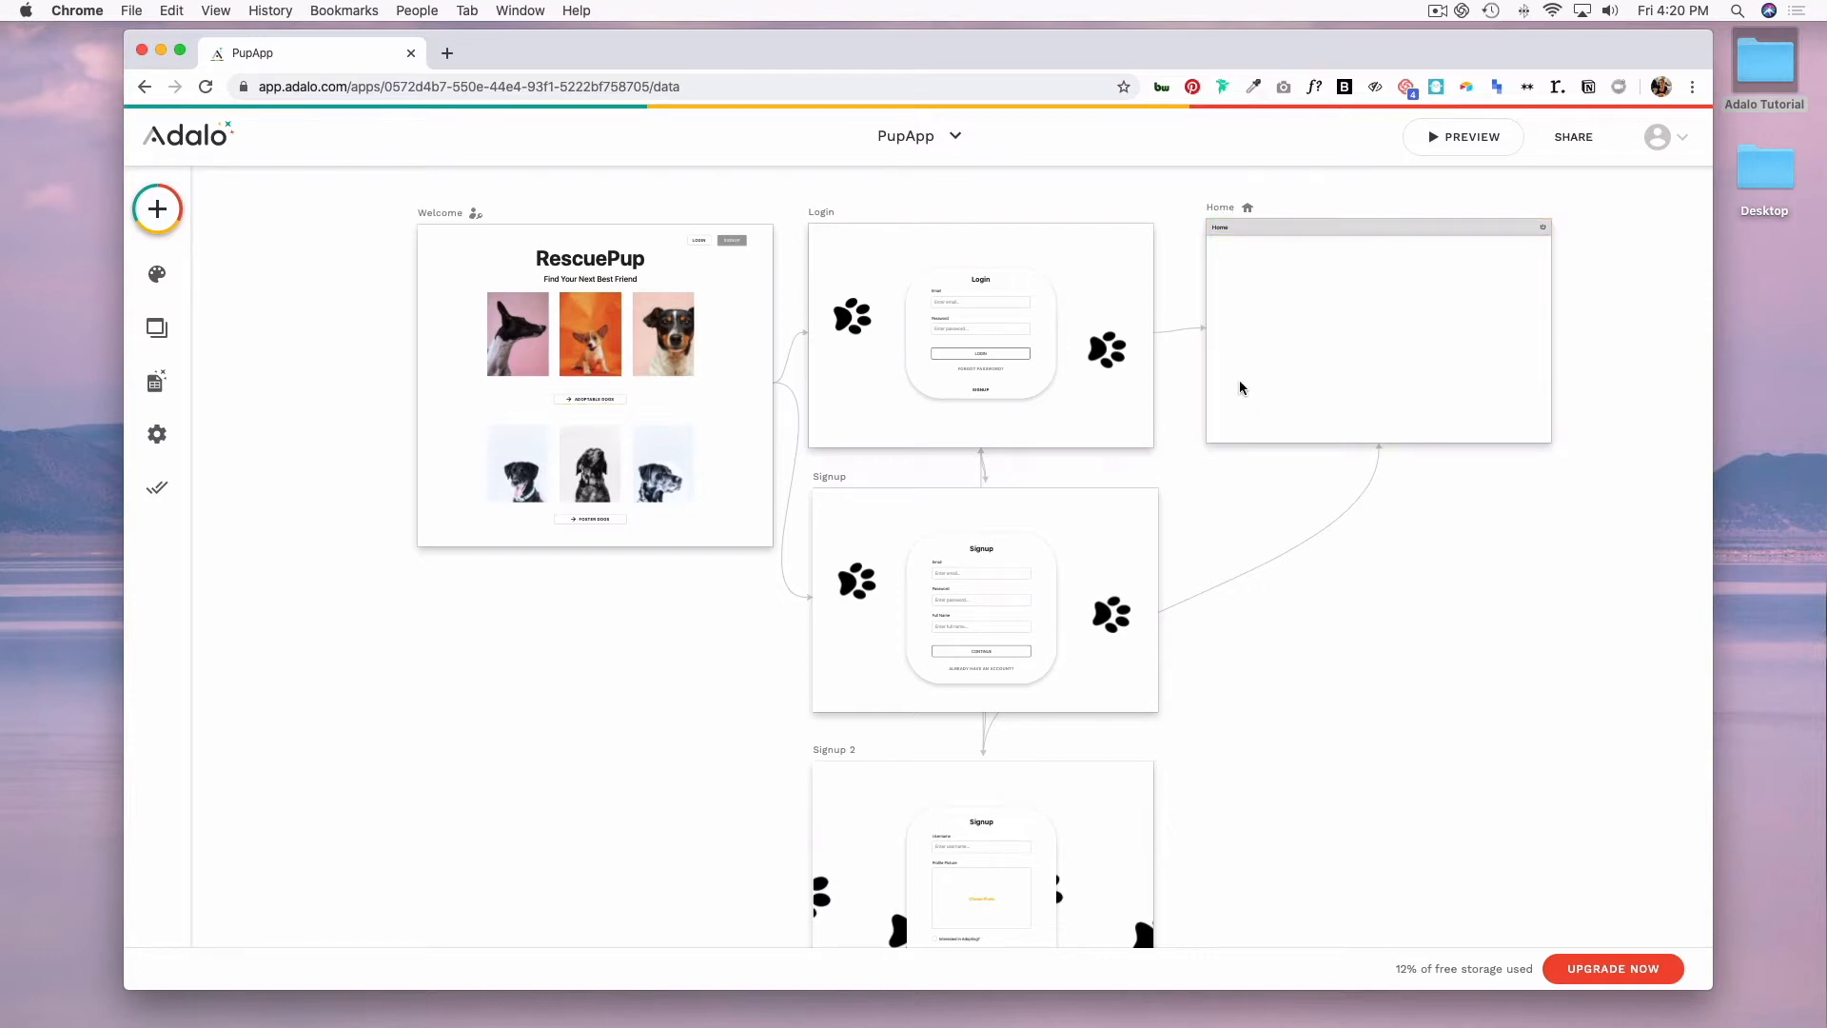
mouse_move(963, 575)
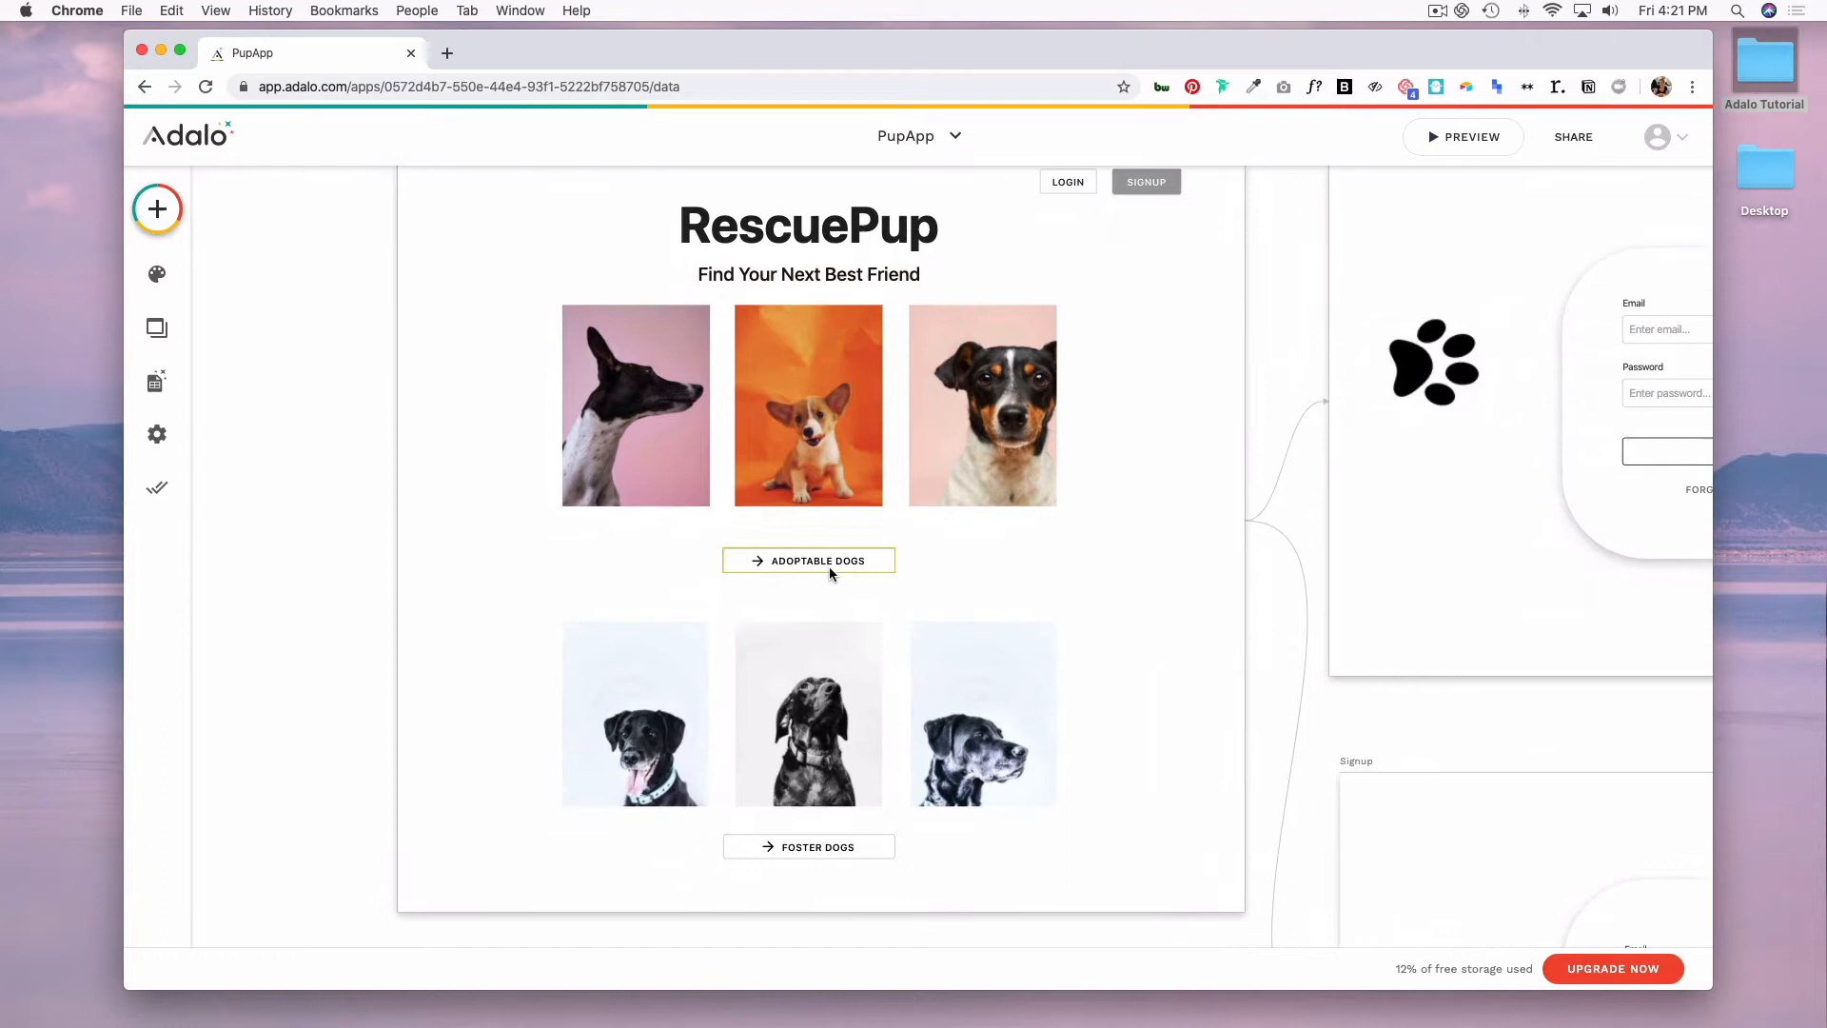
Step: Select the Adoptable Dogs button on the Welcome screen for editing
left_click(809, 560)
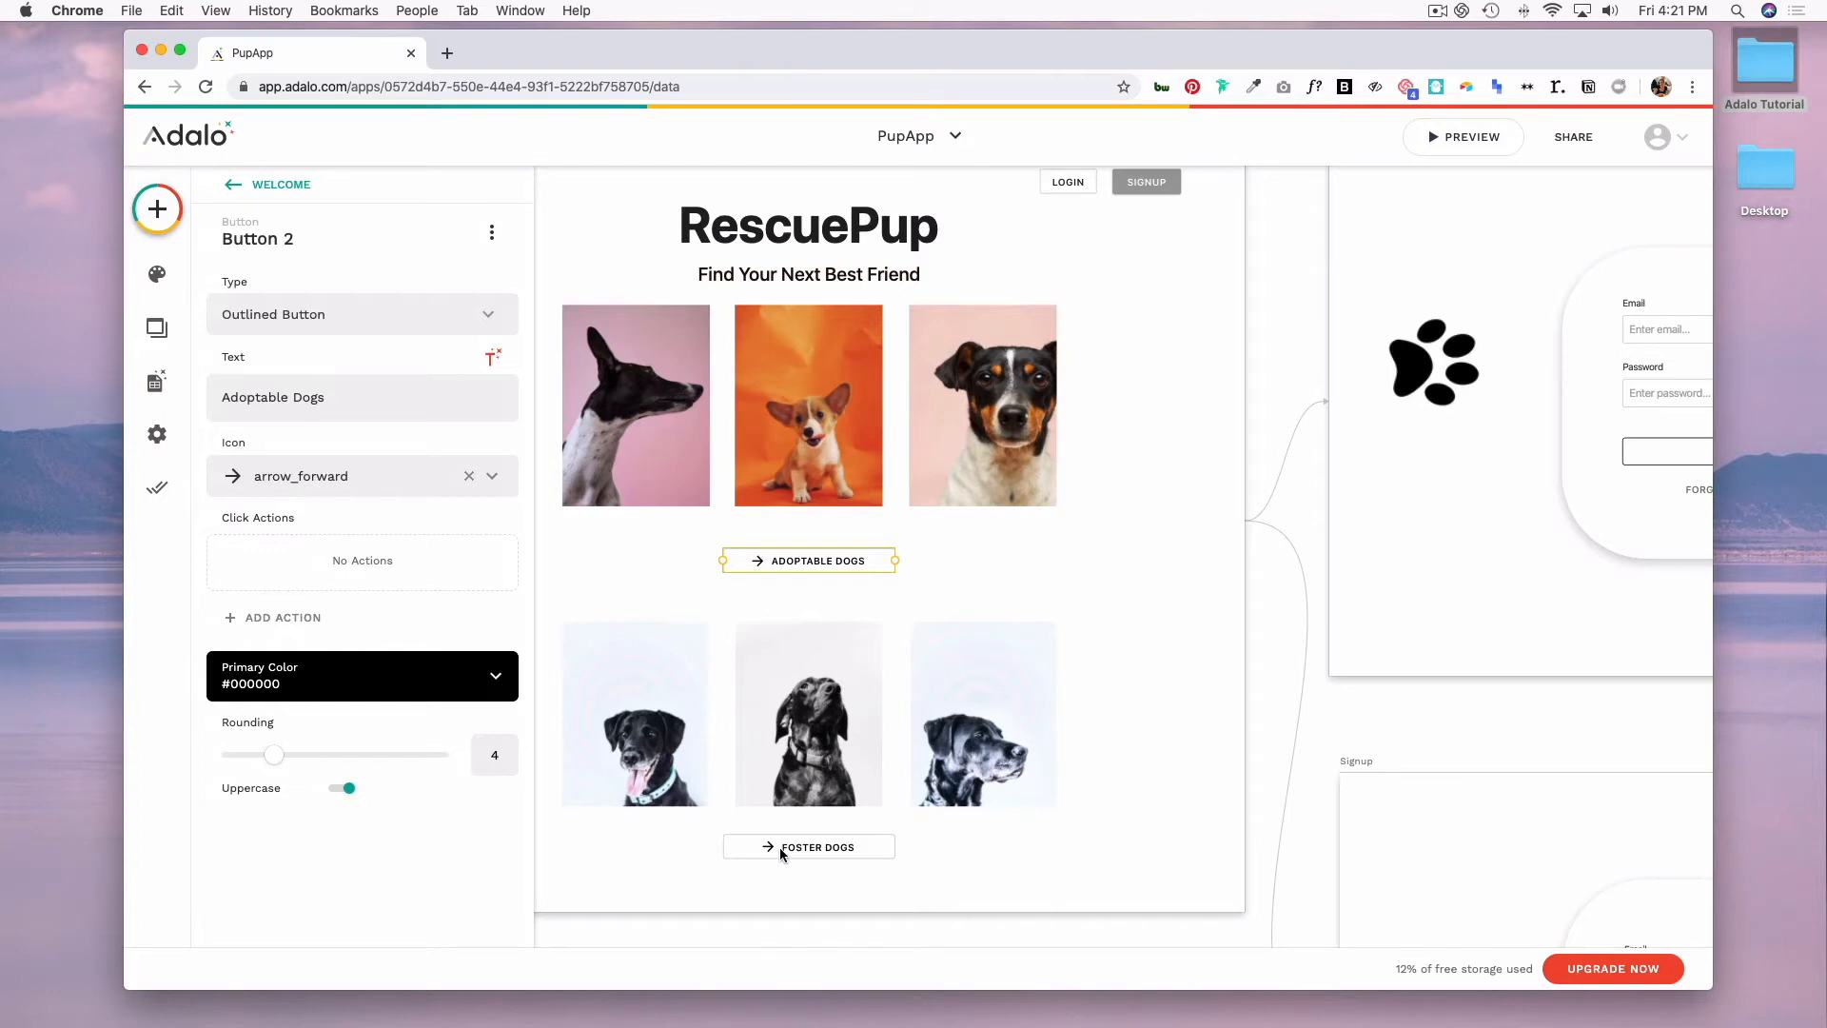
mouse_move(282, 617)
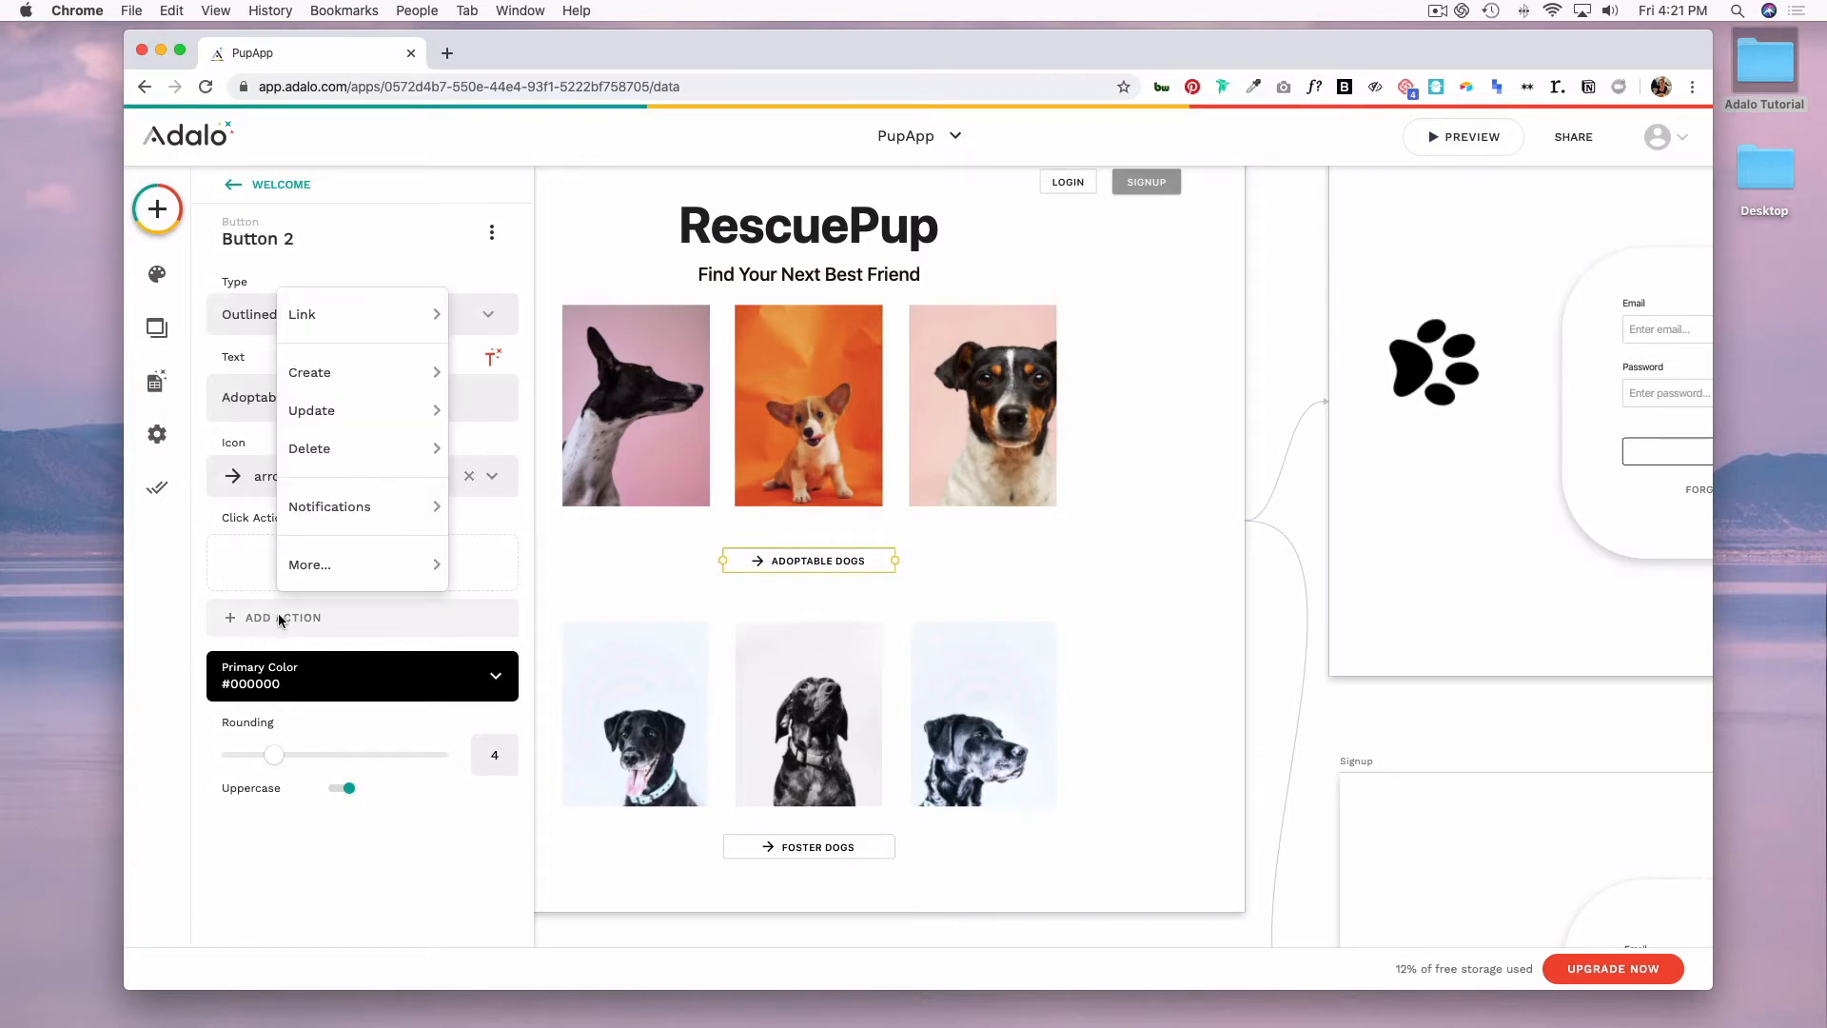
mouse_move(340, 518)
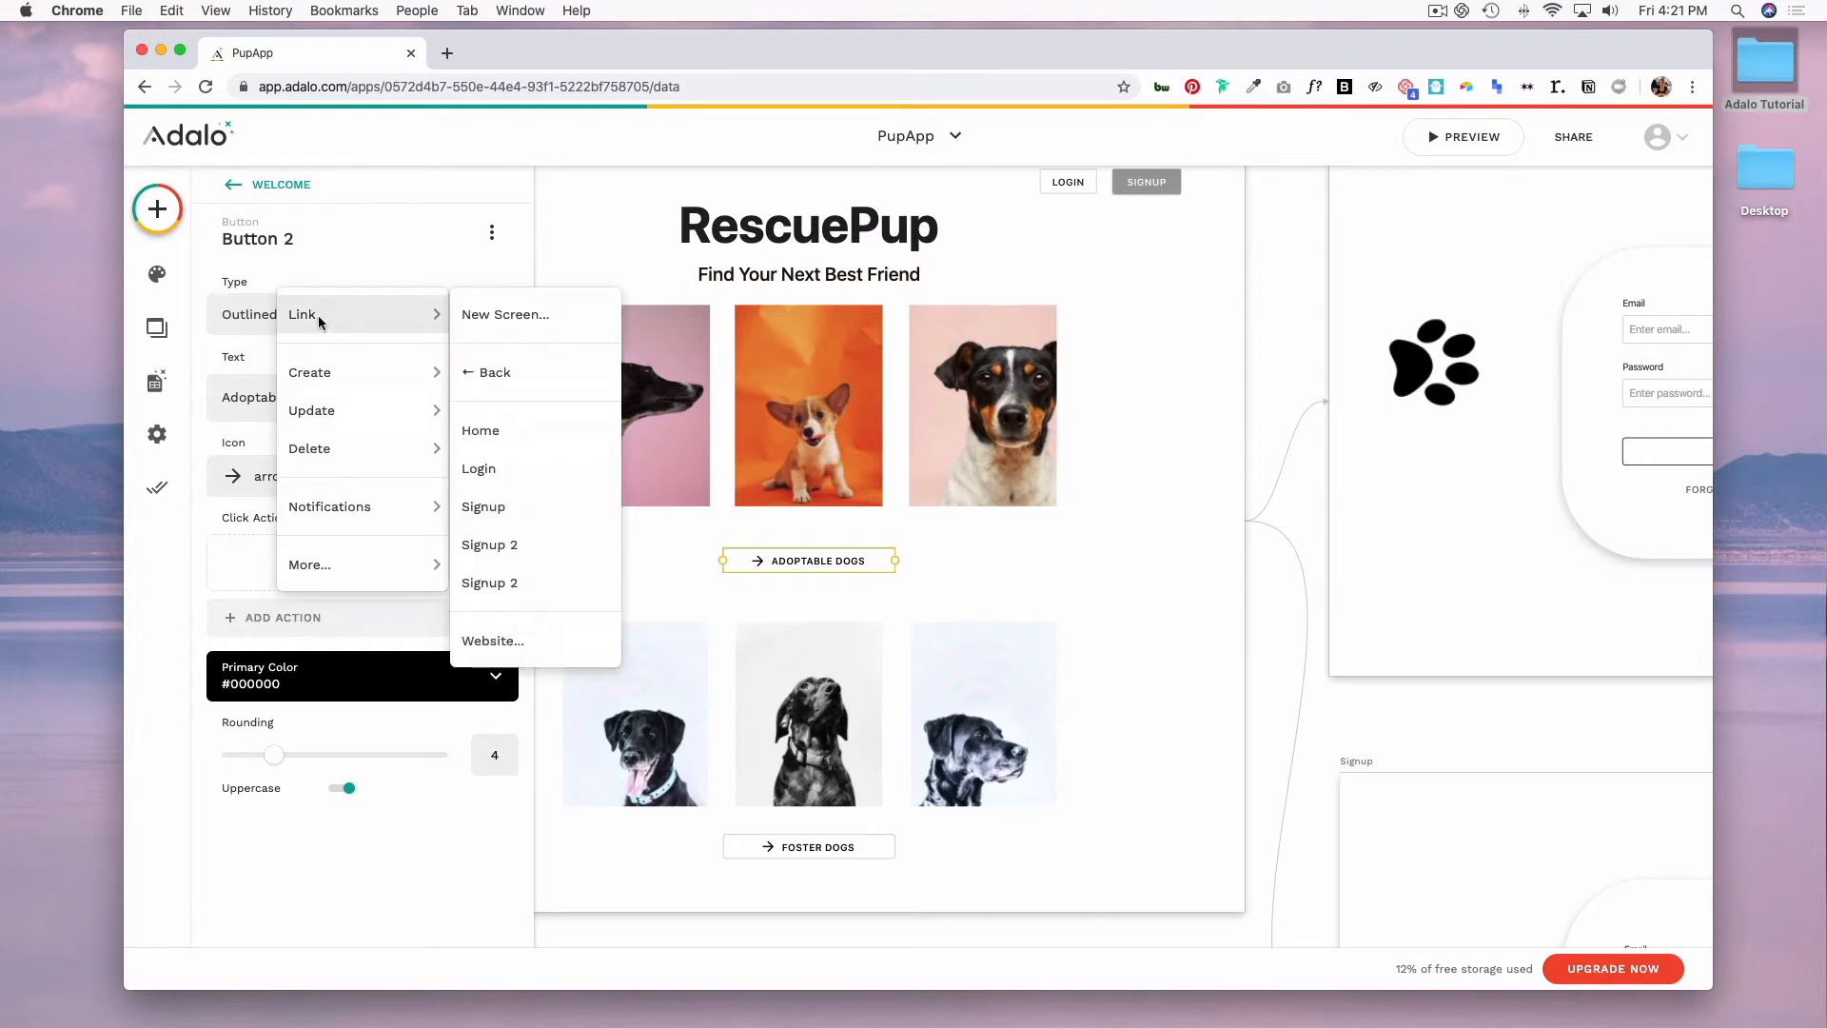
mouse_move(504, 314)
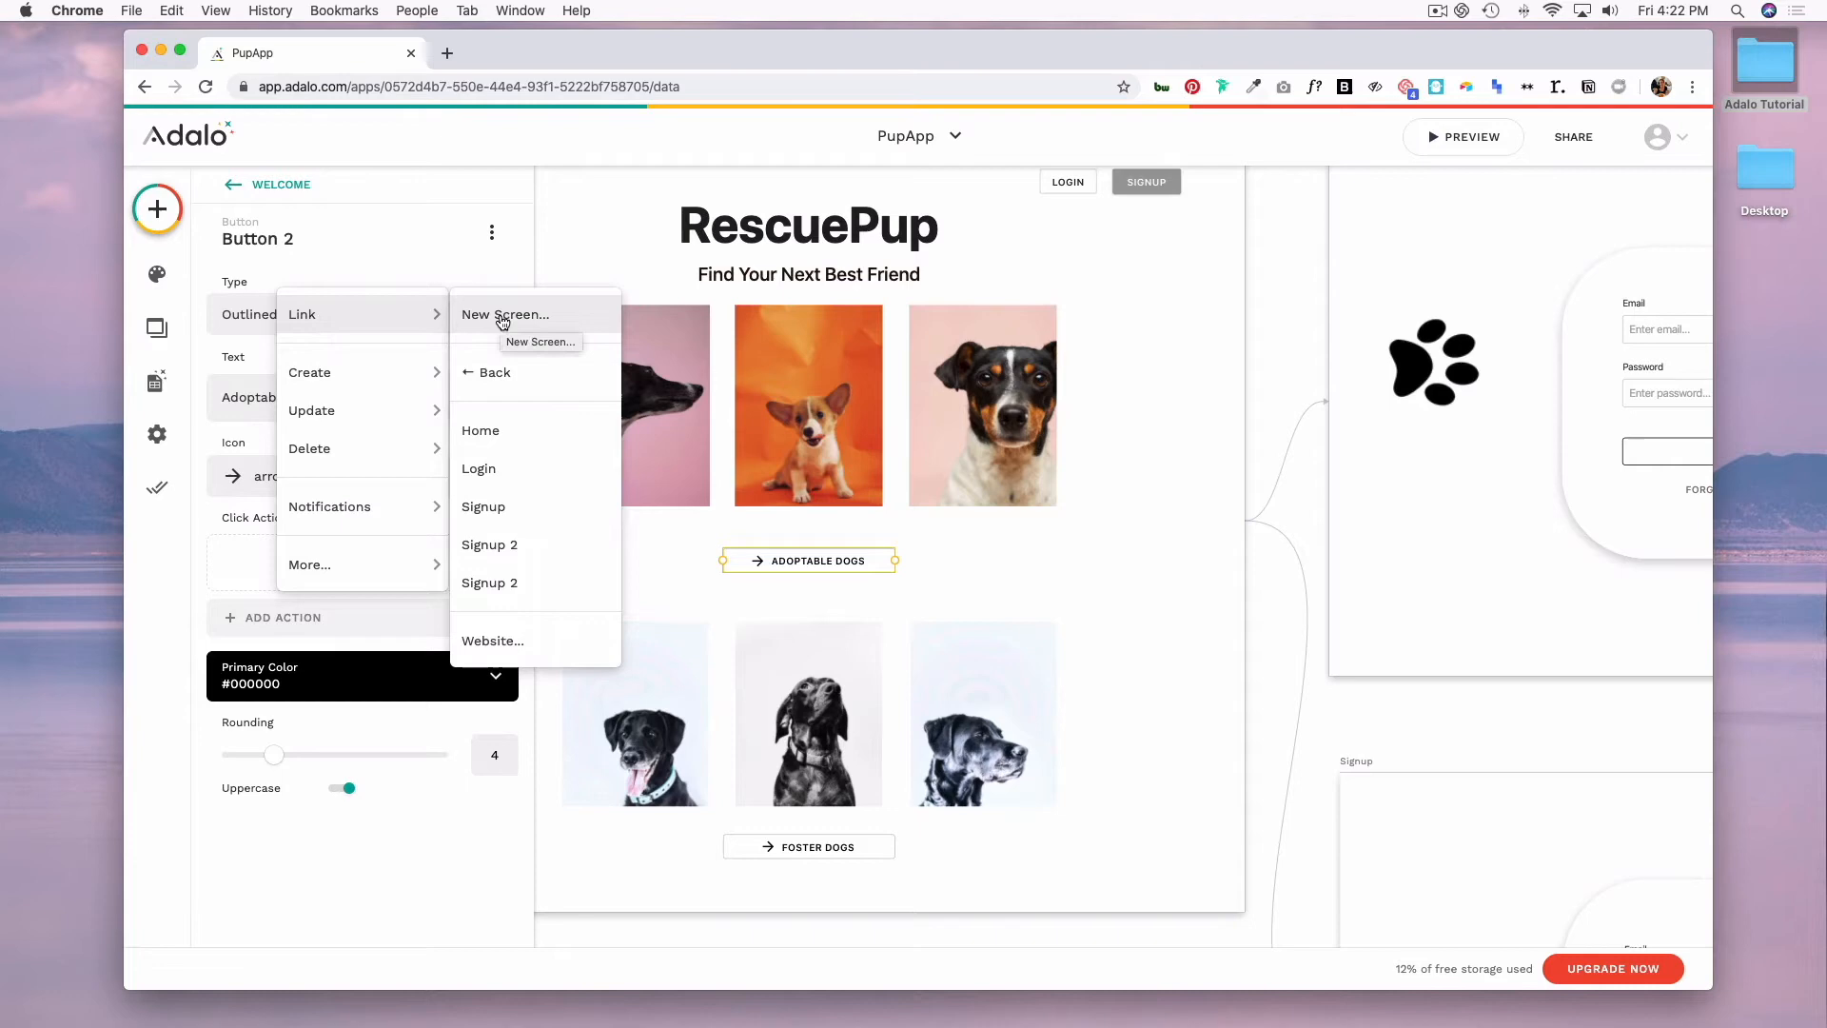
mouse_move(493, 373)
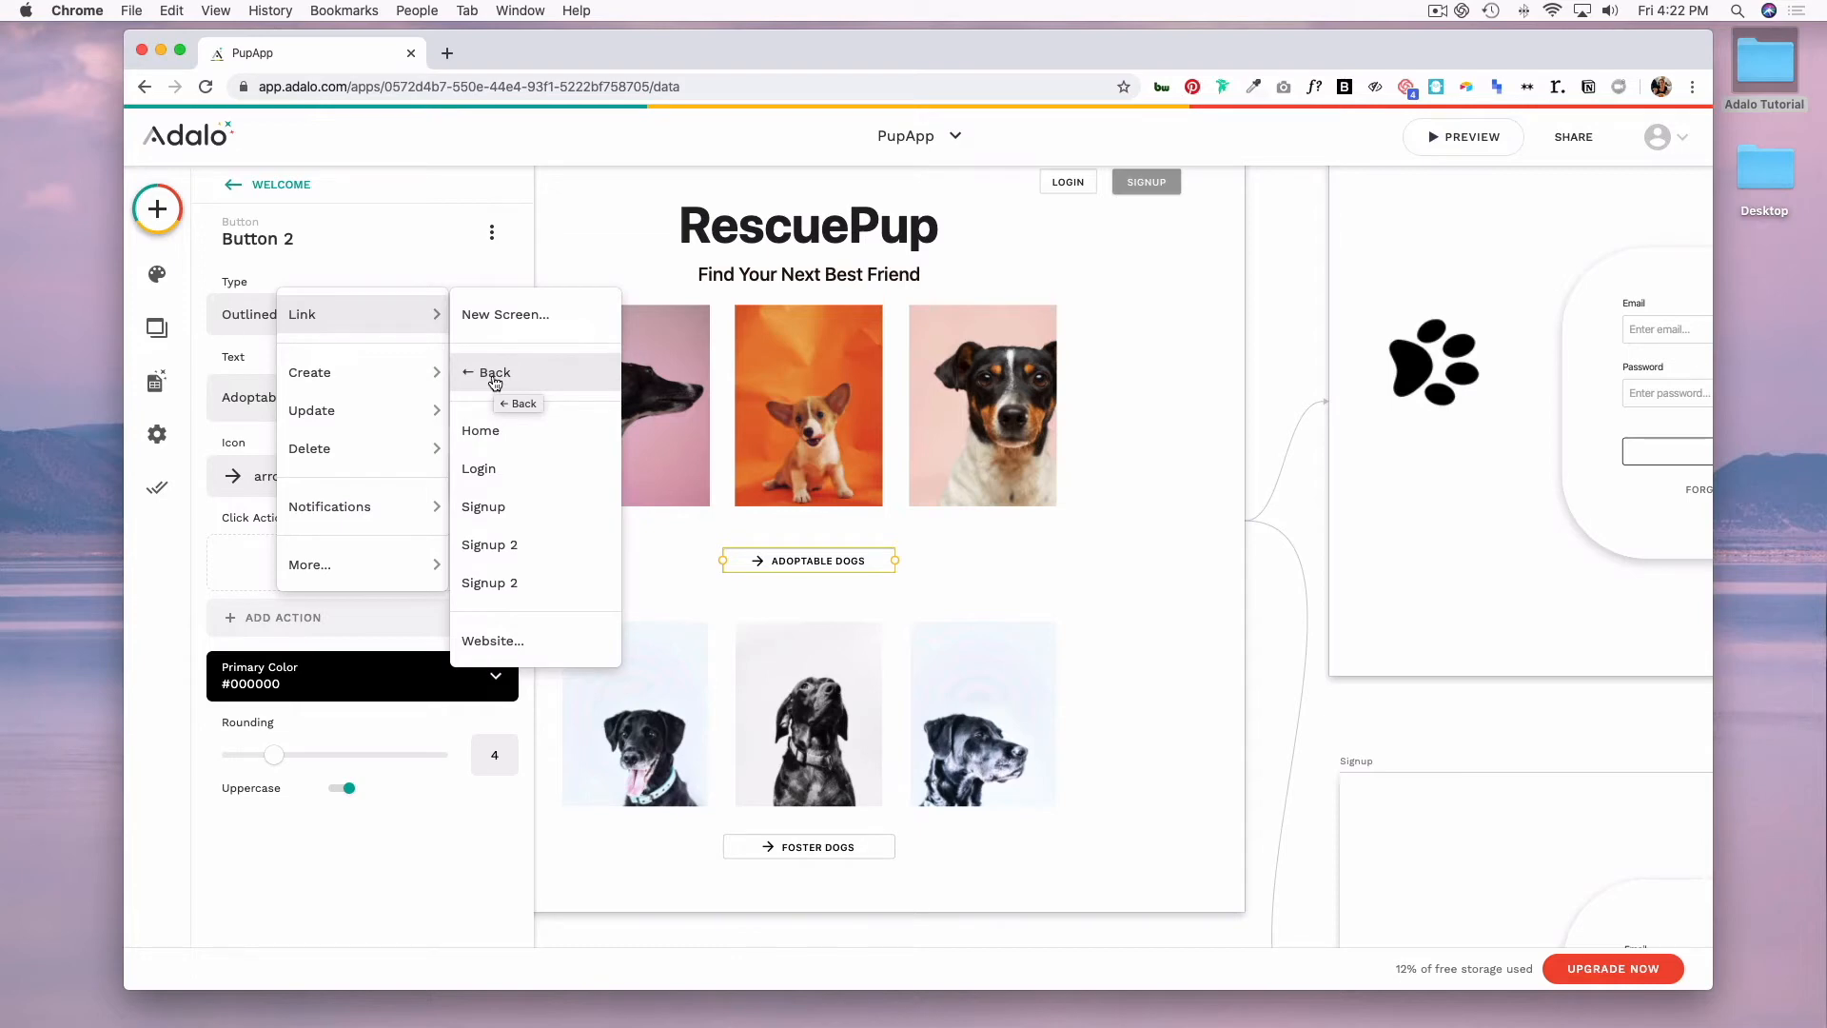
mouse_move(538, 468)
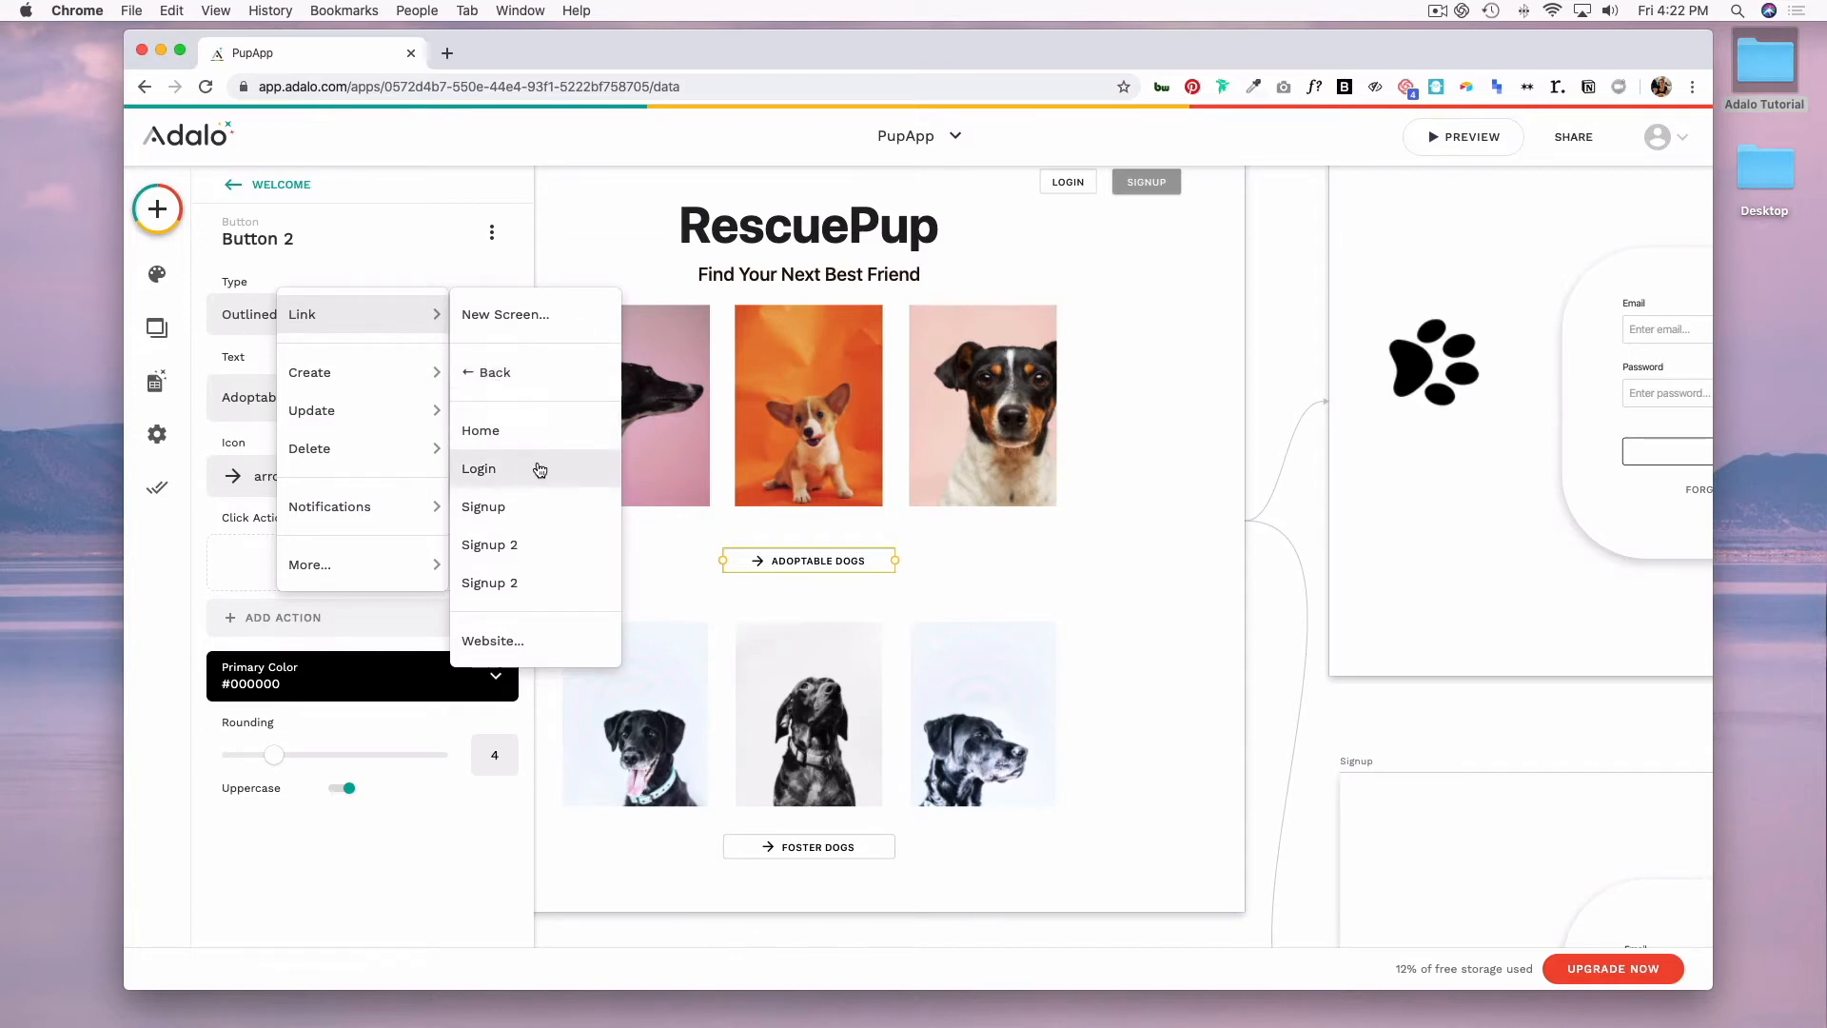
mouse_move(570, 544)
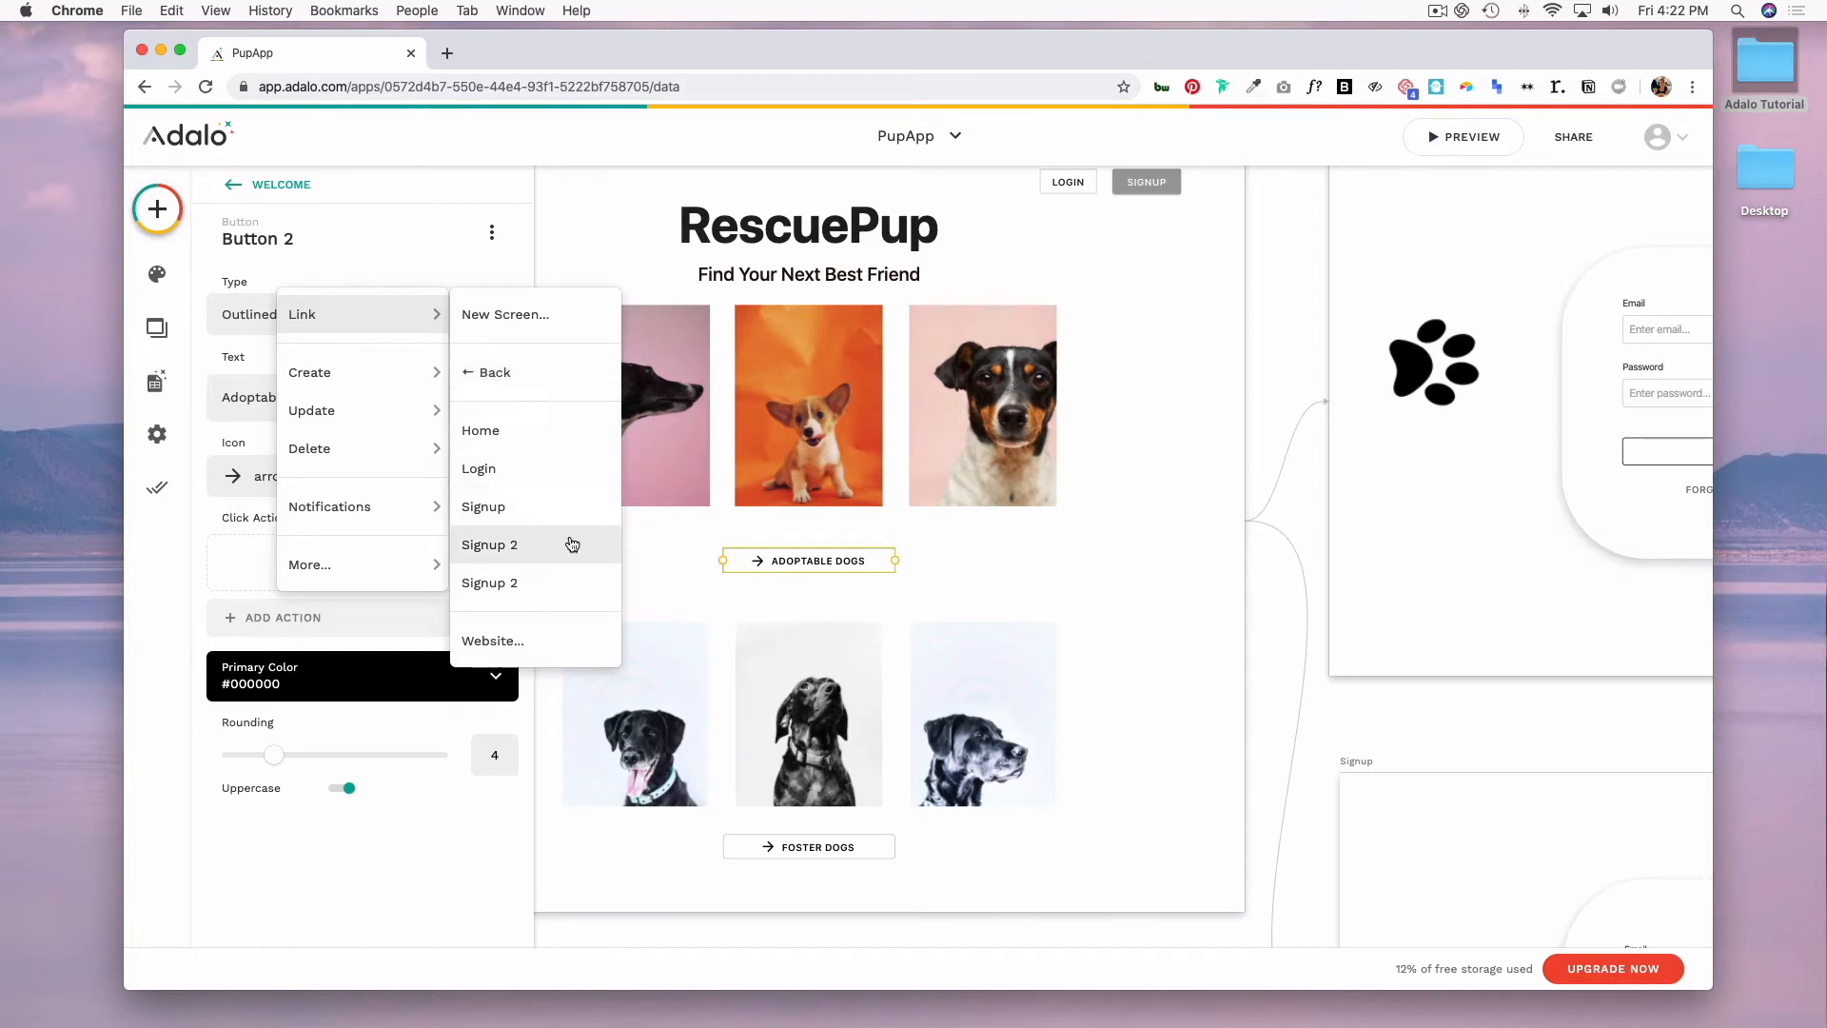
mouse_move(557, 647)
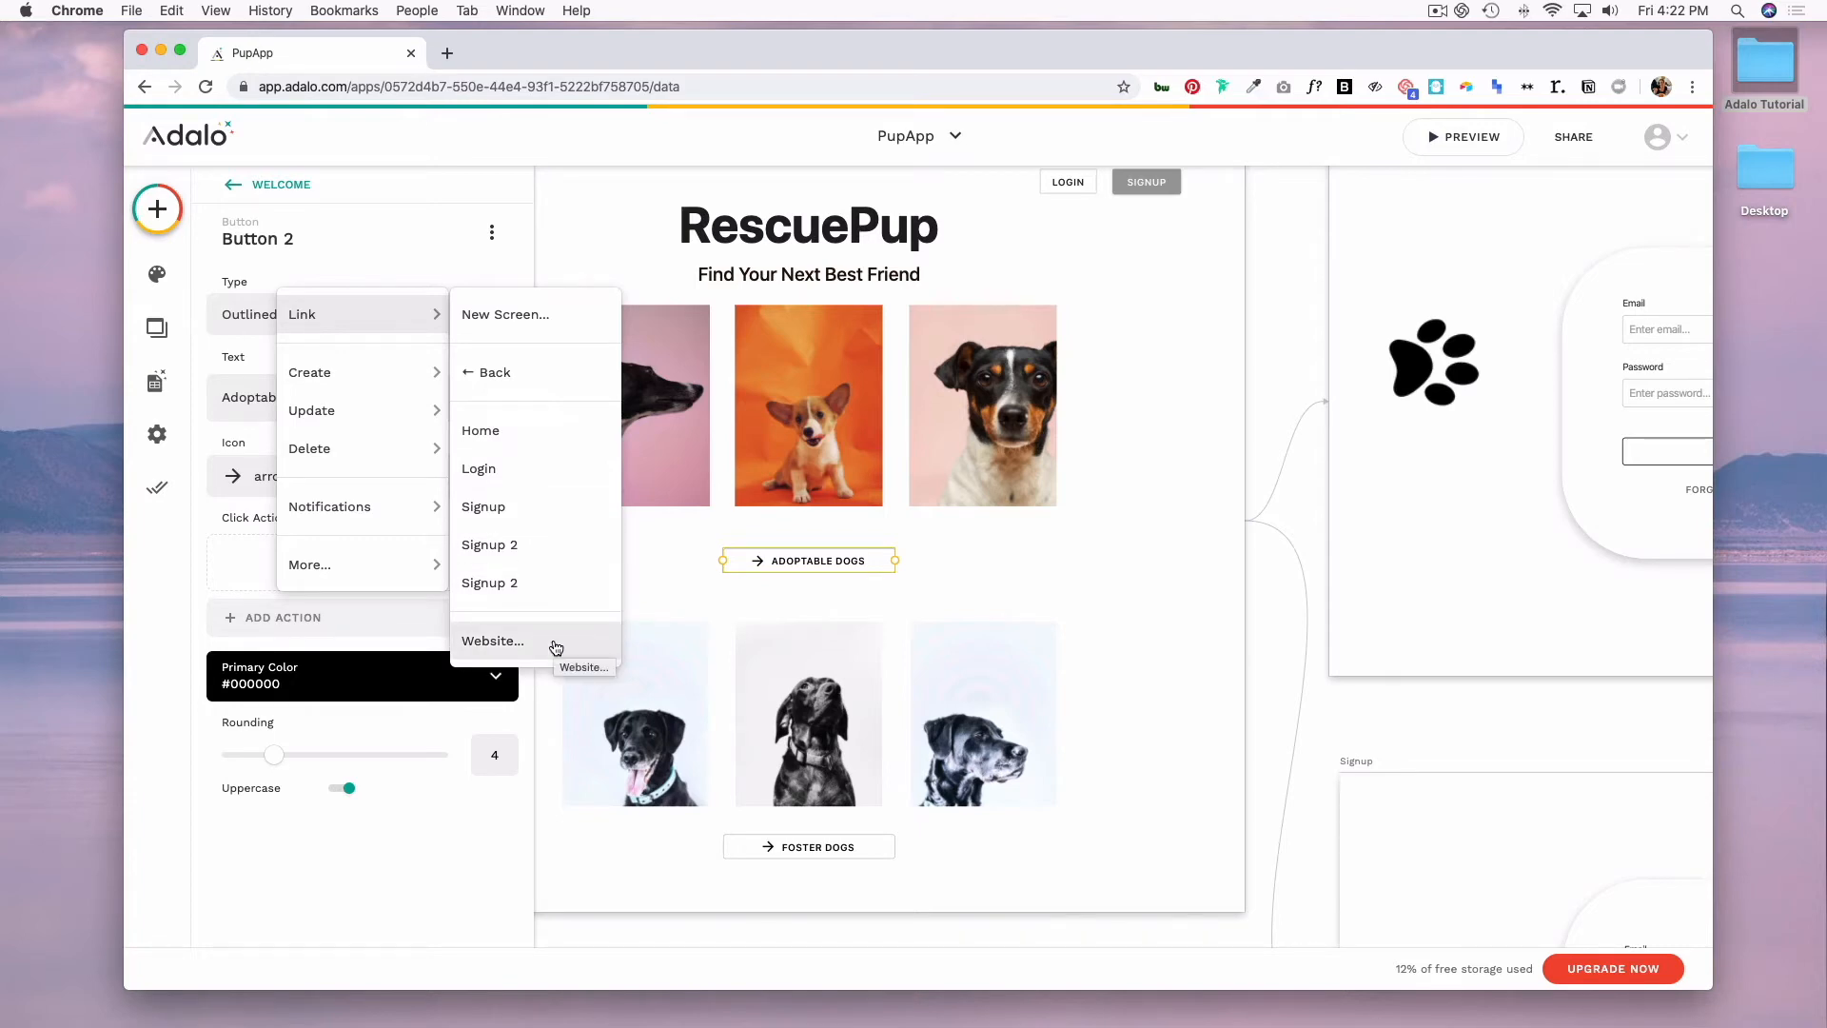
Step: Add an External Link (Website) action to Adoptable Dogs with a URL beginning 'tel:'
left_click(491, 639)
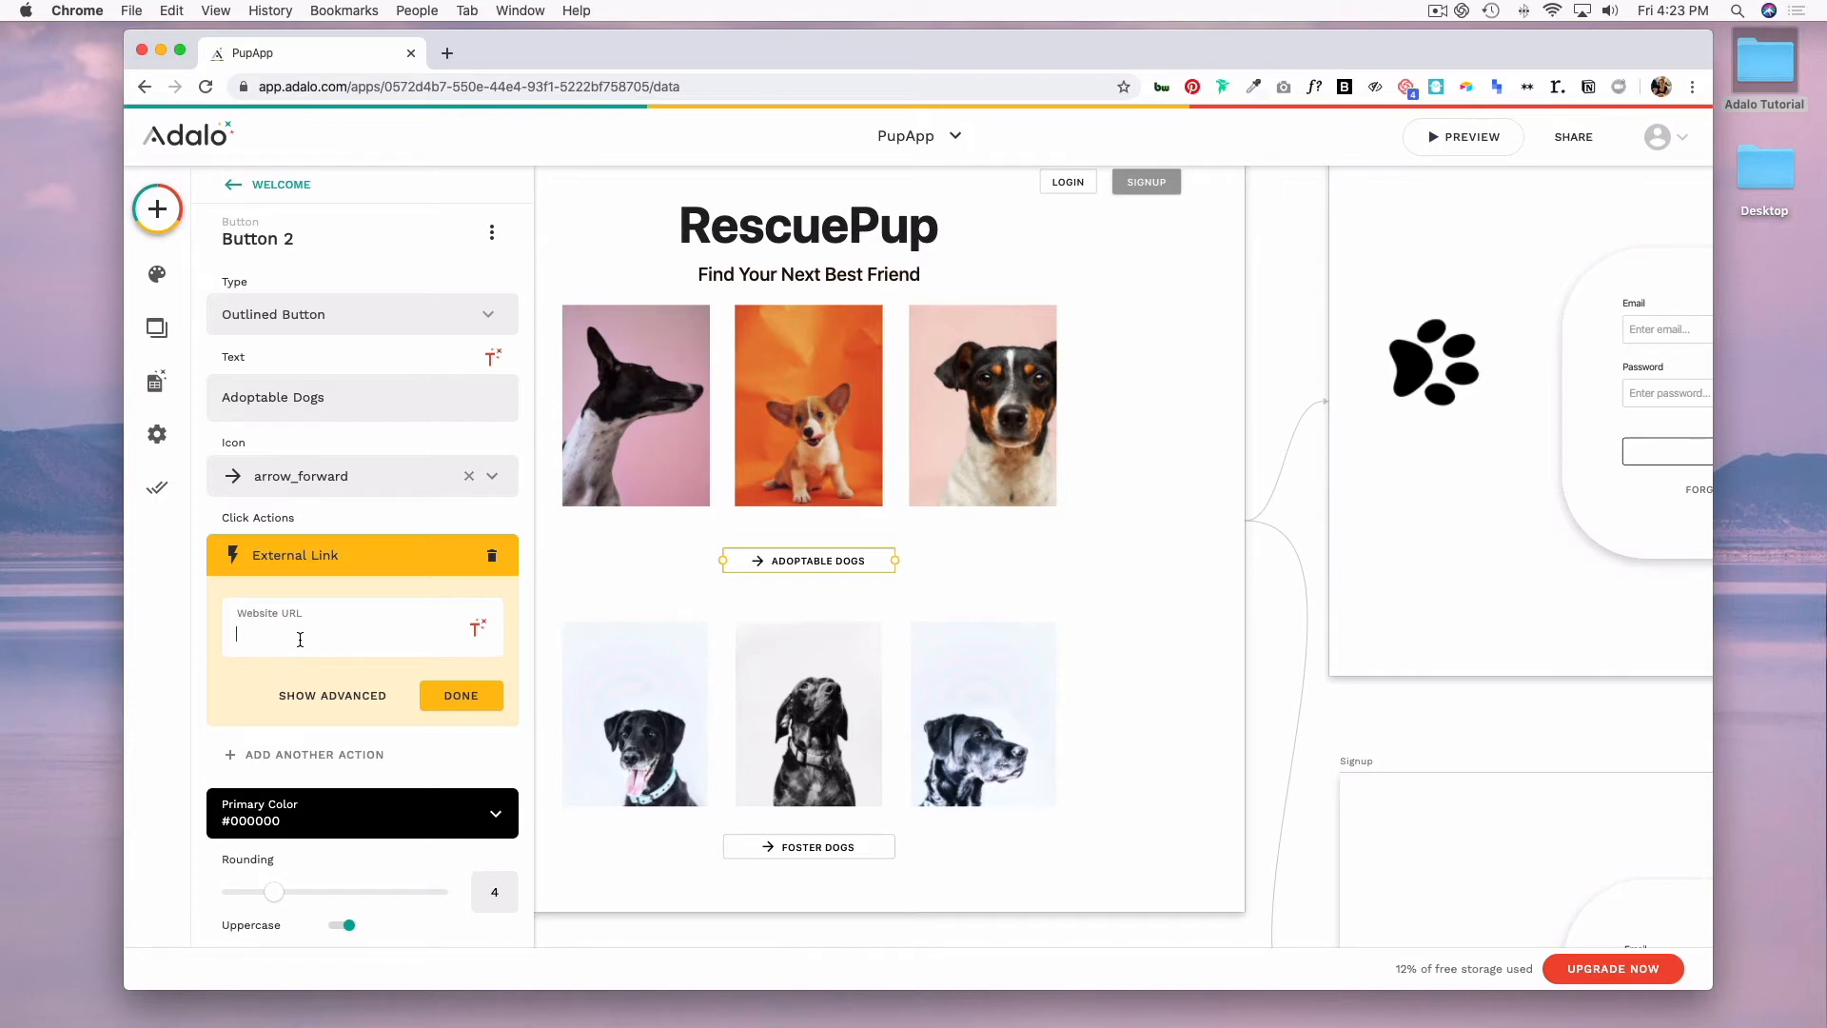
type("tel:")
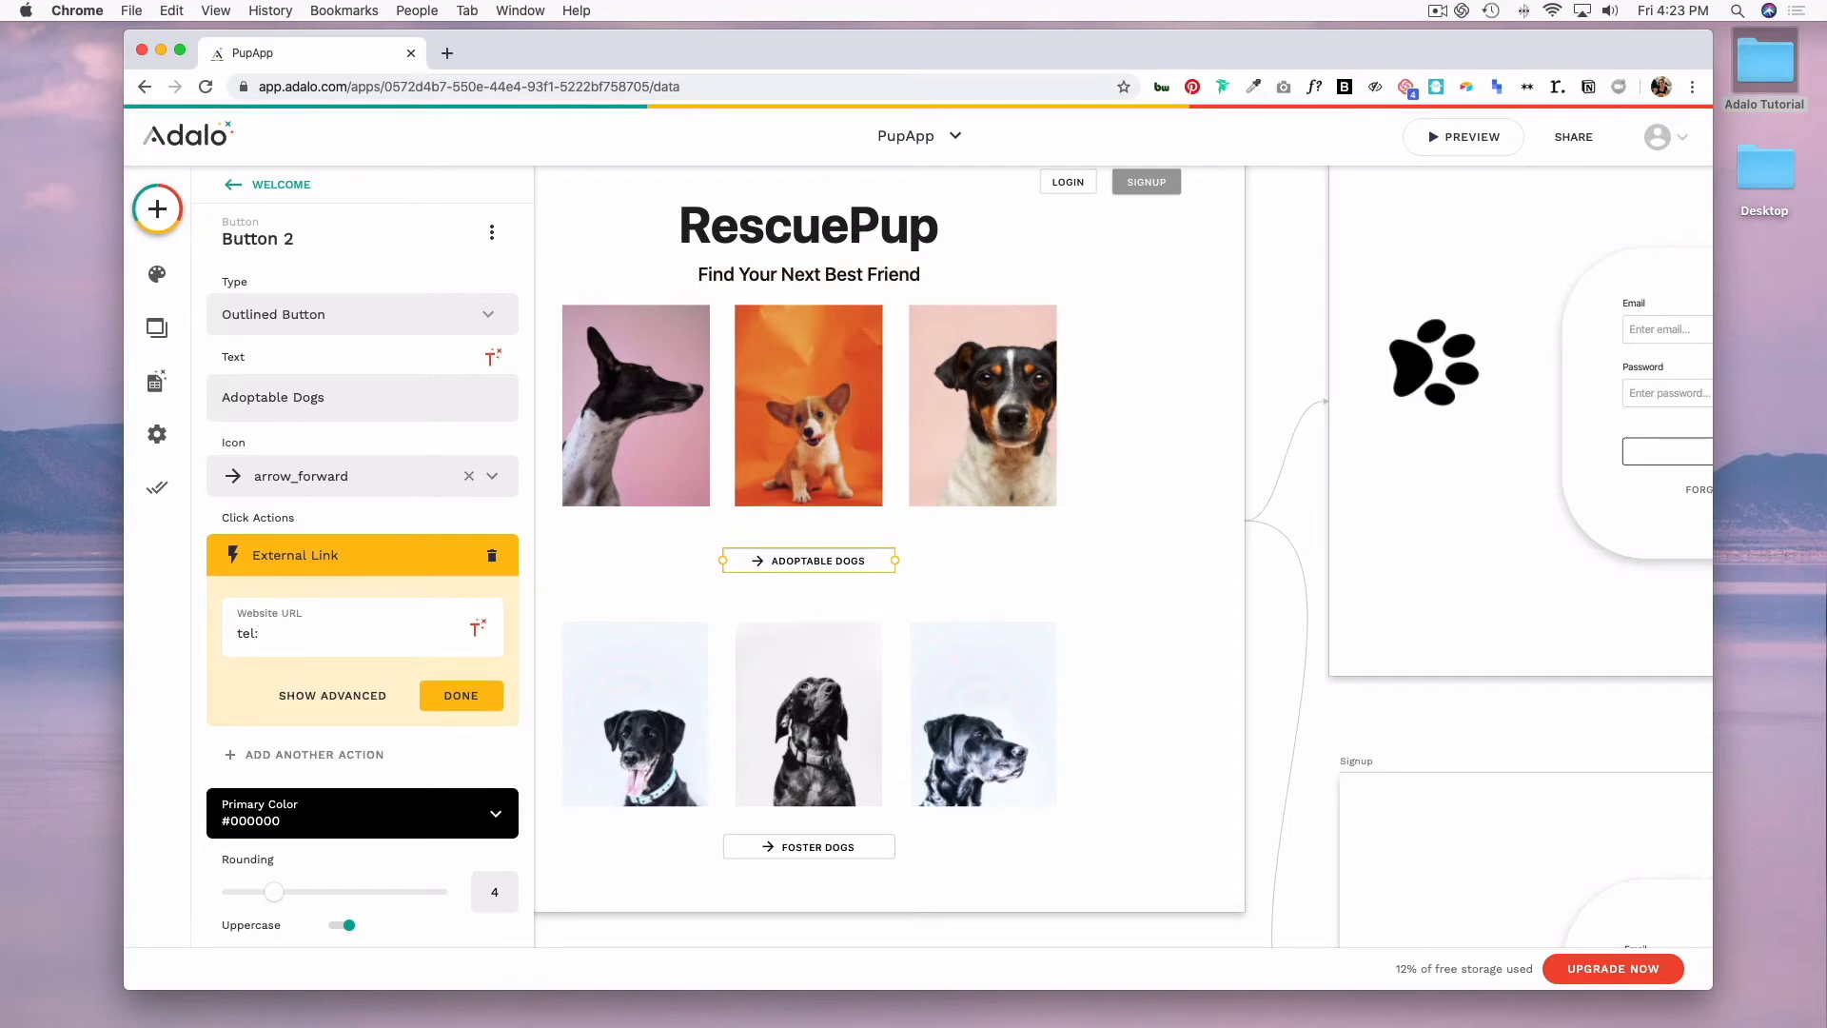
Step: Replace the external link URL's 'tel:' prefix with 'mailto:'
double_click(246, 631)
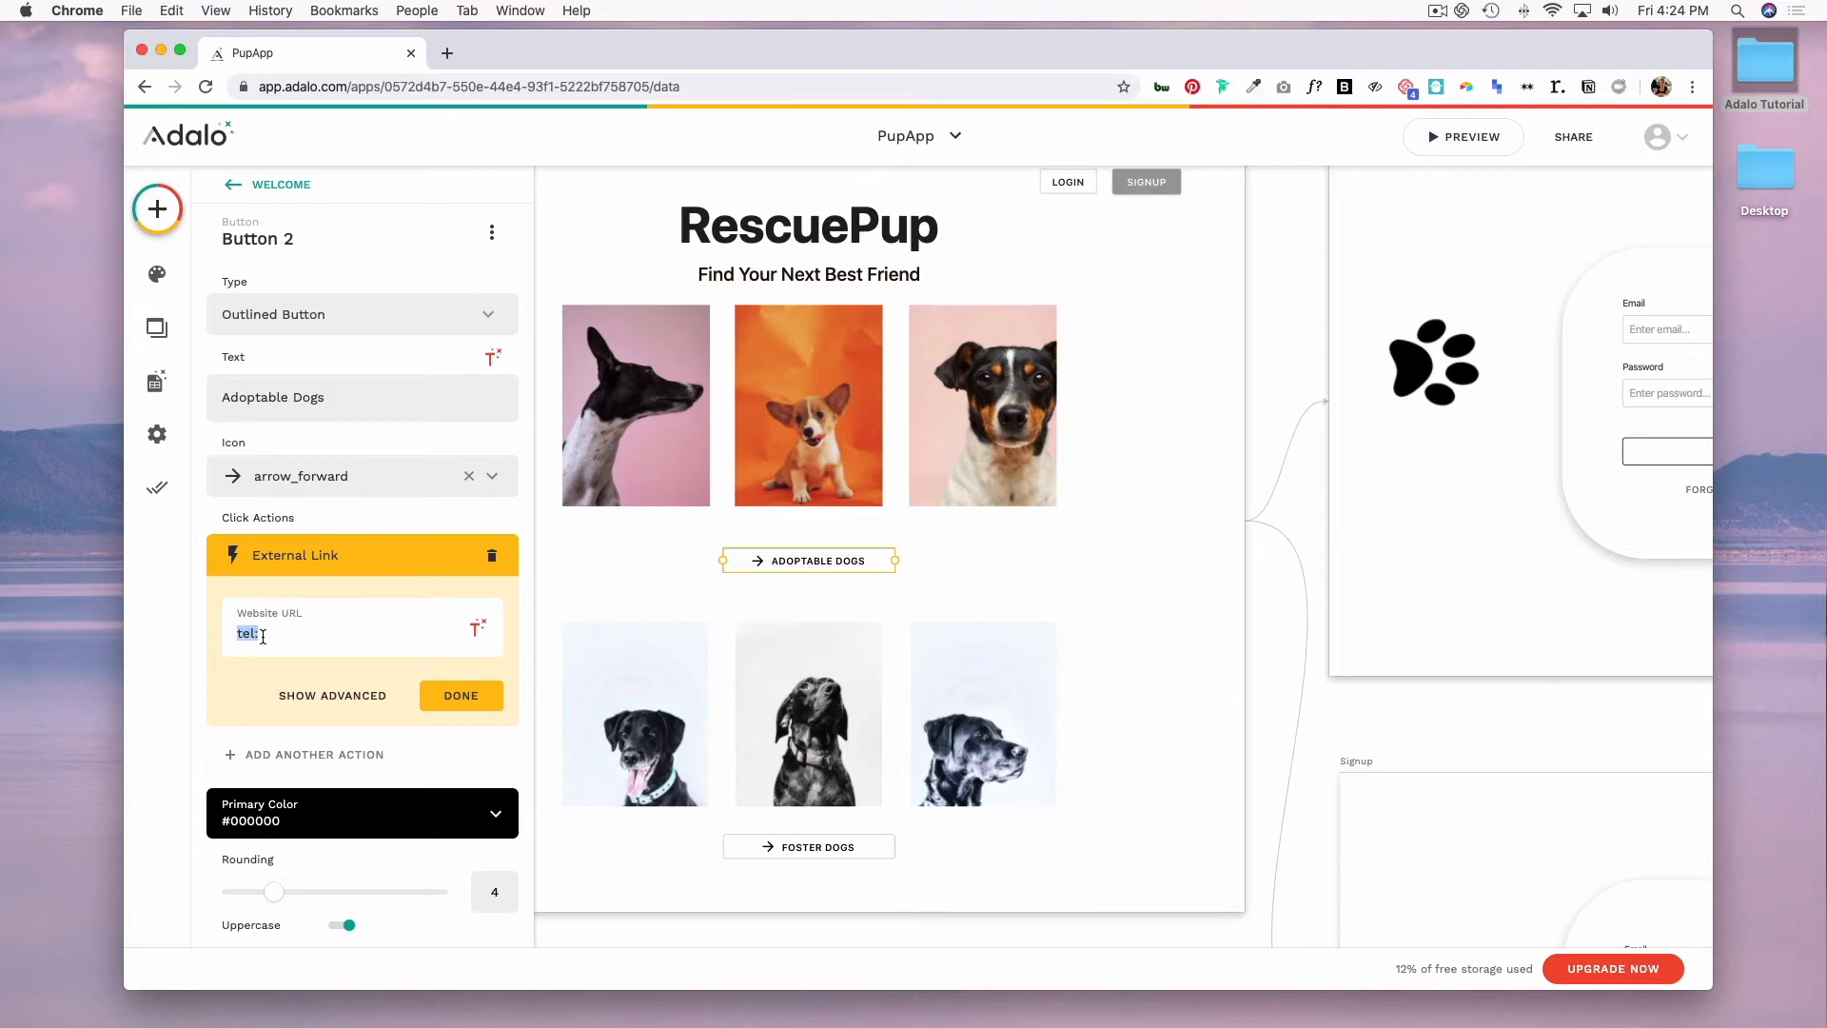
type("mailto")
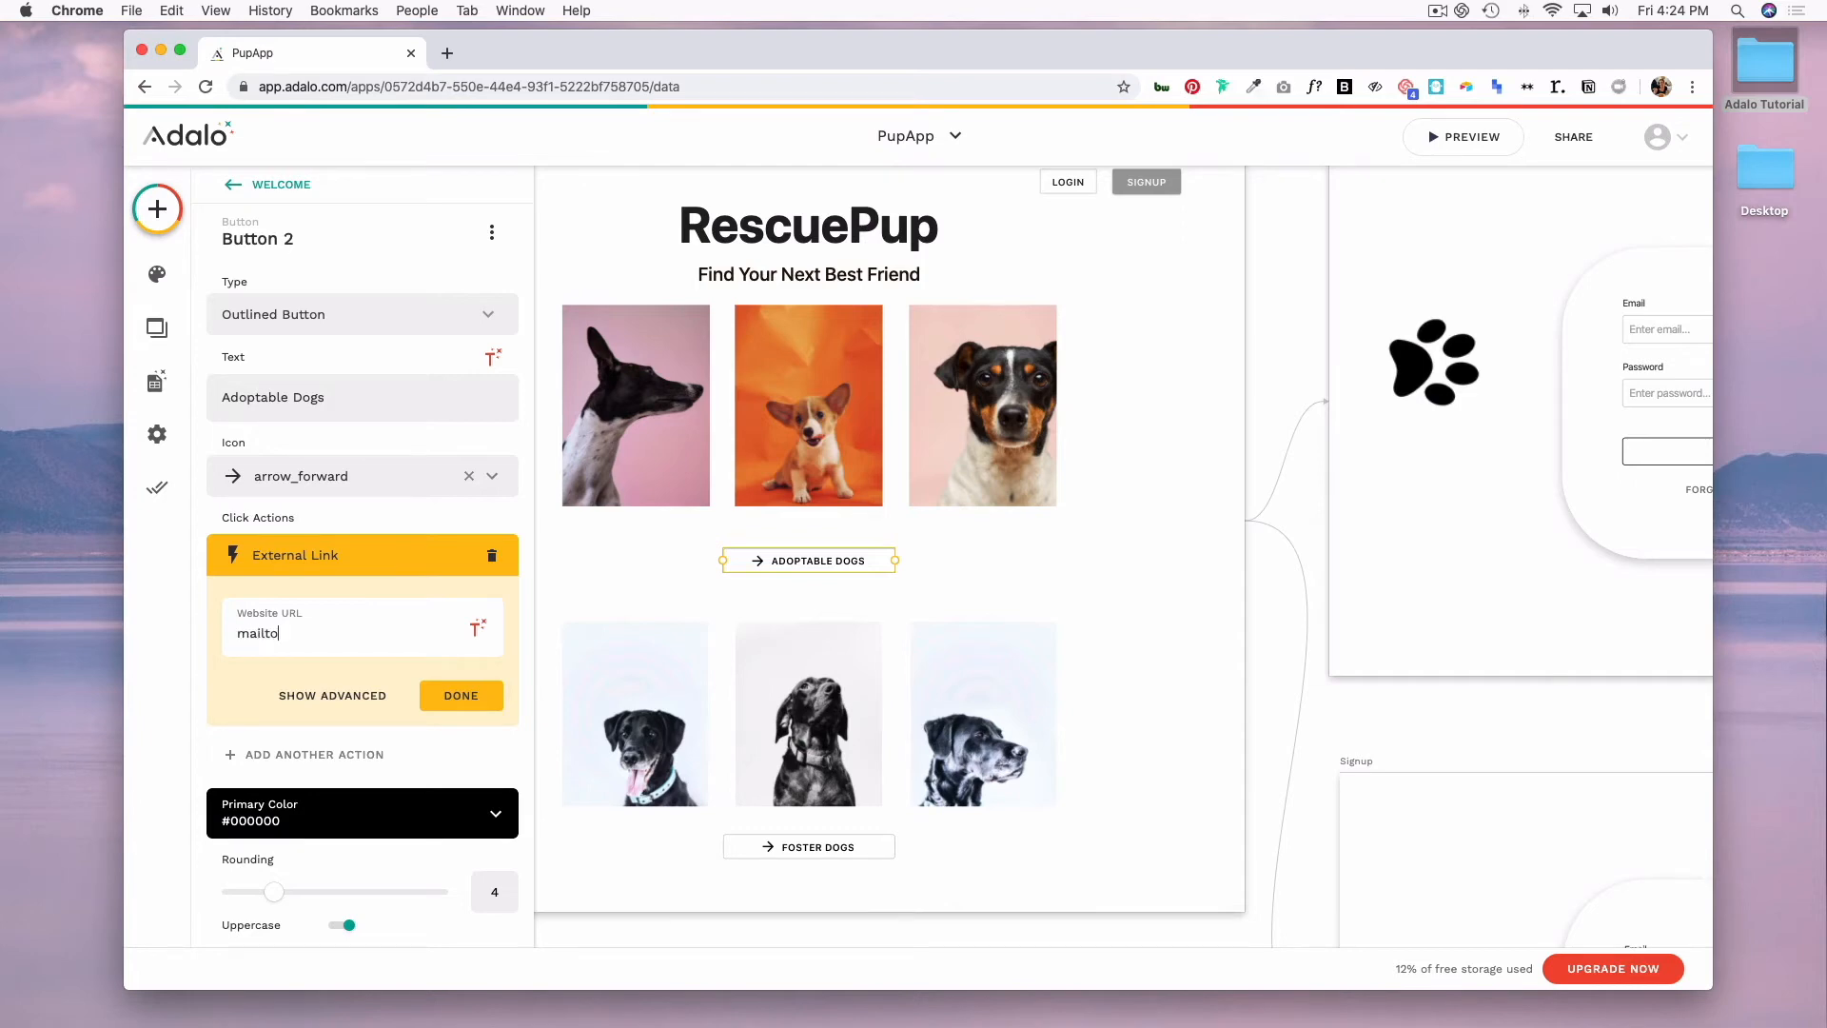
type(":")
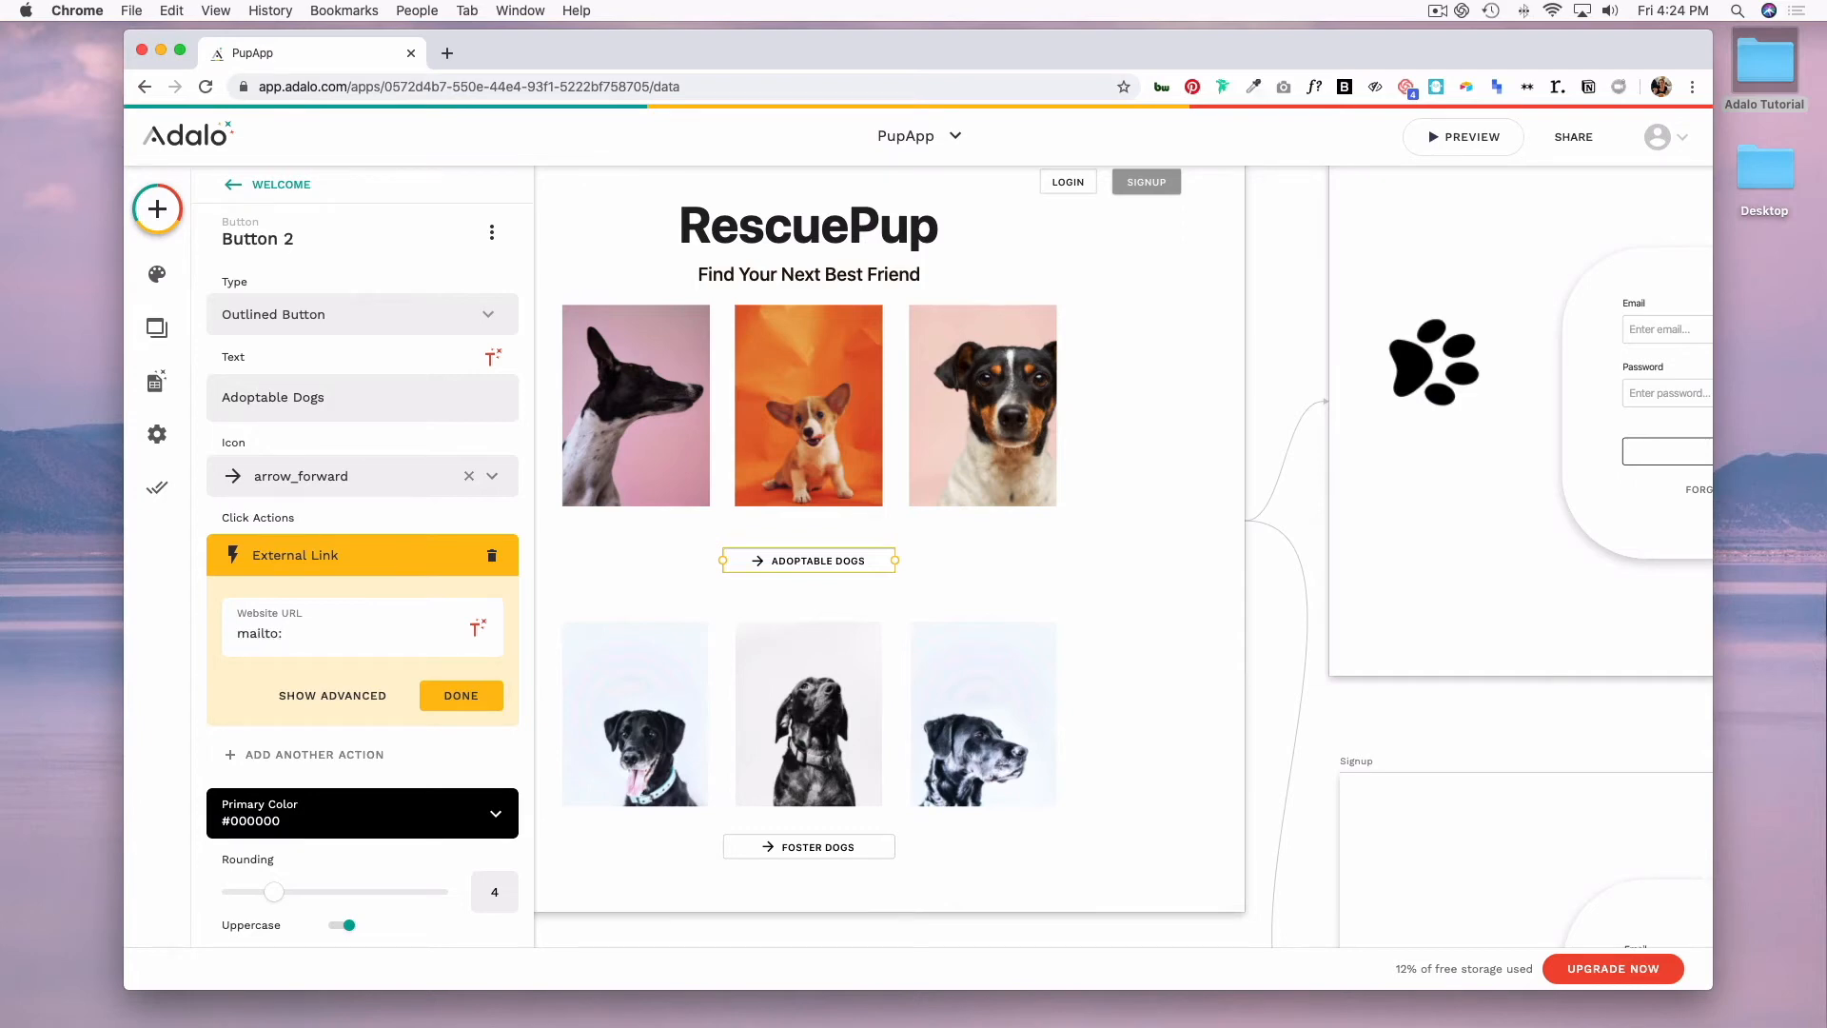
left_click(362, 631)
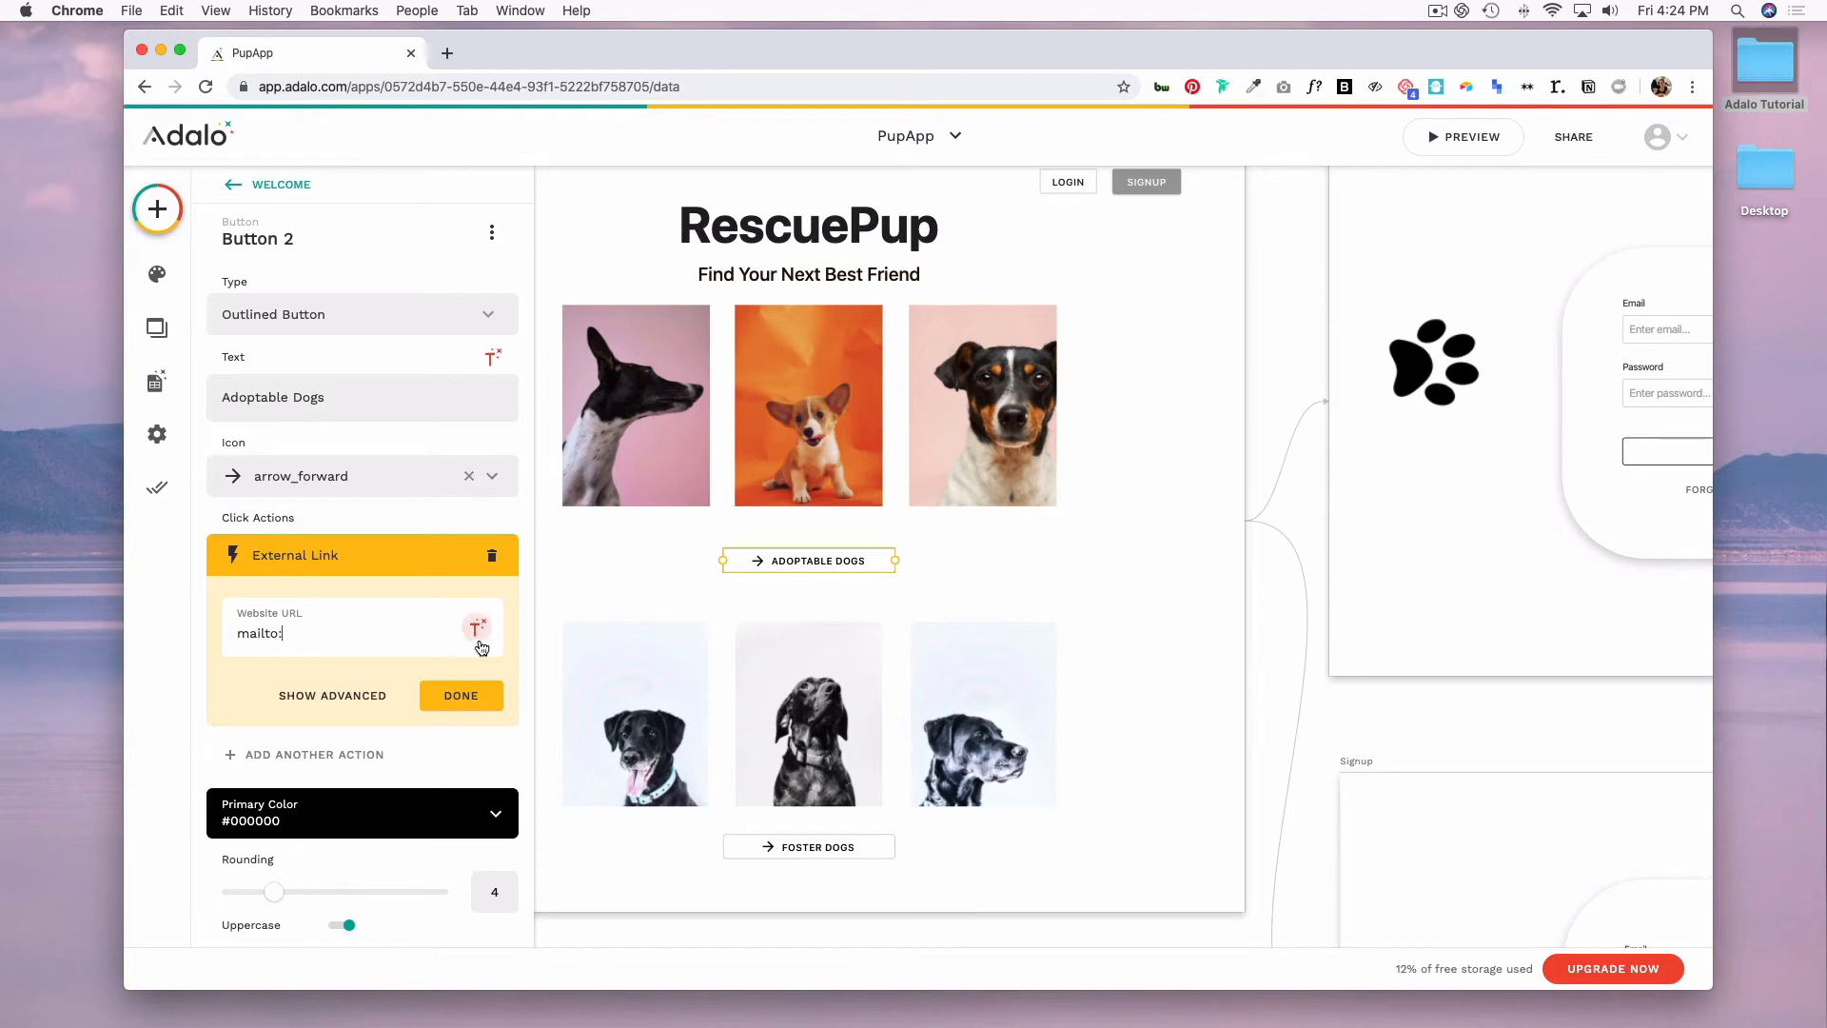
left_click(476, 627)
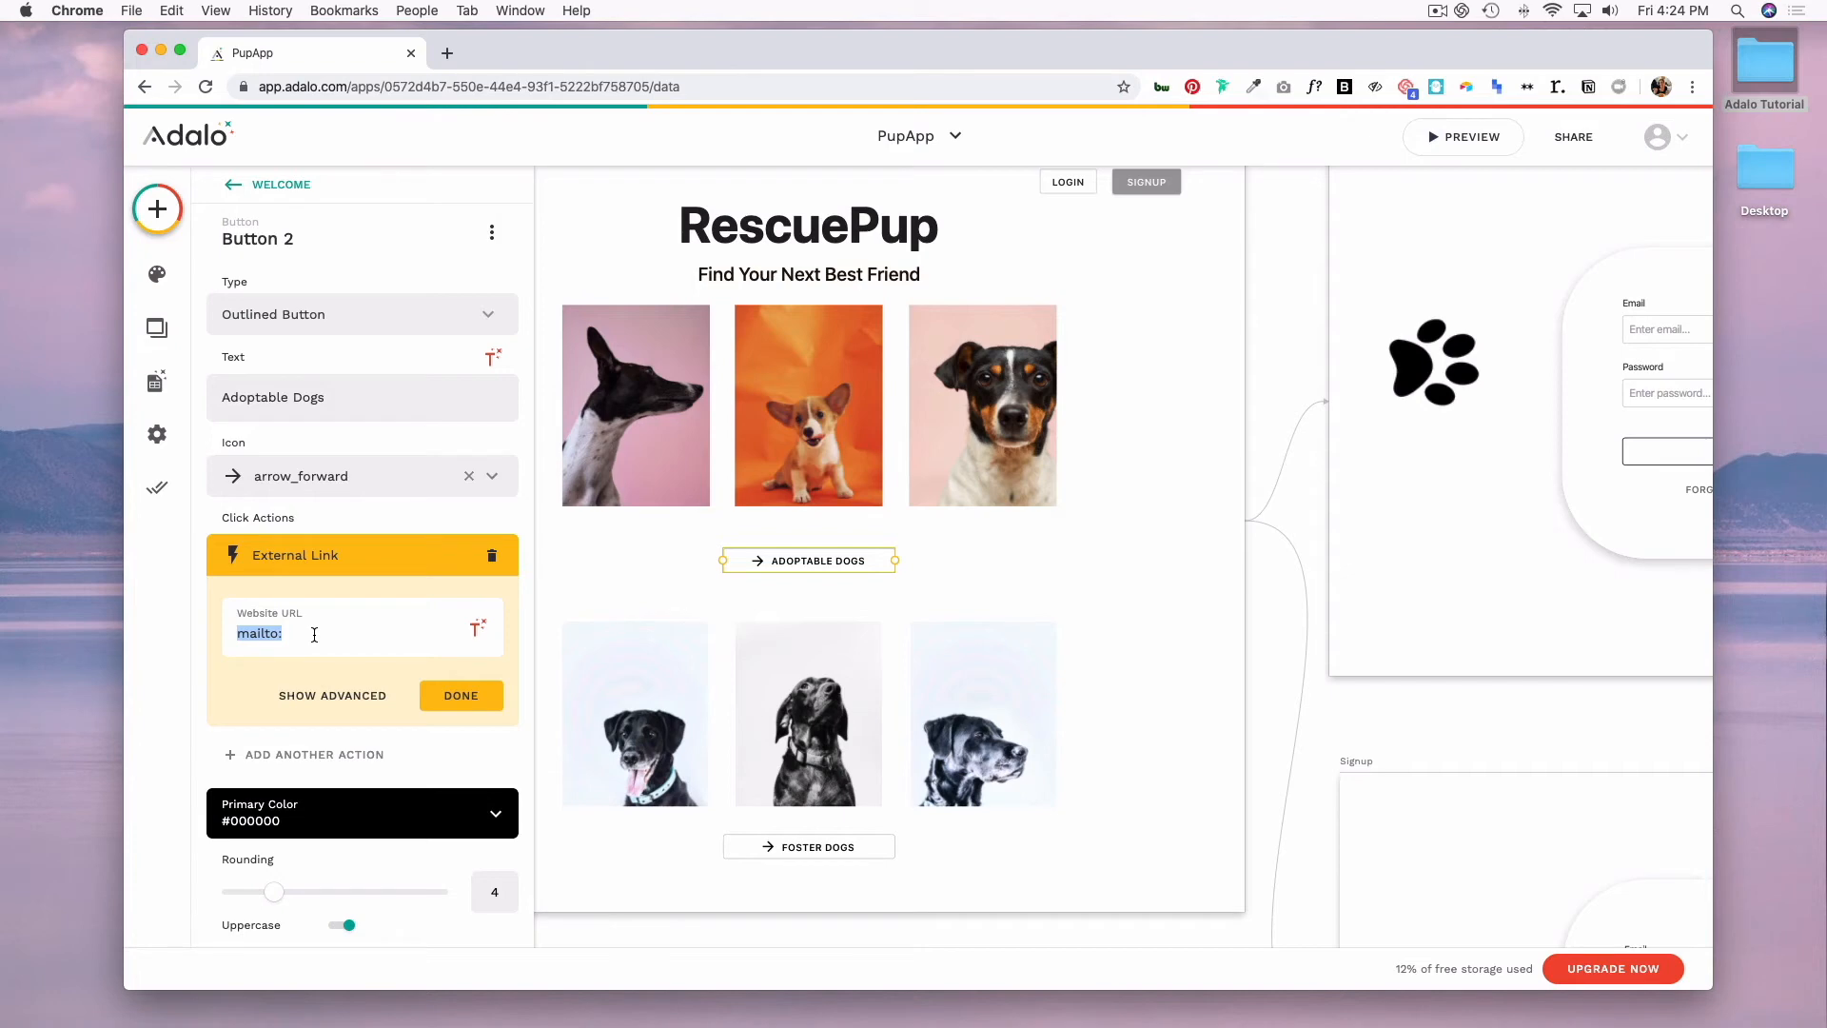
Step: Change the URL to 'sms:', then delete the External Link action entirely
type("sms")
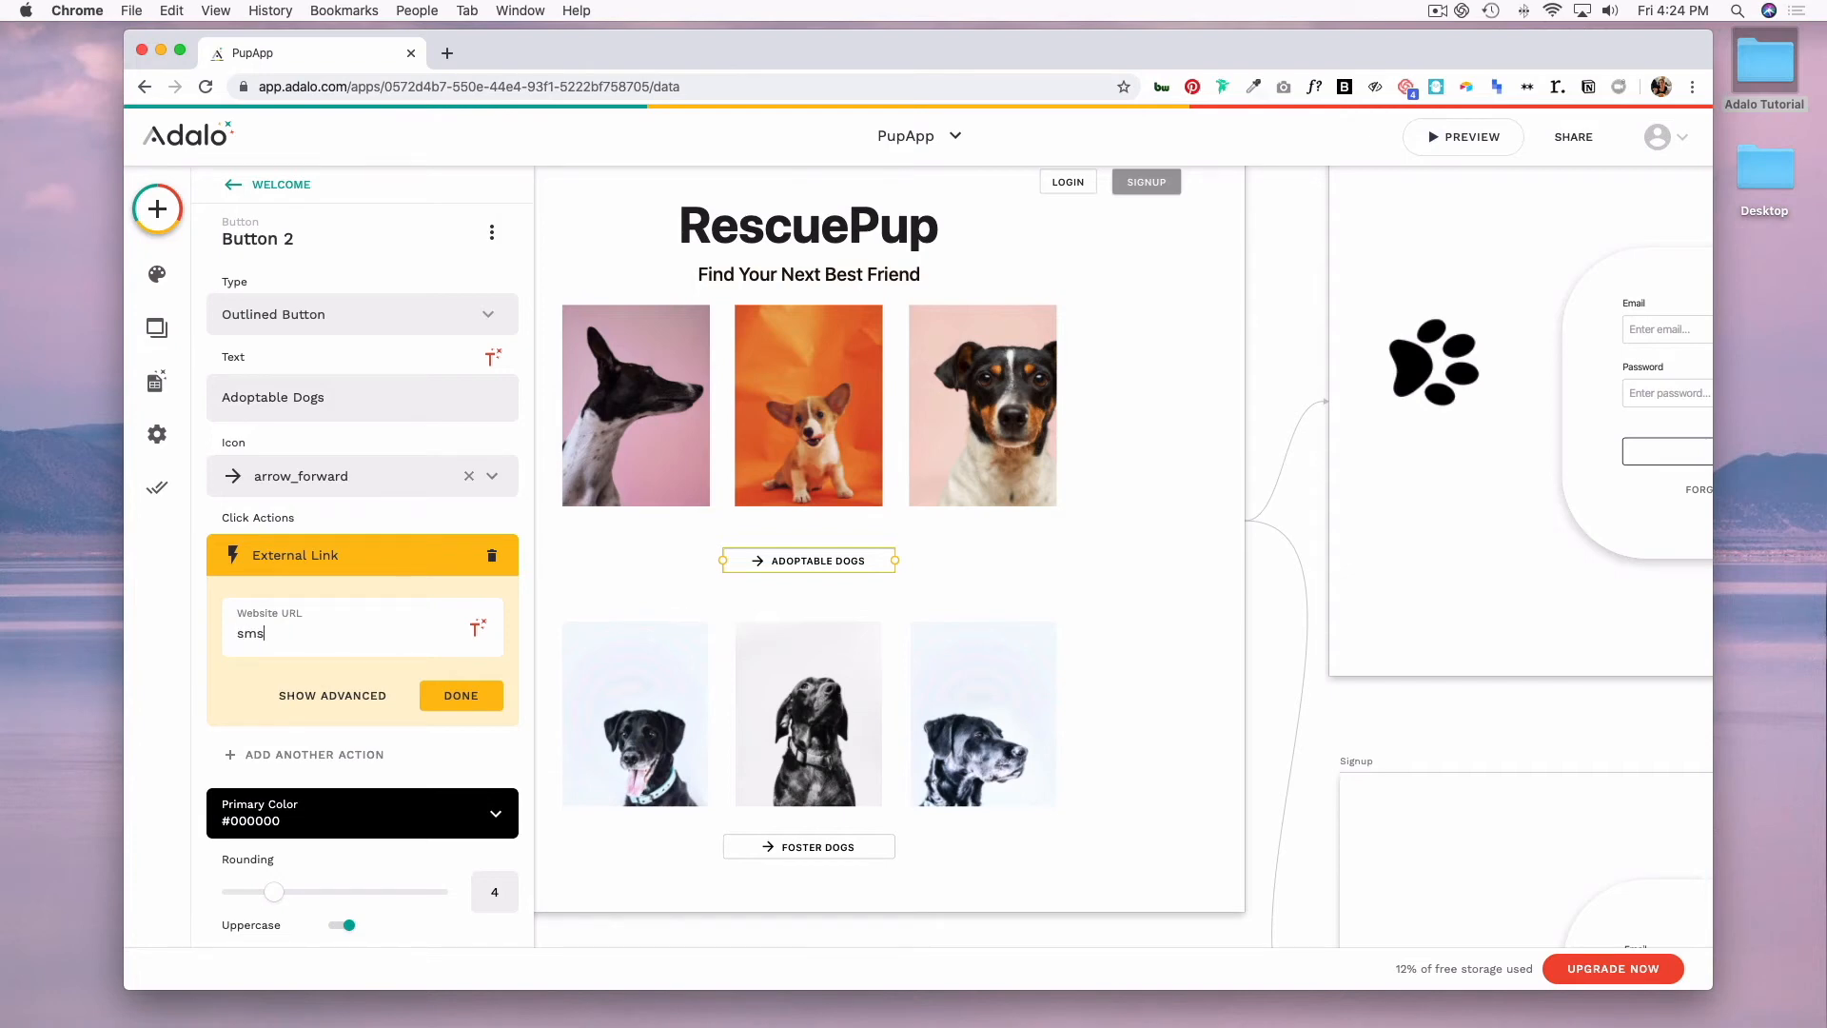
type(":")
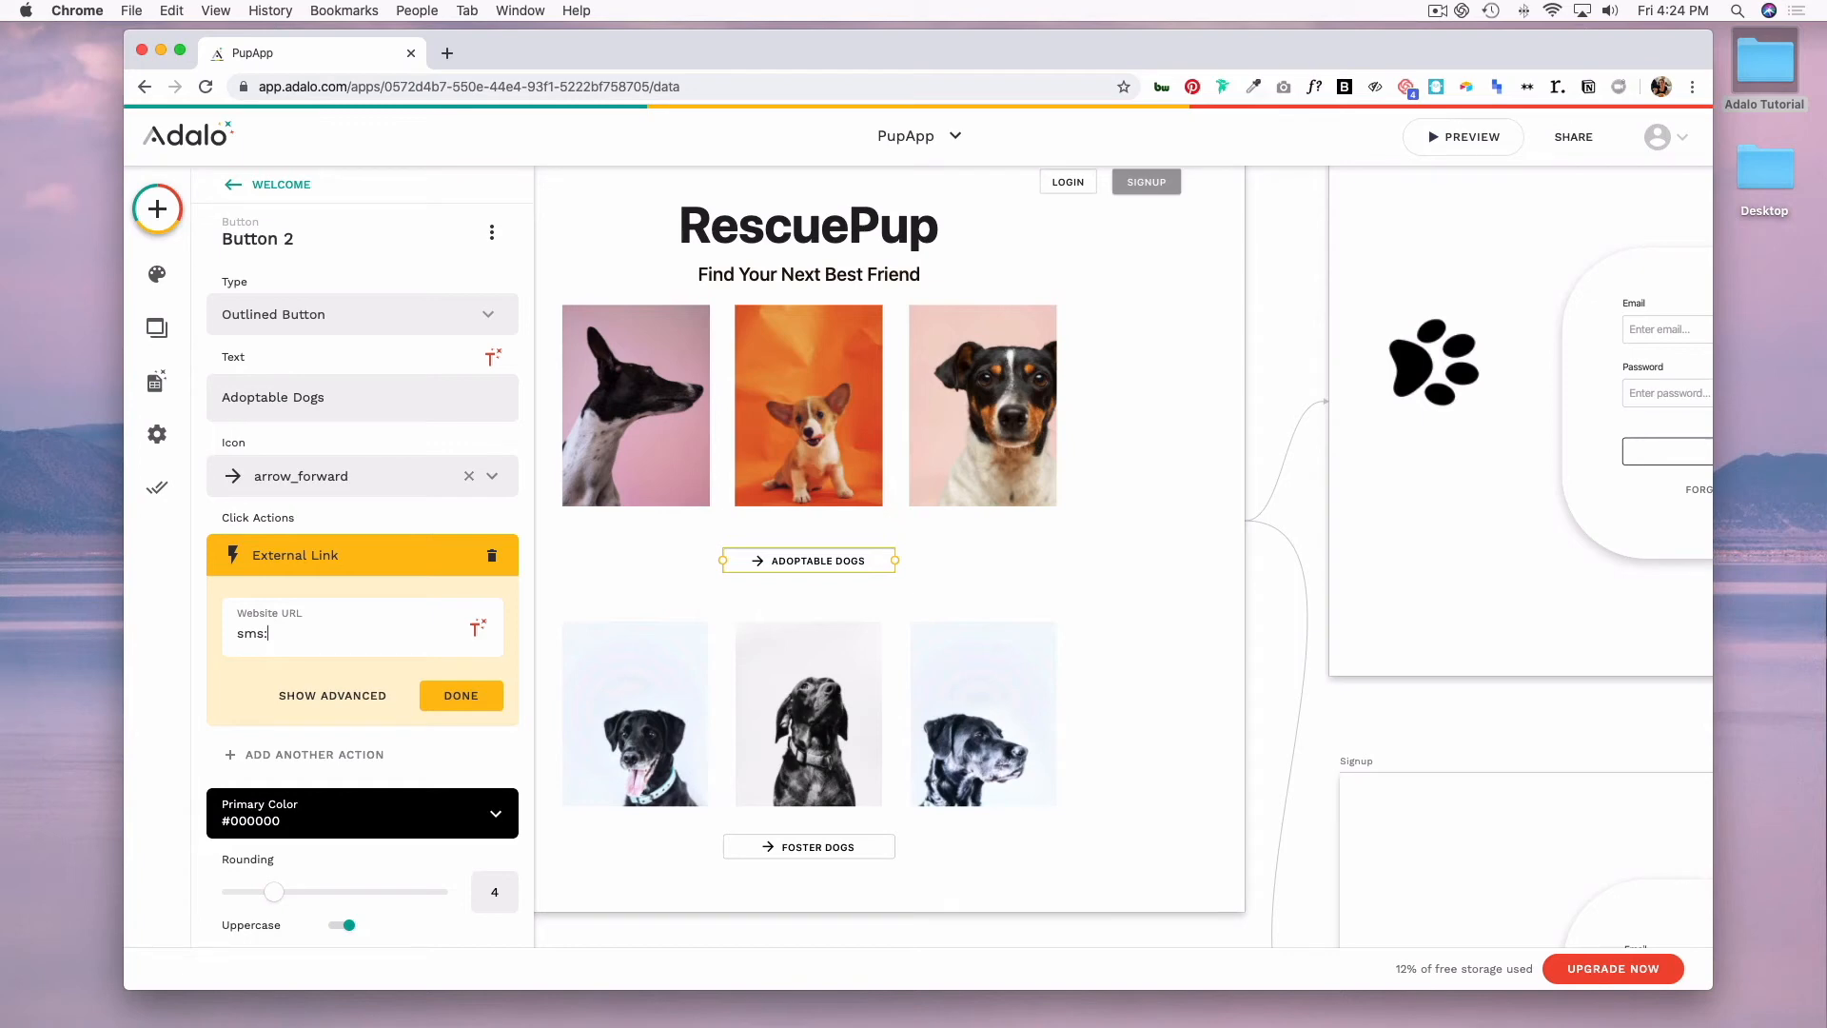
left_click(491, 554)
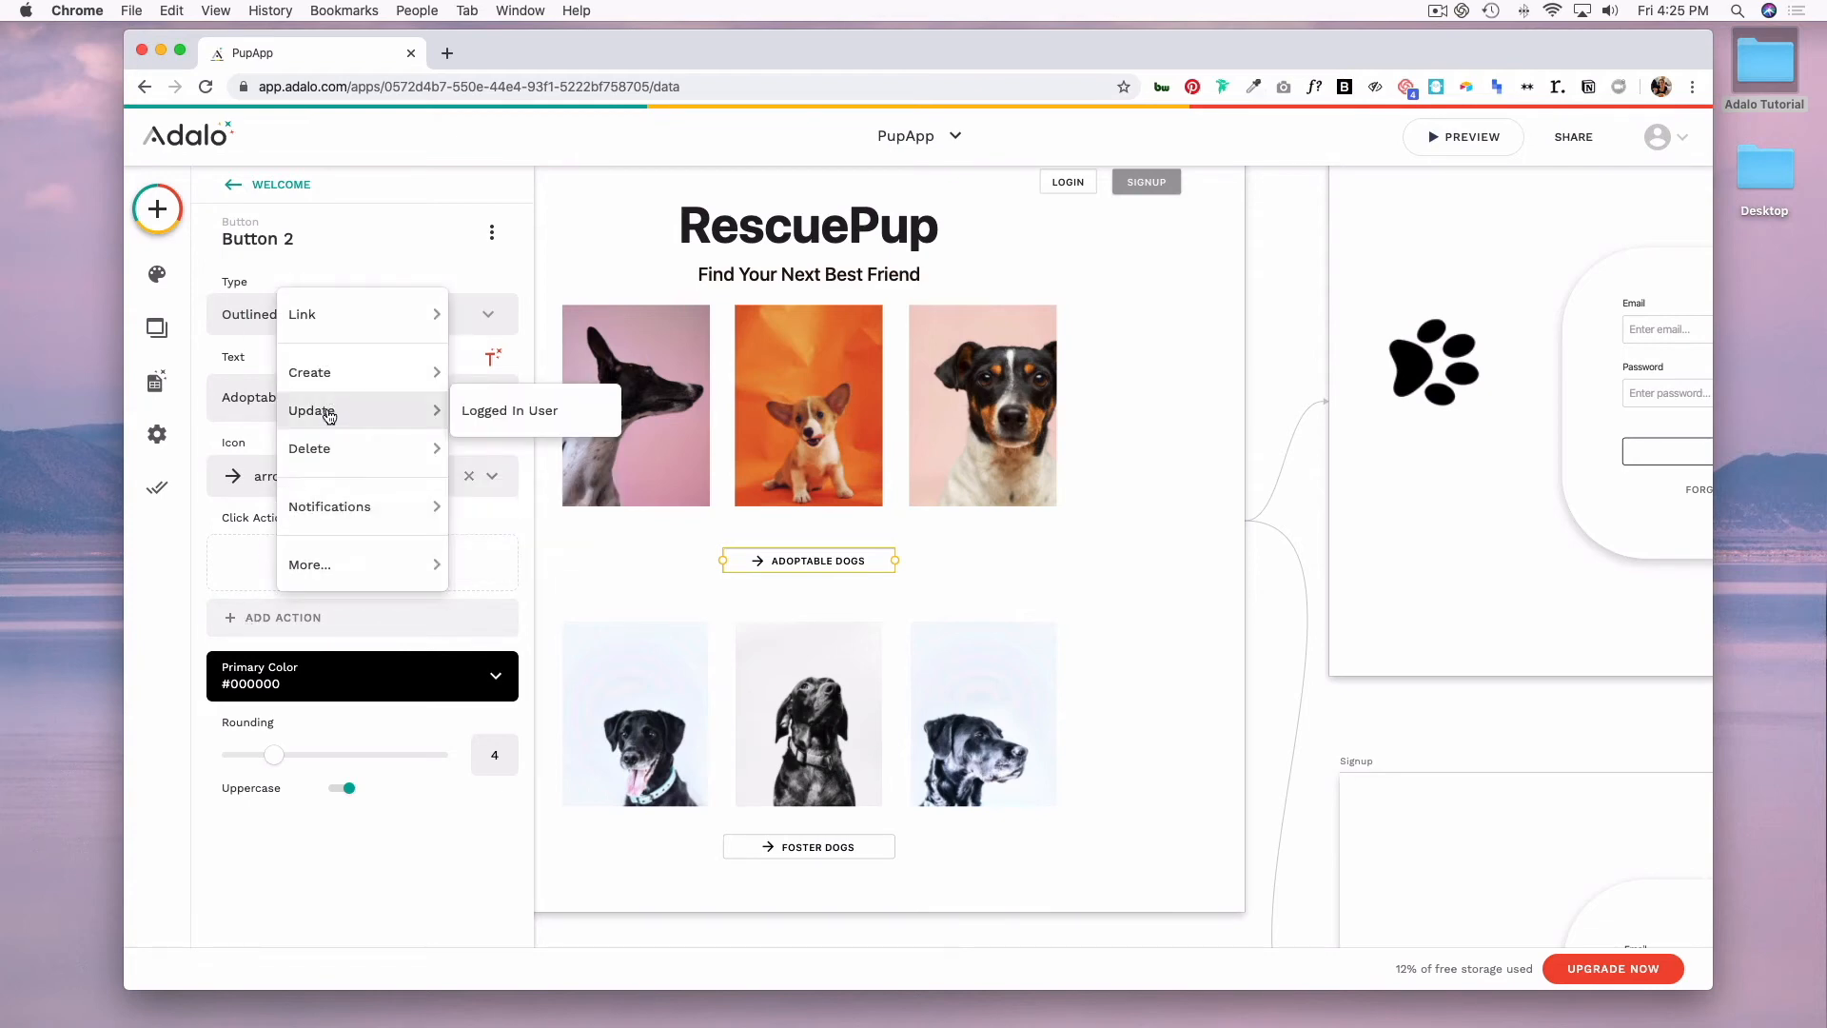
mouse_move(312, 447)
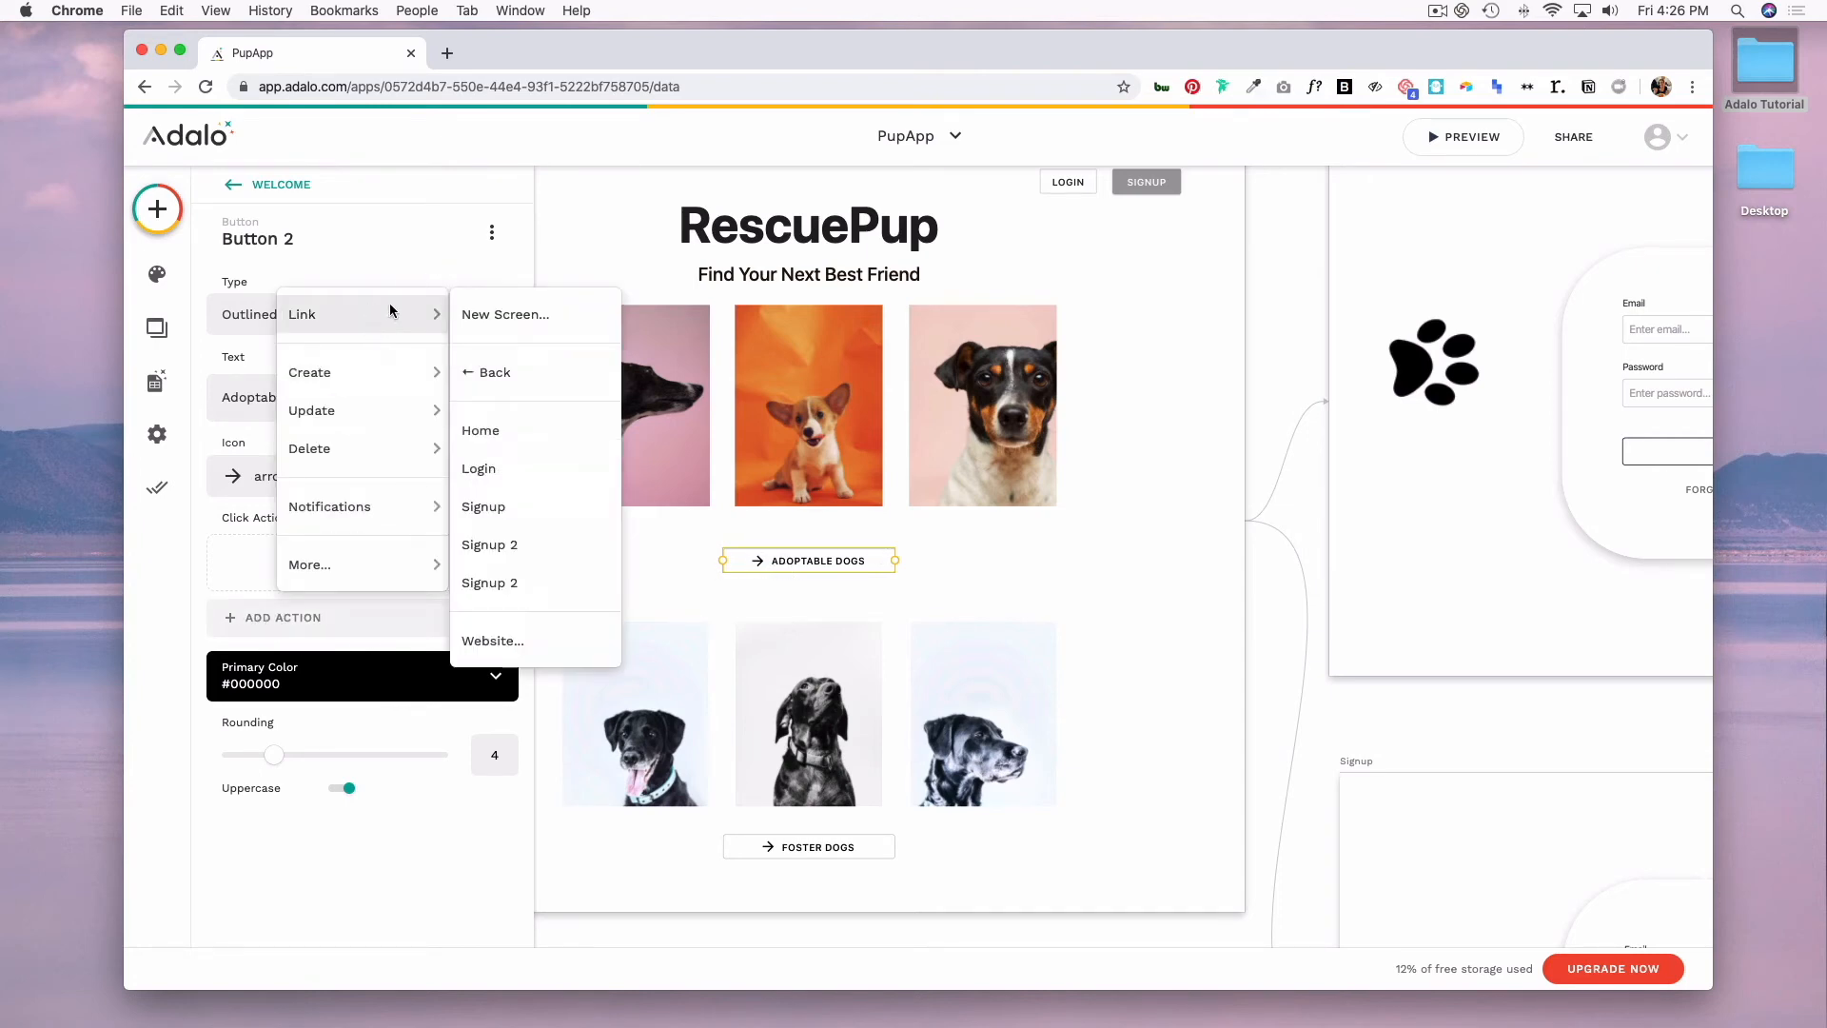
Step: Start a Link action to a New Screen for the Adoptable Dogs button
left_click(504, 314)
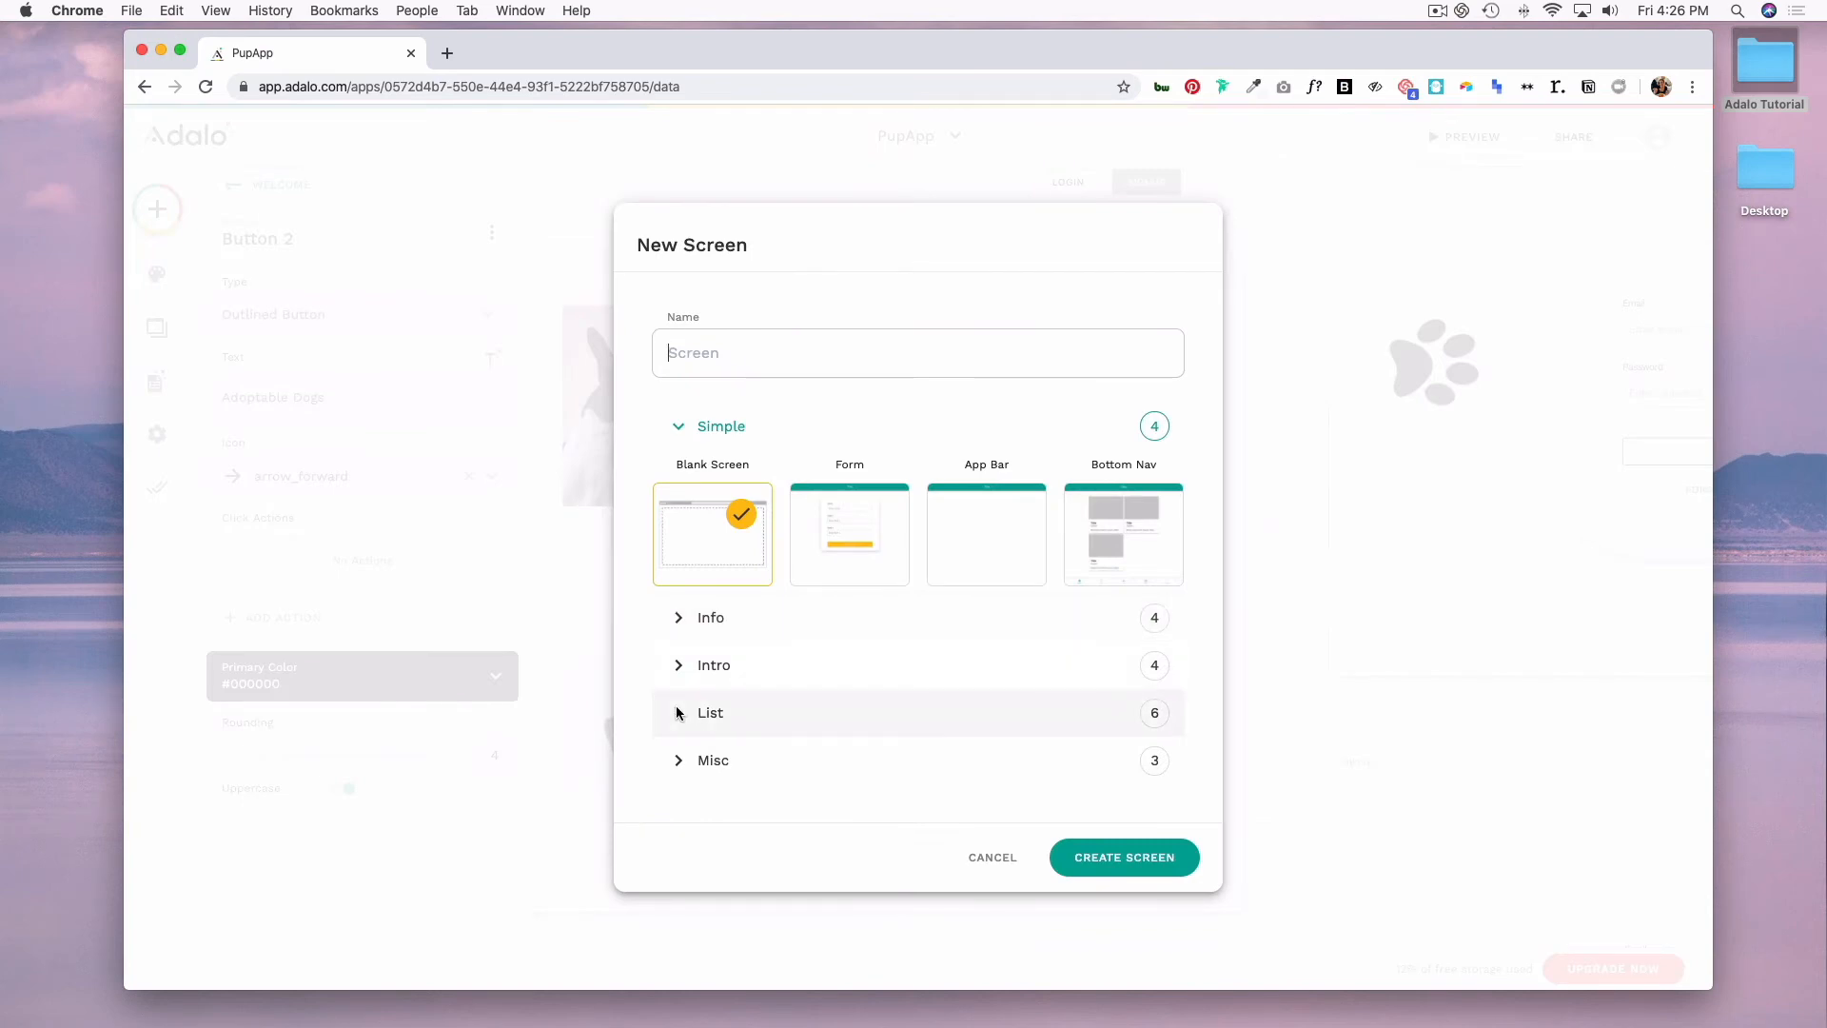
Step: Create a Custom List screen named 'Adoptable dogs' as the button's link target
left_click(710, 712)
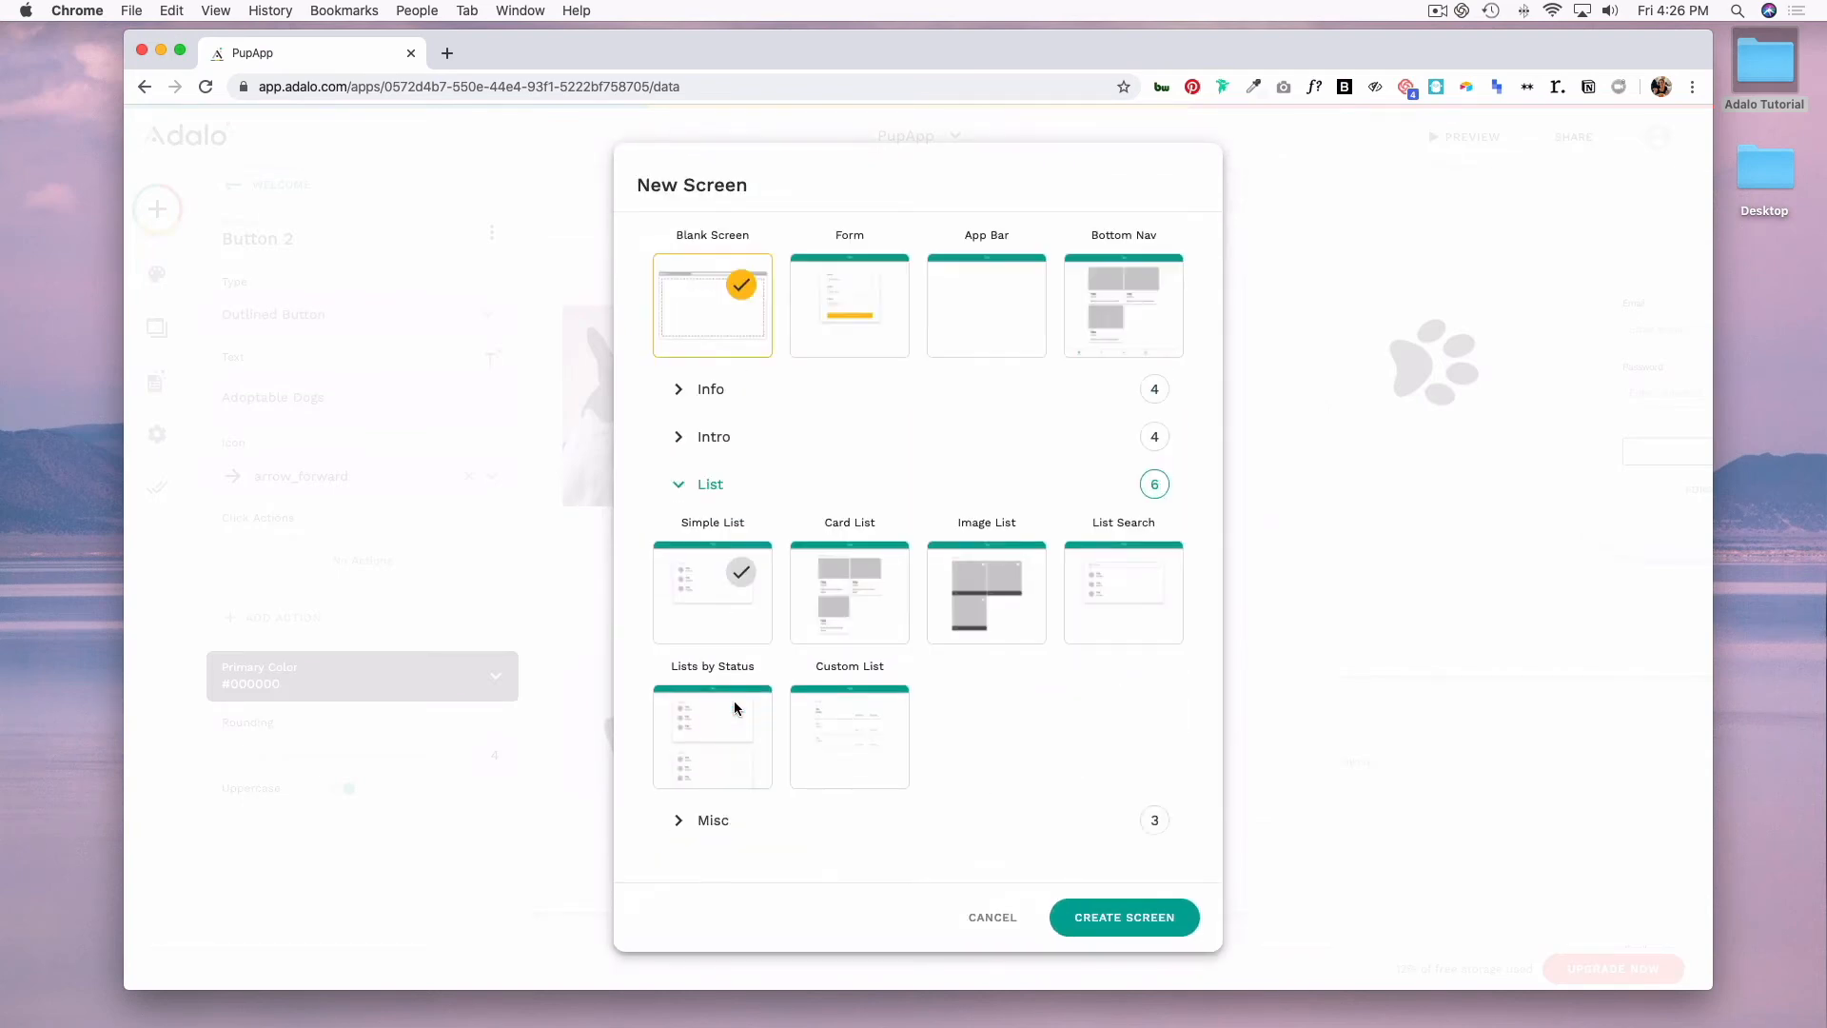
left_click(849, 735)
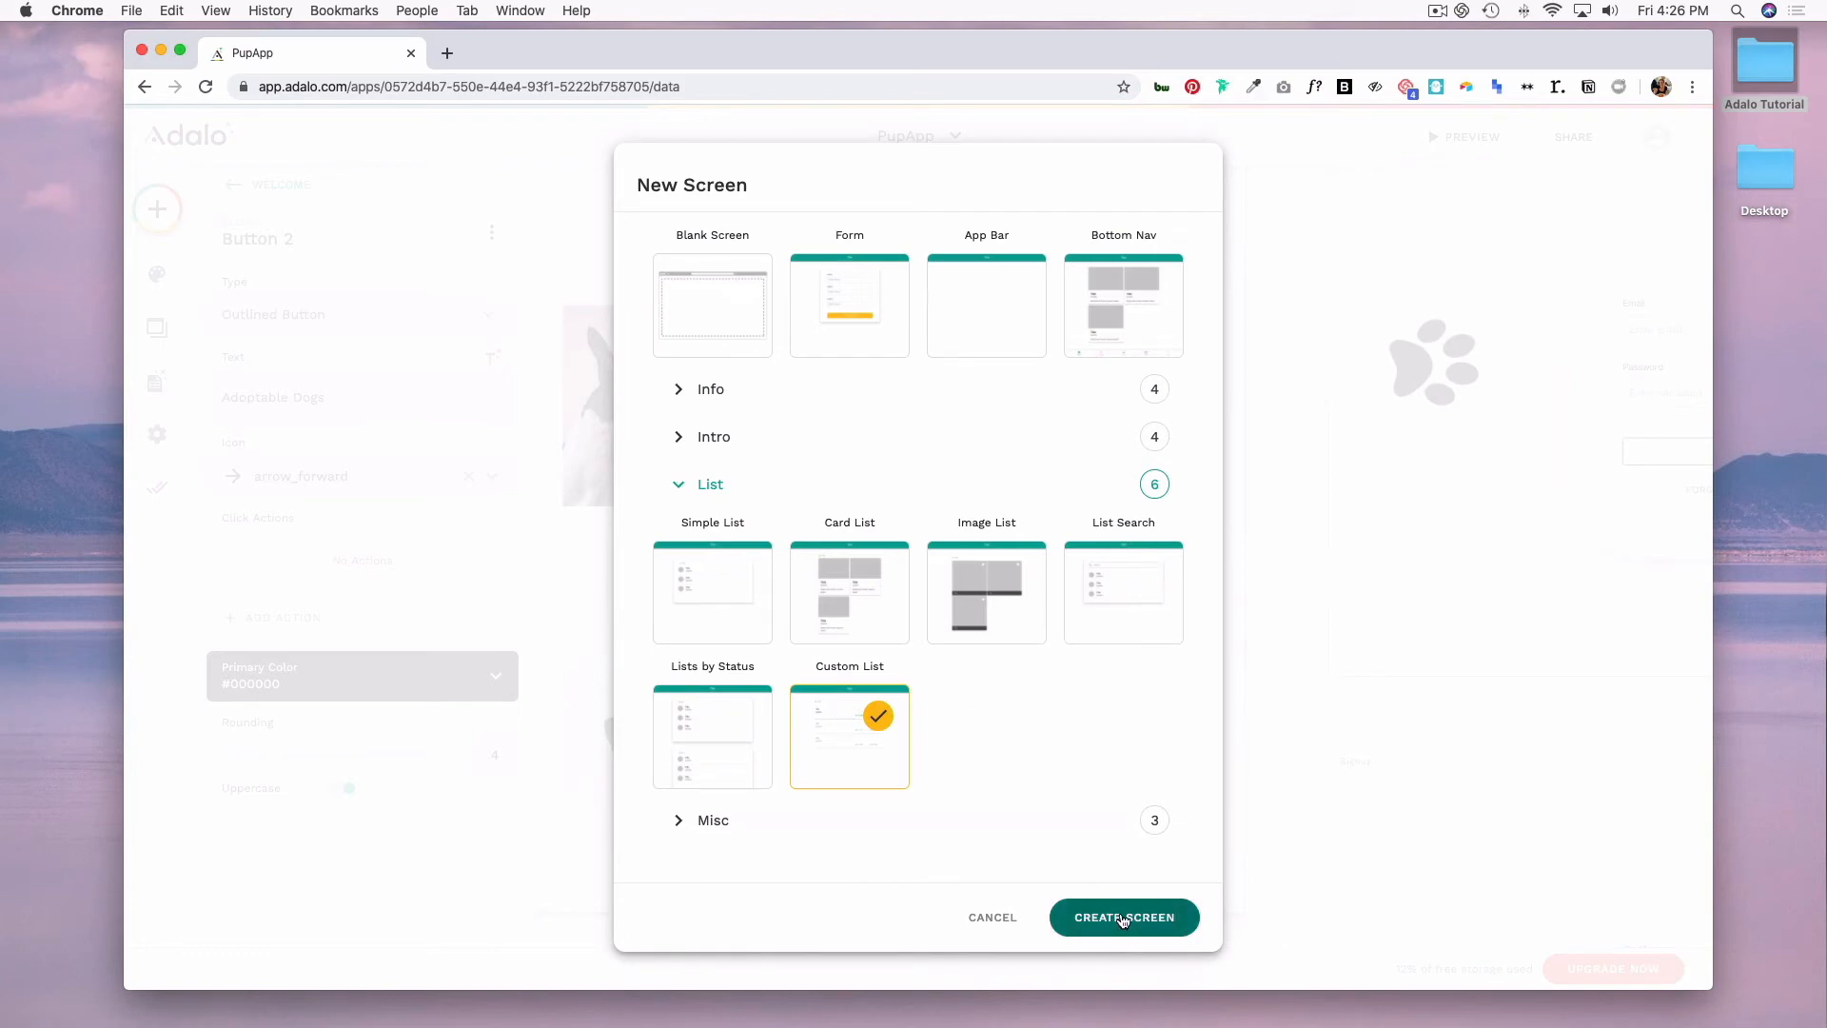
left_click(1123, 917)
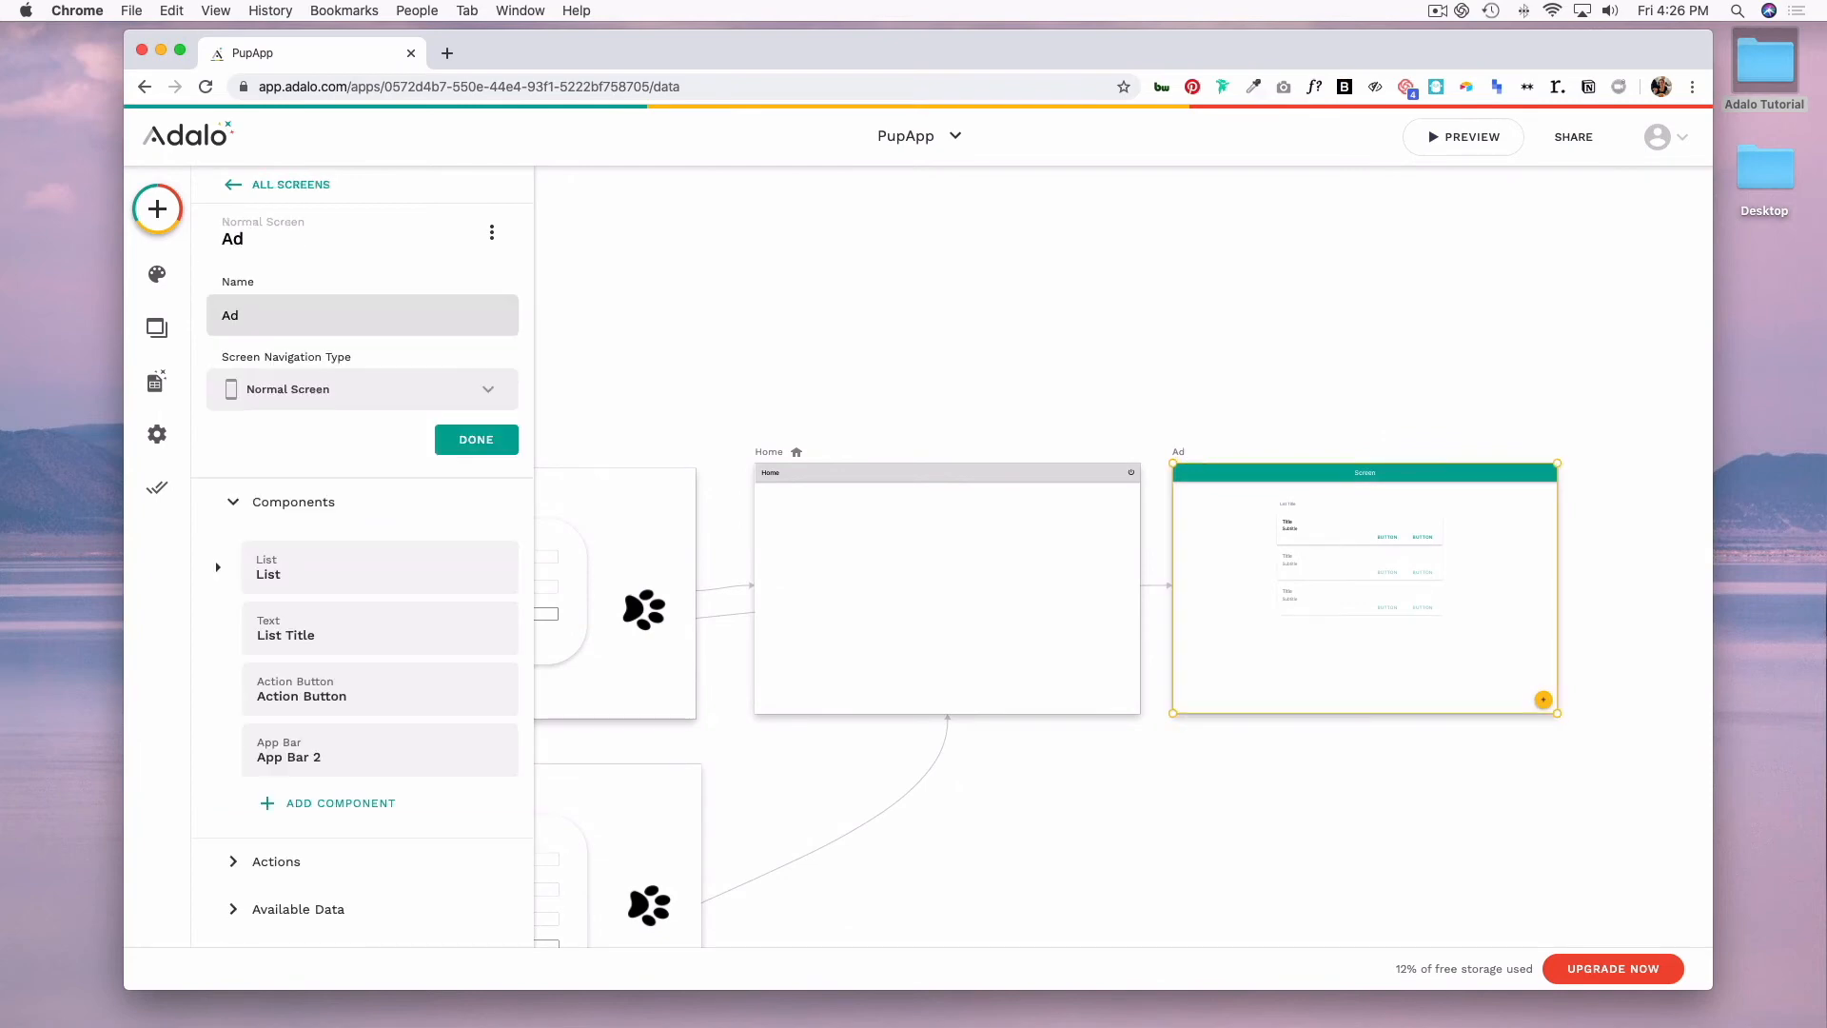
type("Adoptable do")
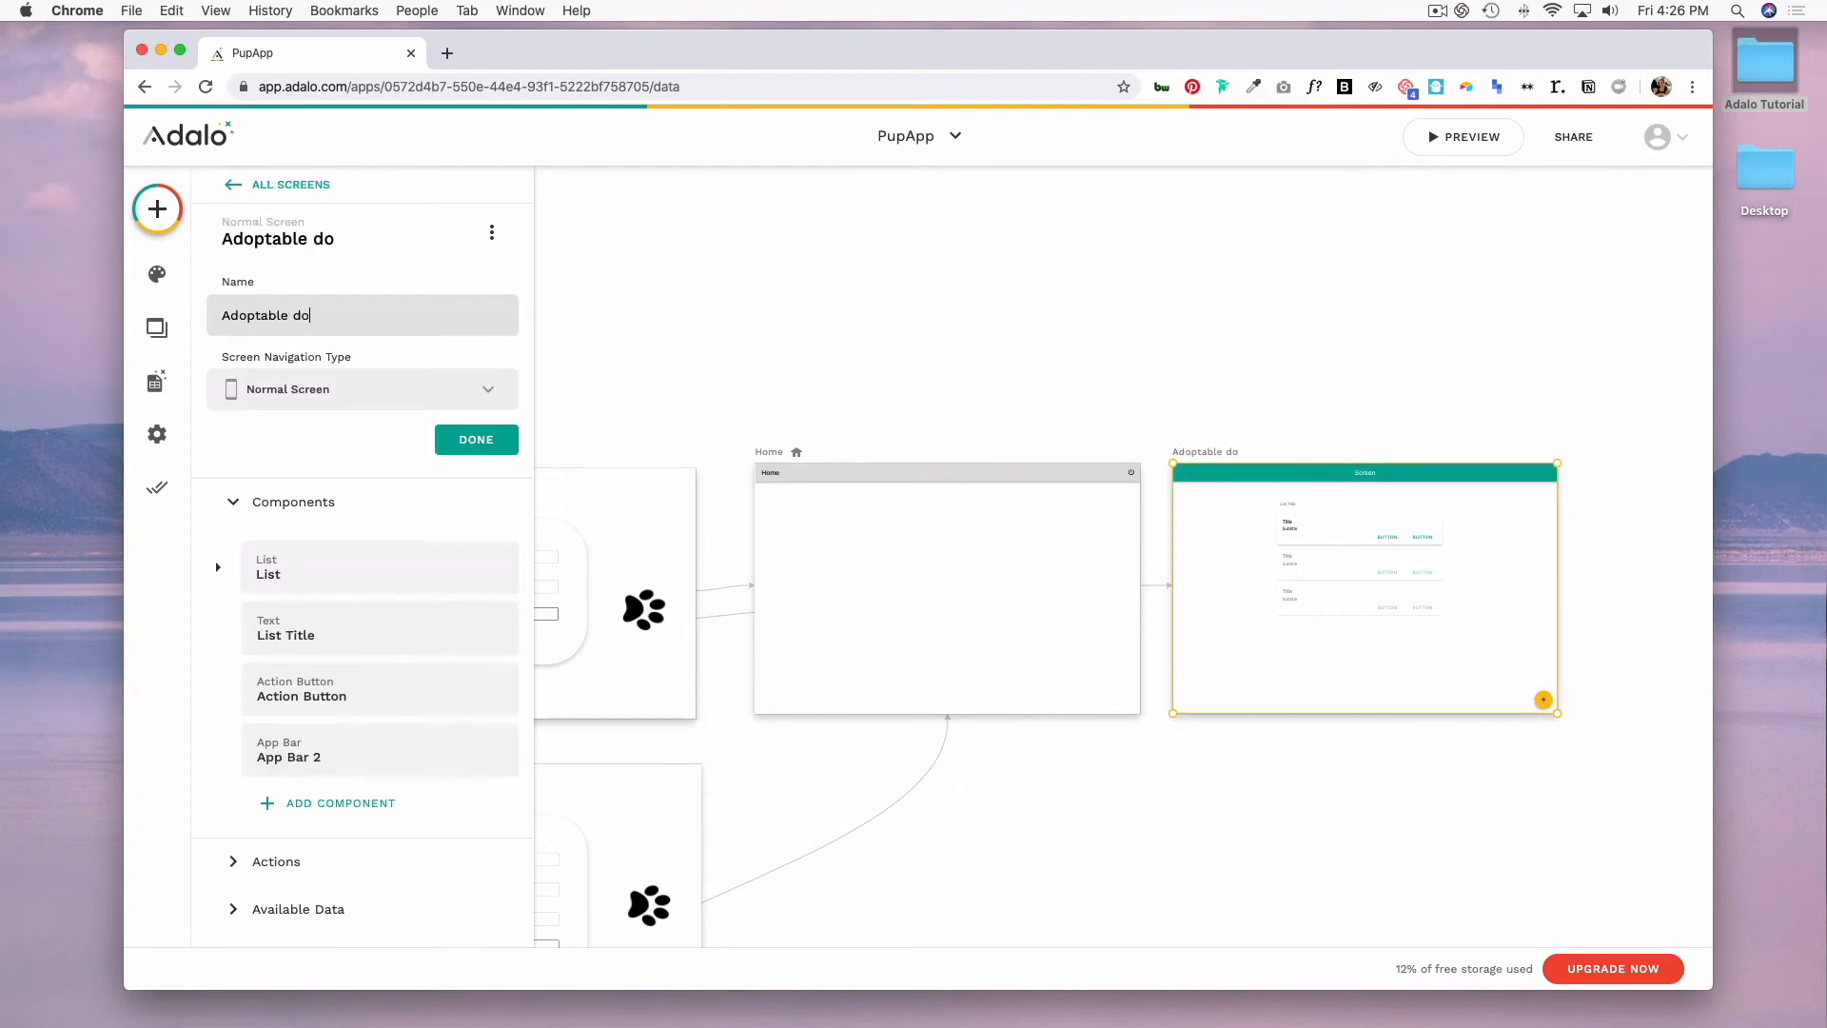
left_click(857, 657)
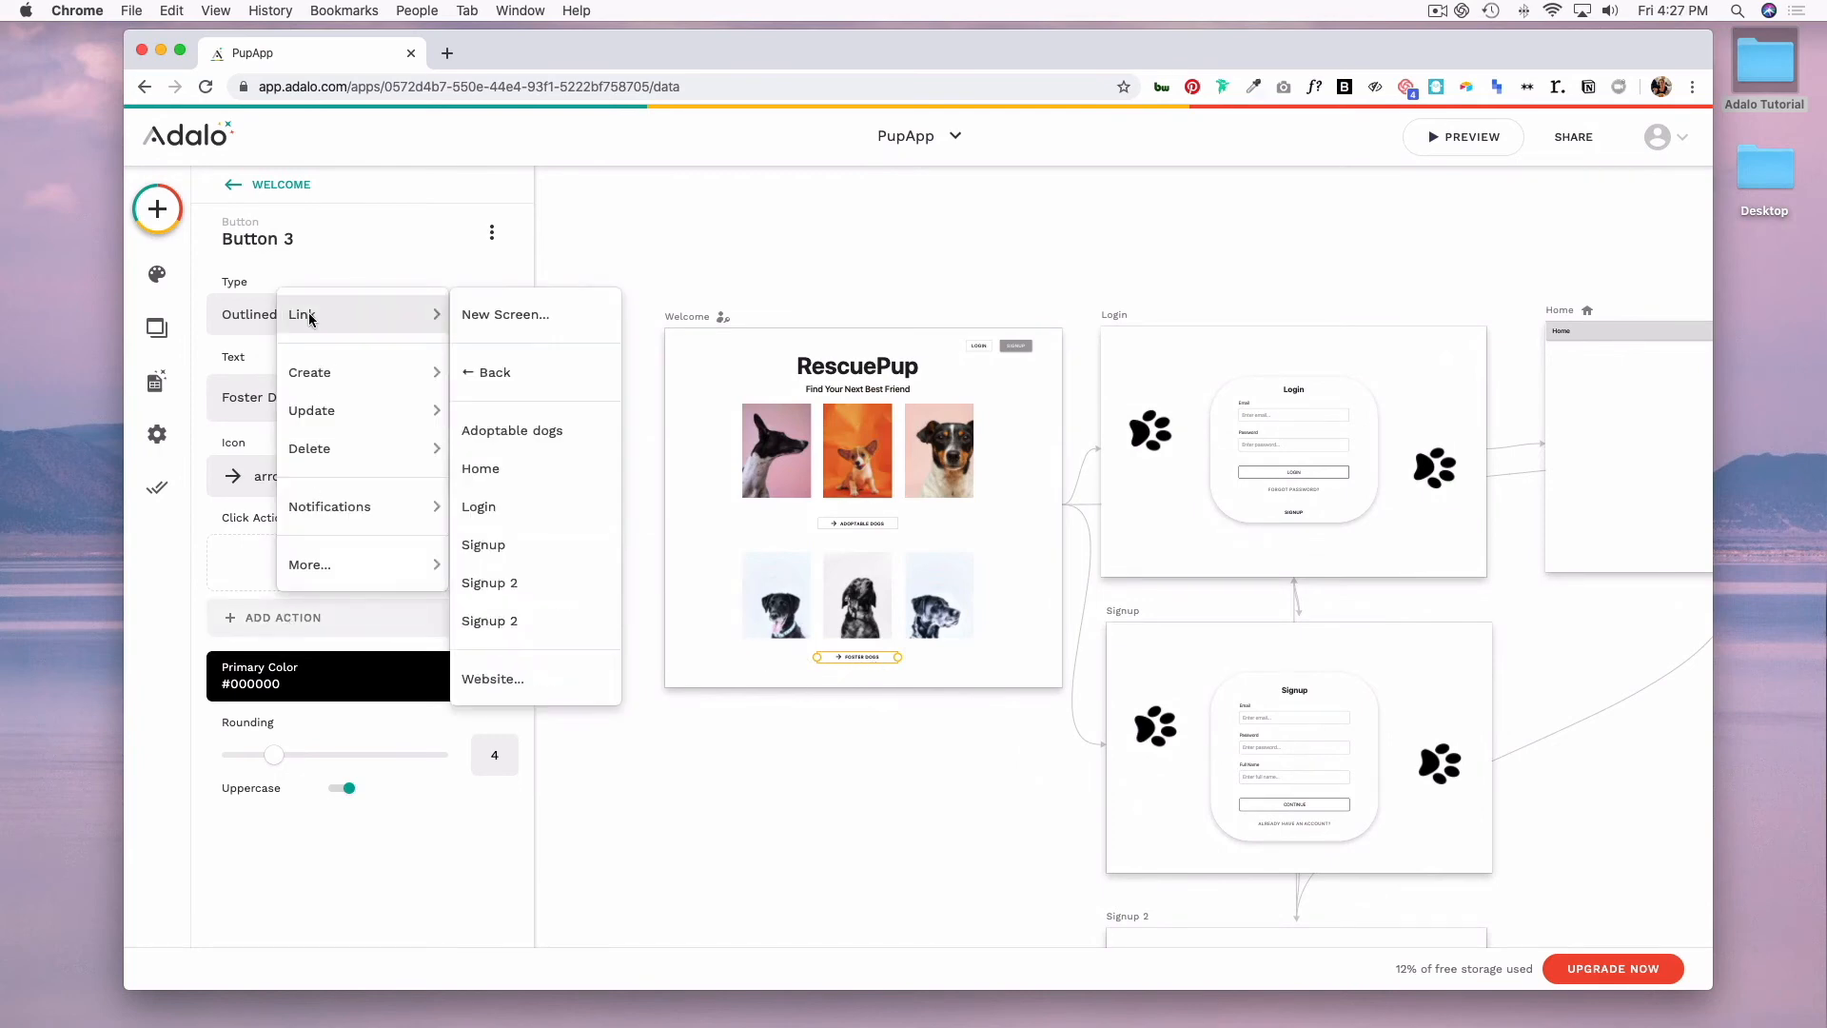
mouse_move(505, 314)
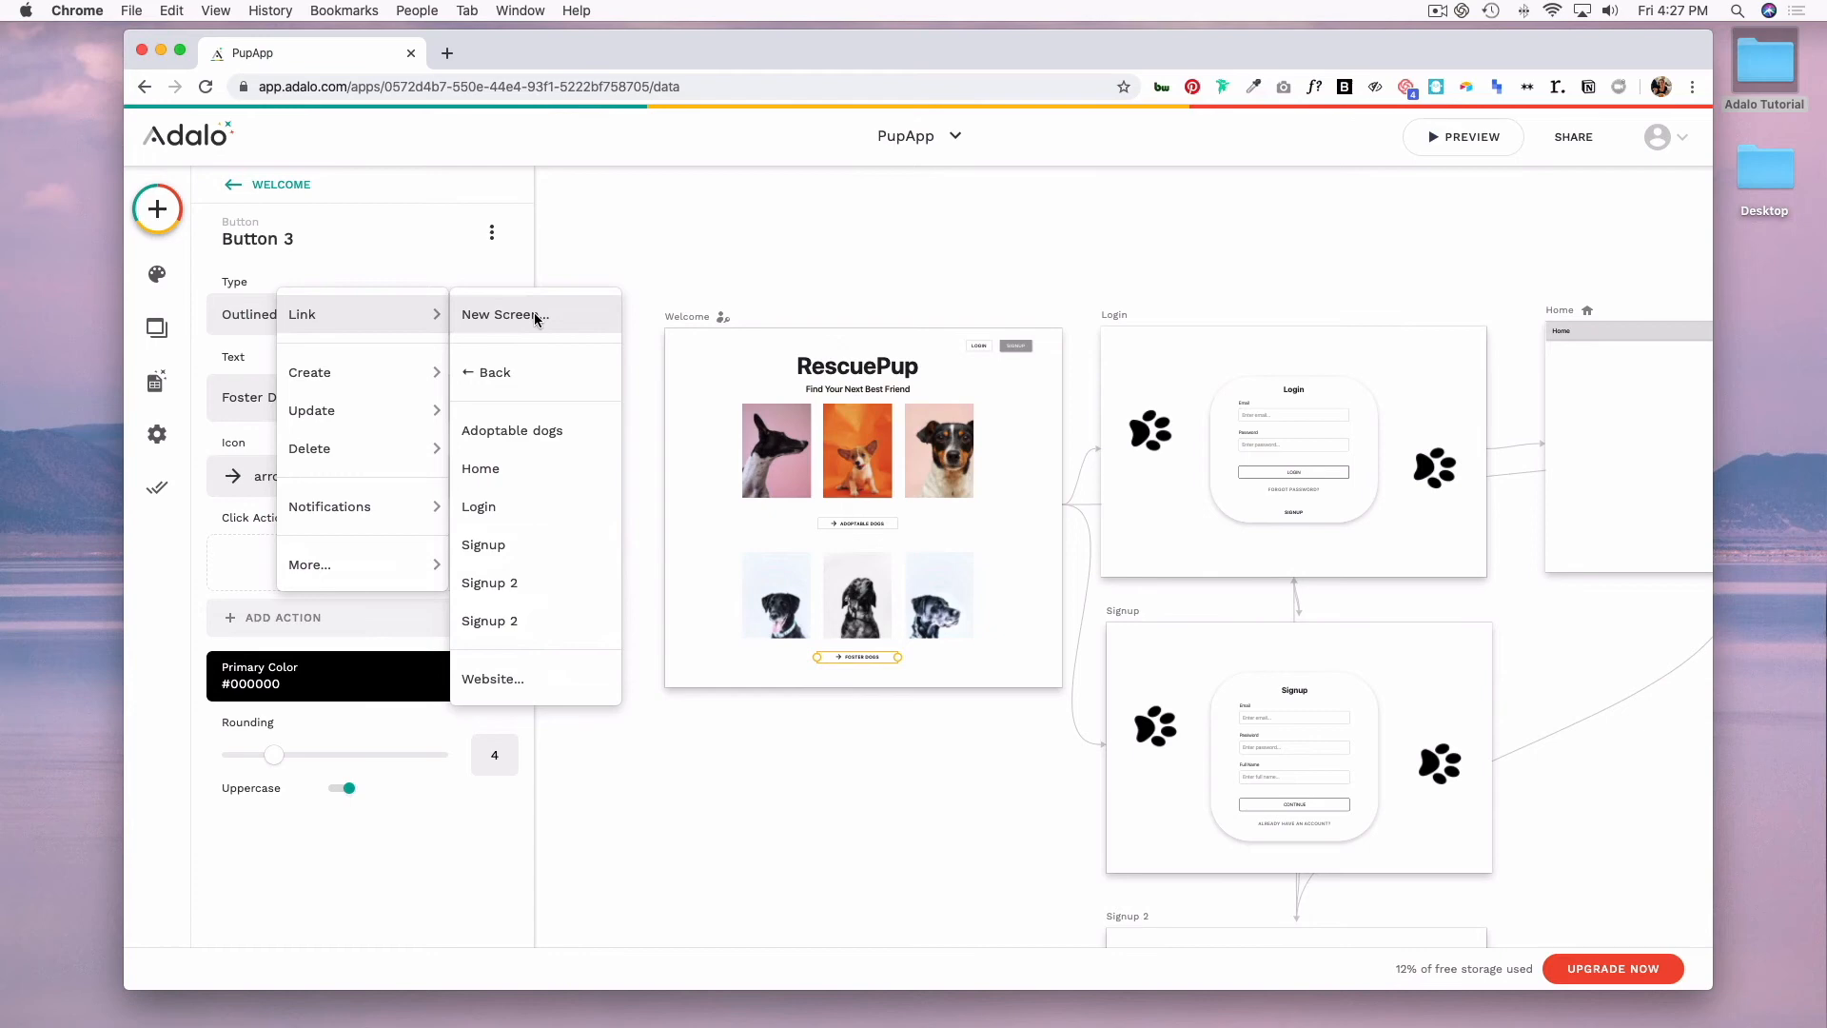
Step: Link the Foster Dogs button to a new Card List screen named 'Foster Dogs'
left_click(504, 314)
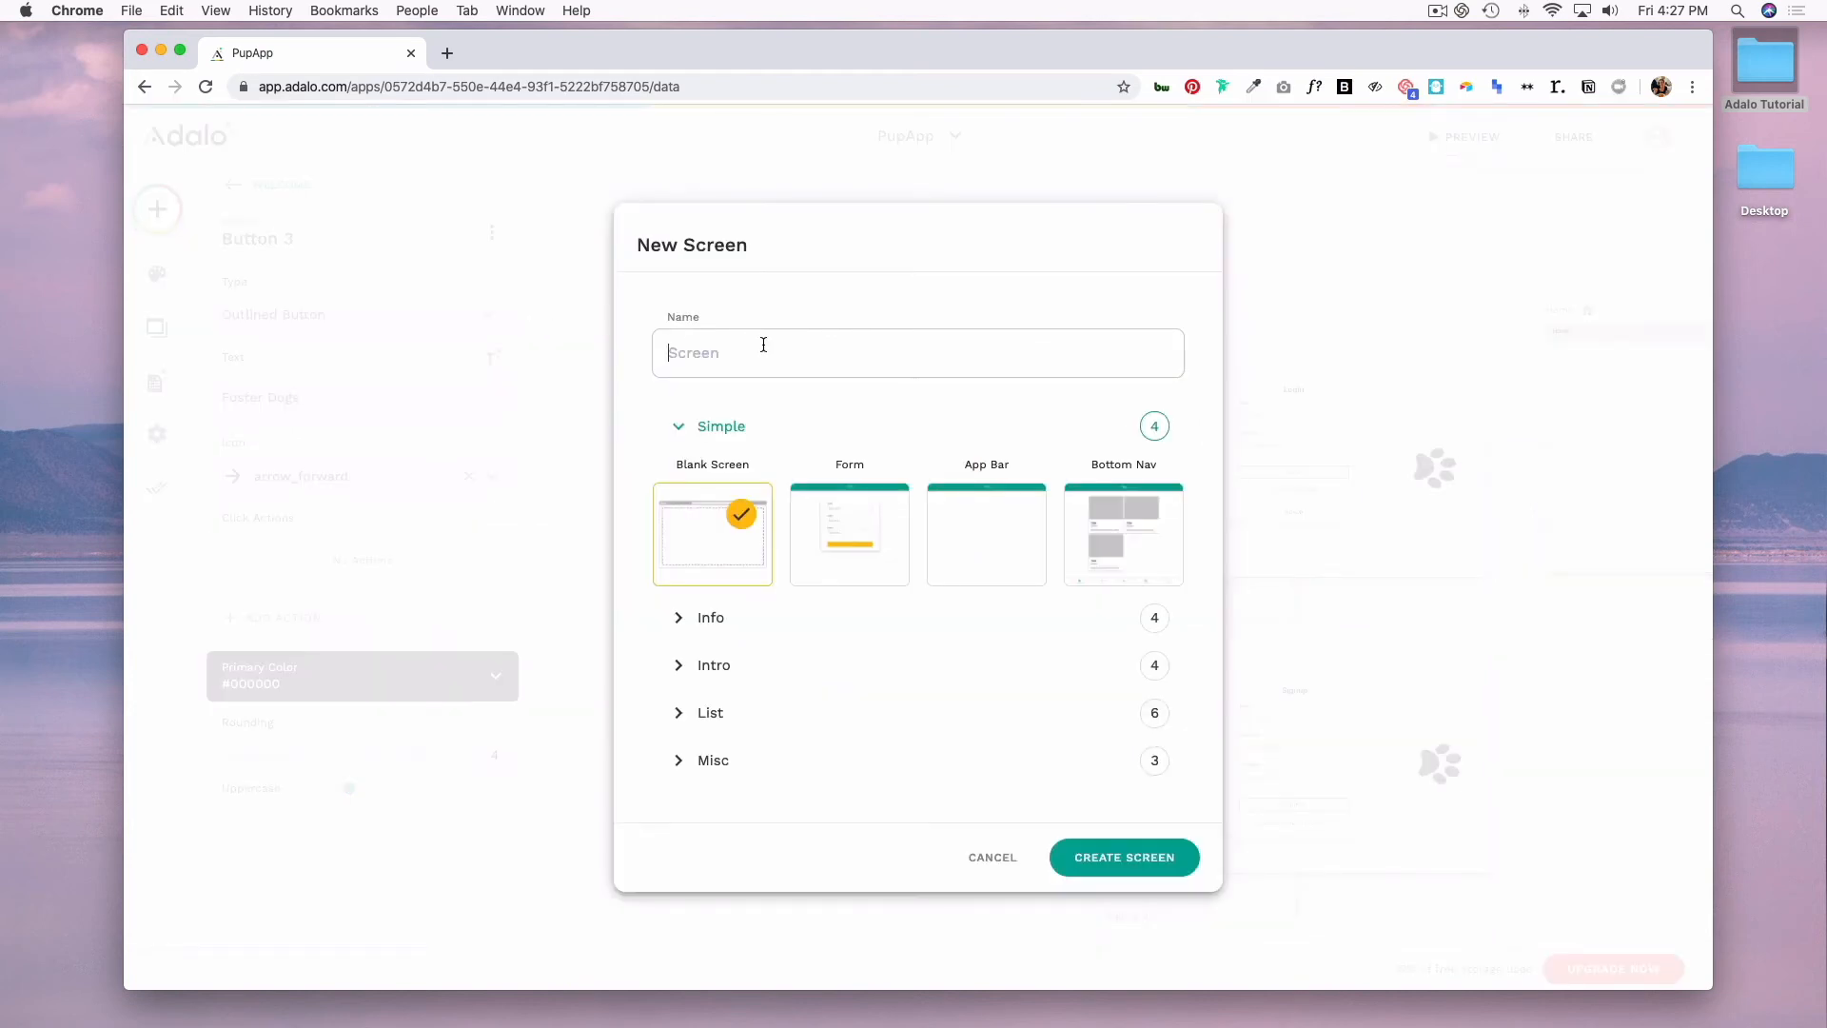
type("Foster")
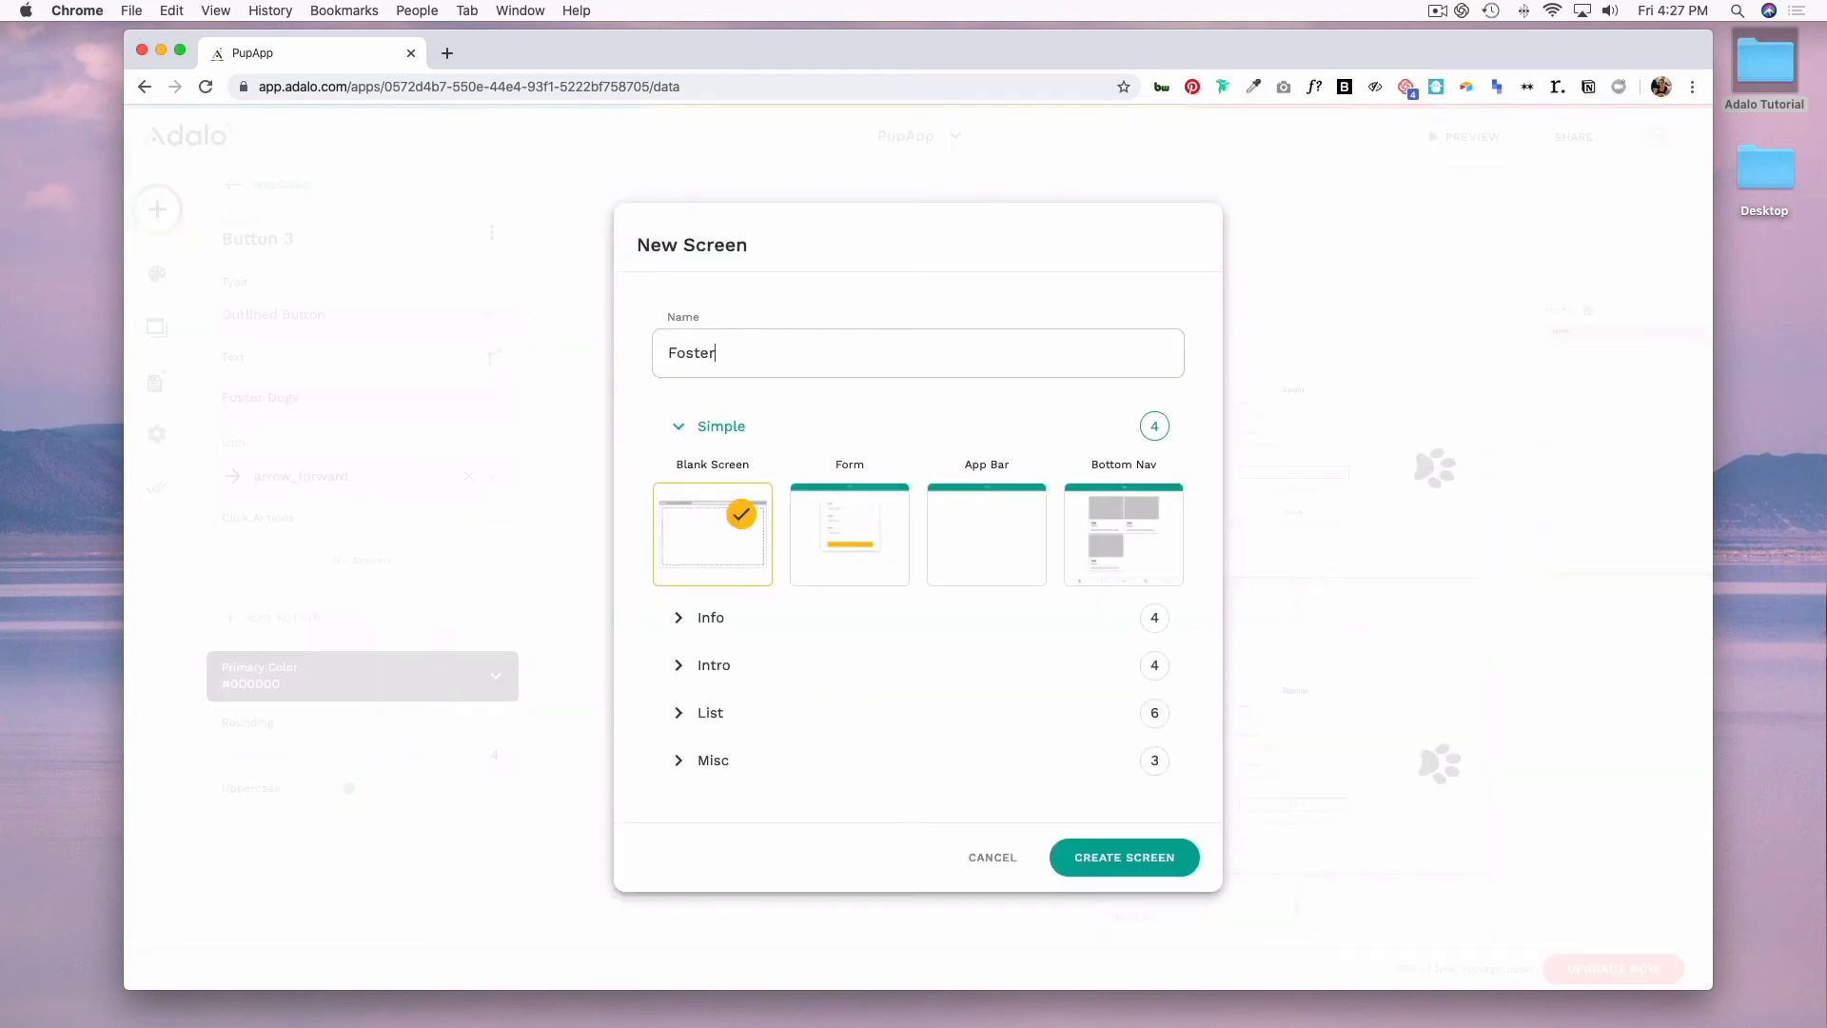
type("Dogs")
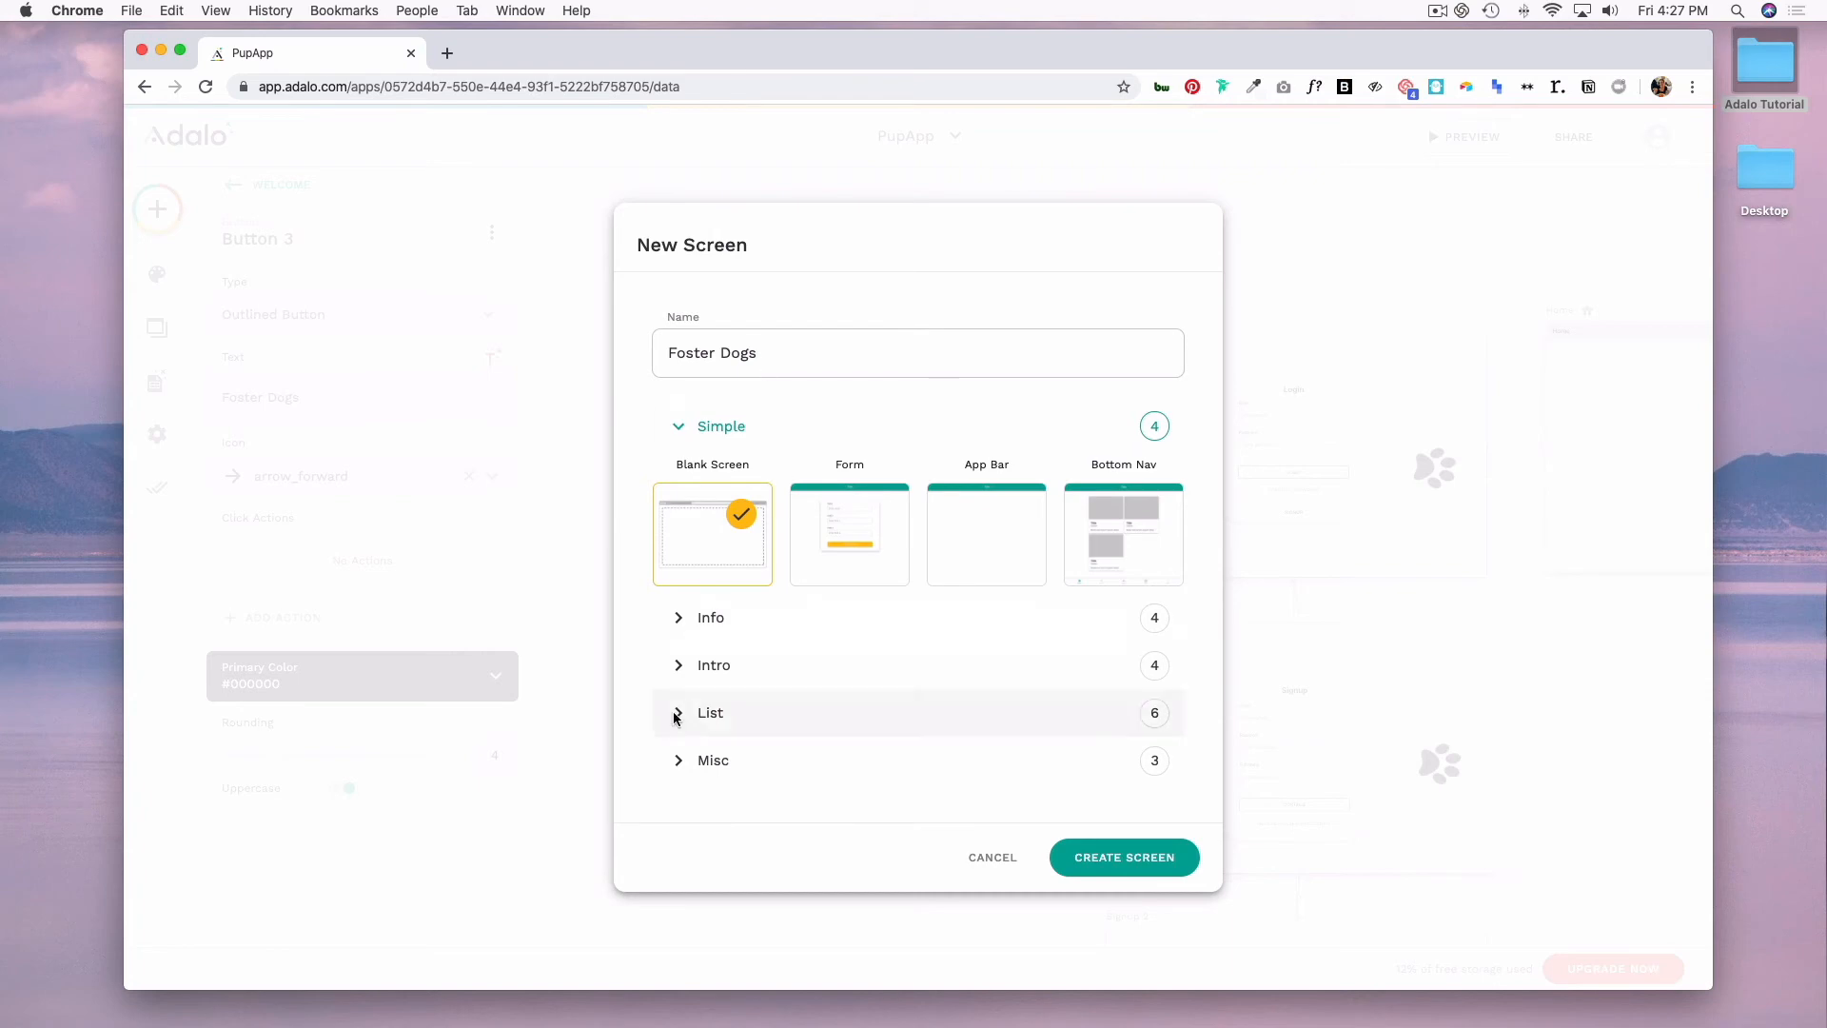
left_click(709, 712)
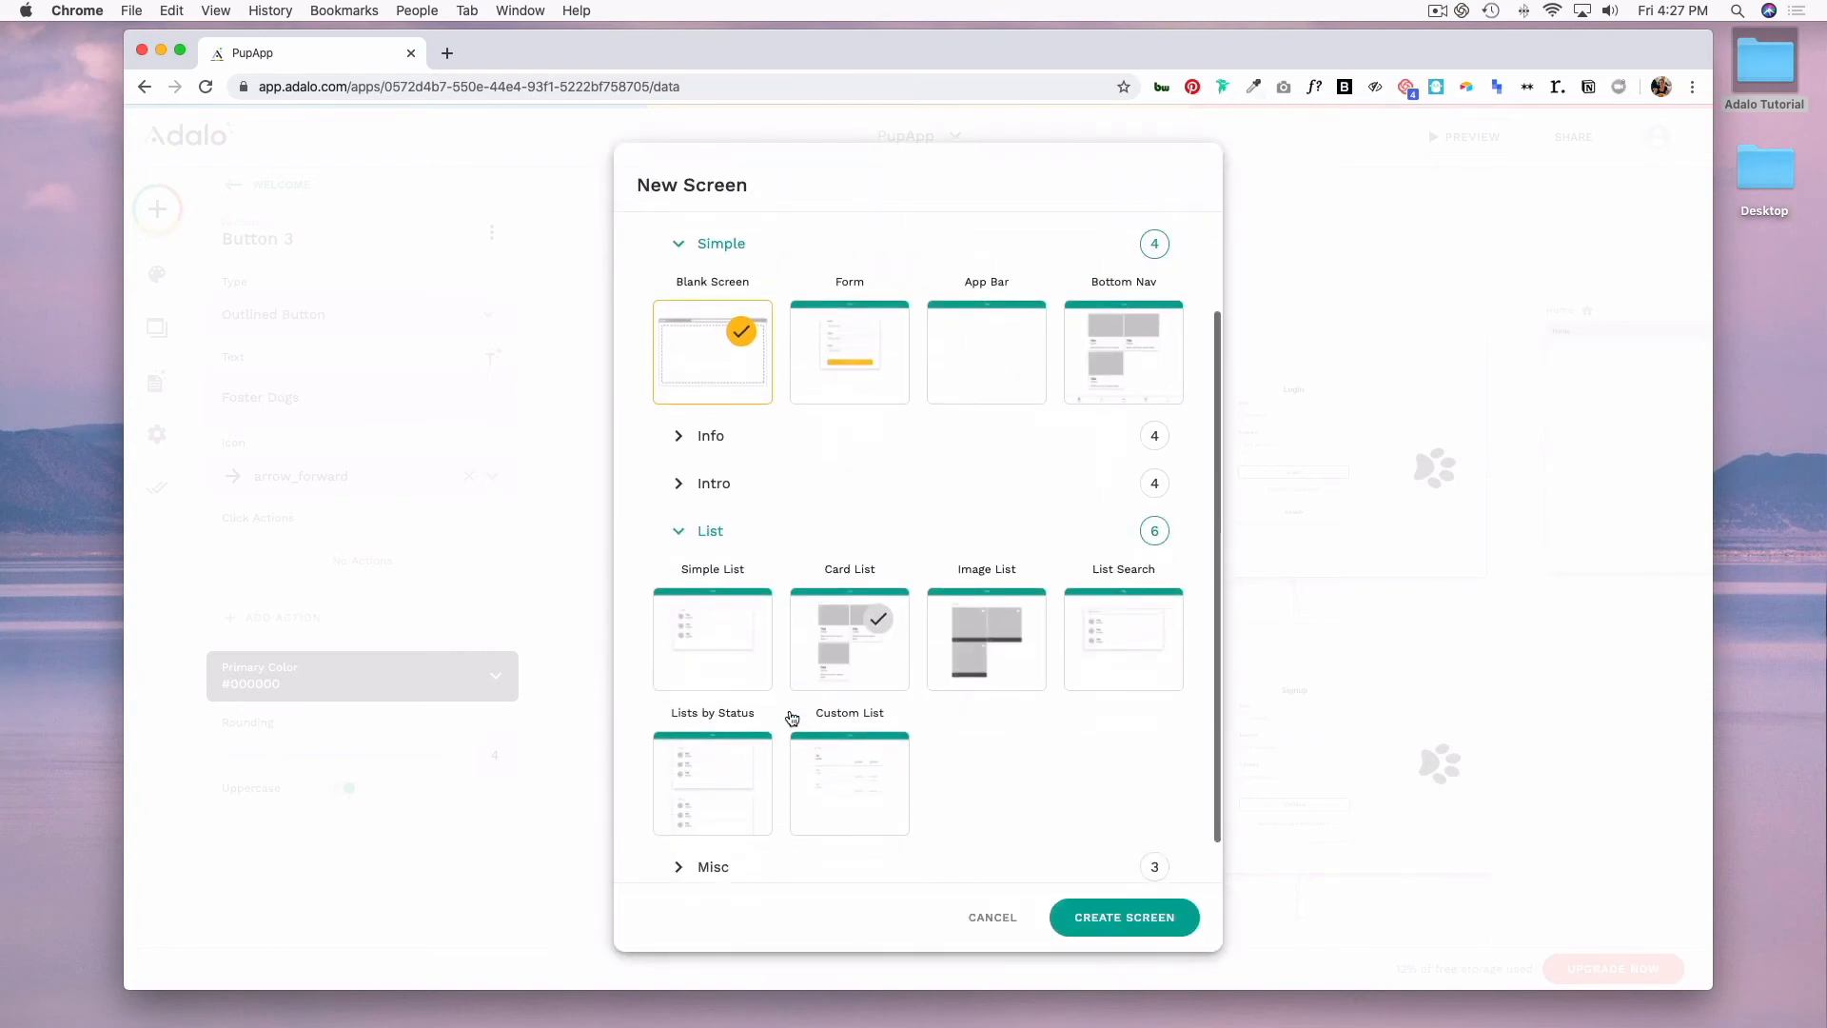
left_click(991, 917)
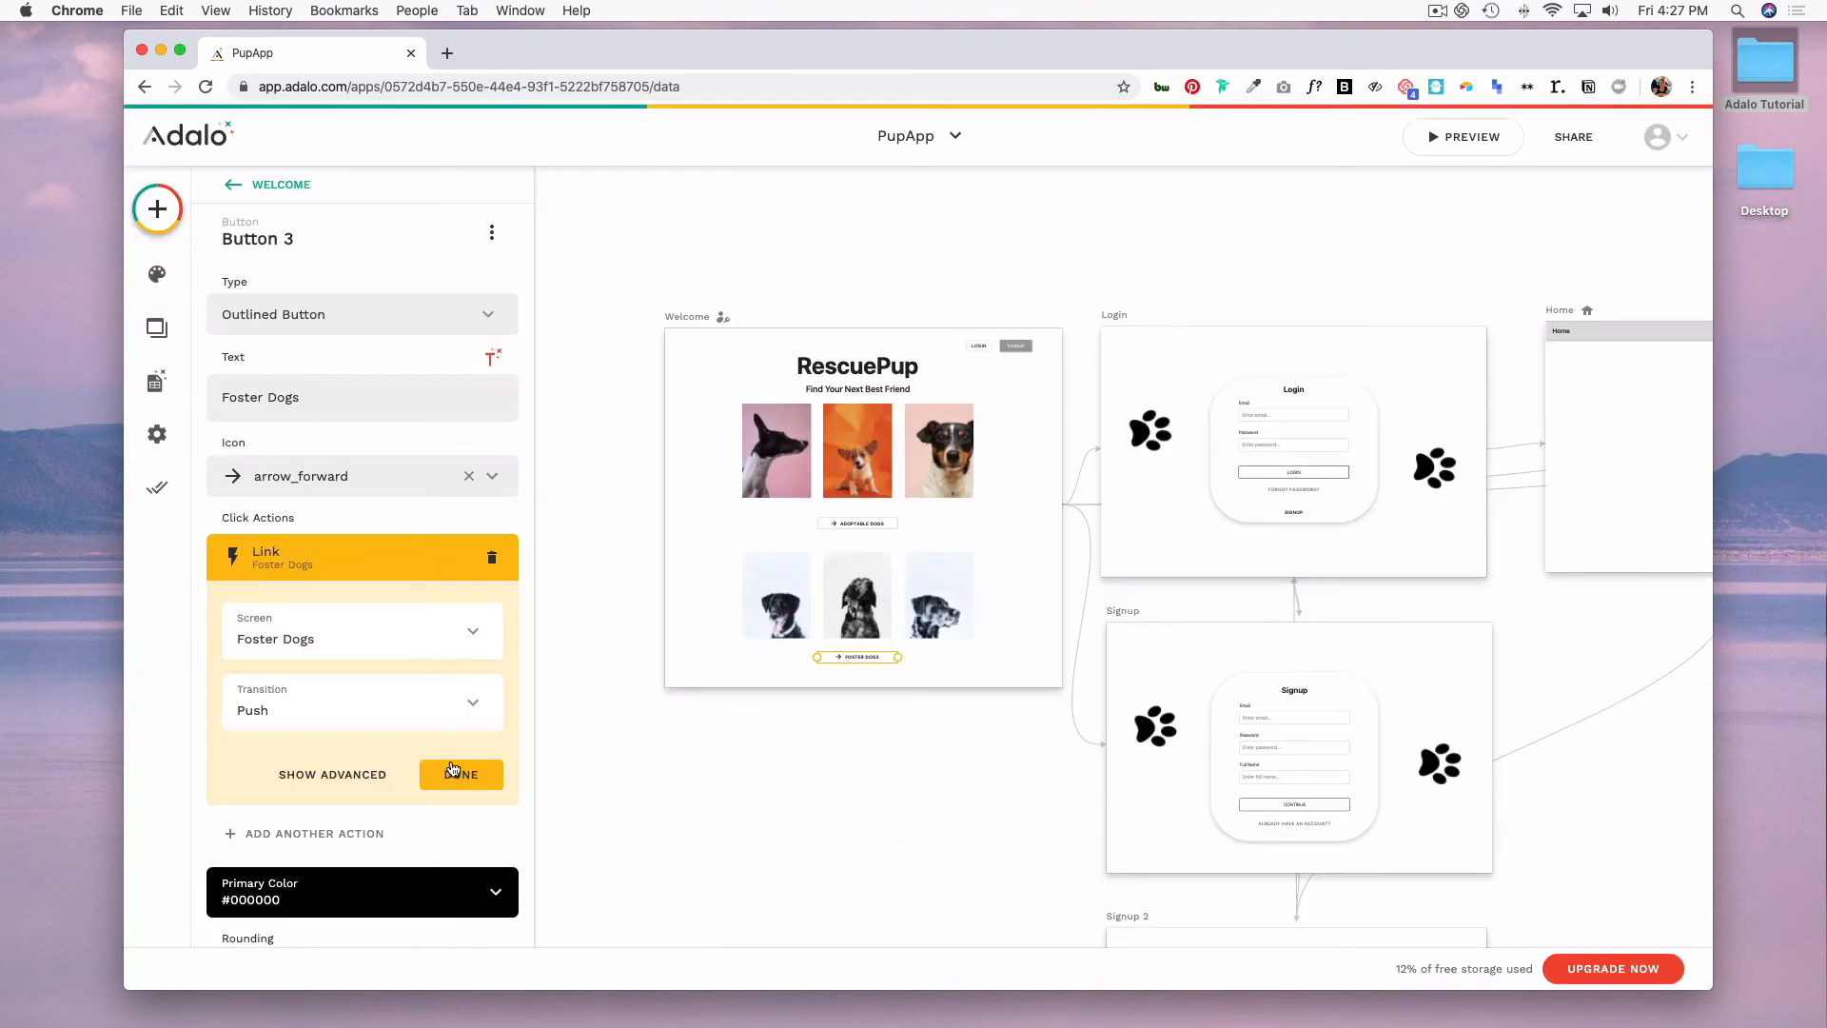
left_click(460, 774)
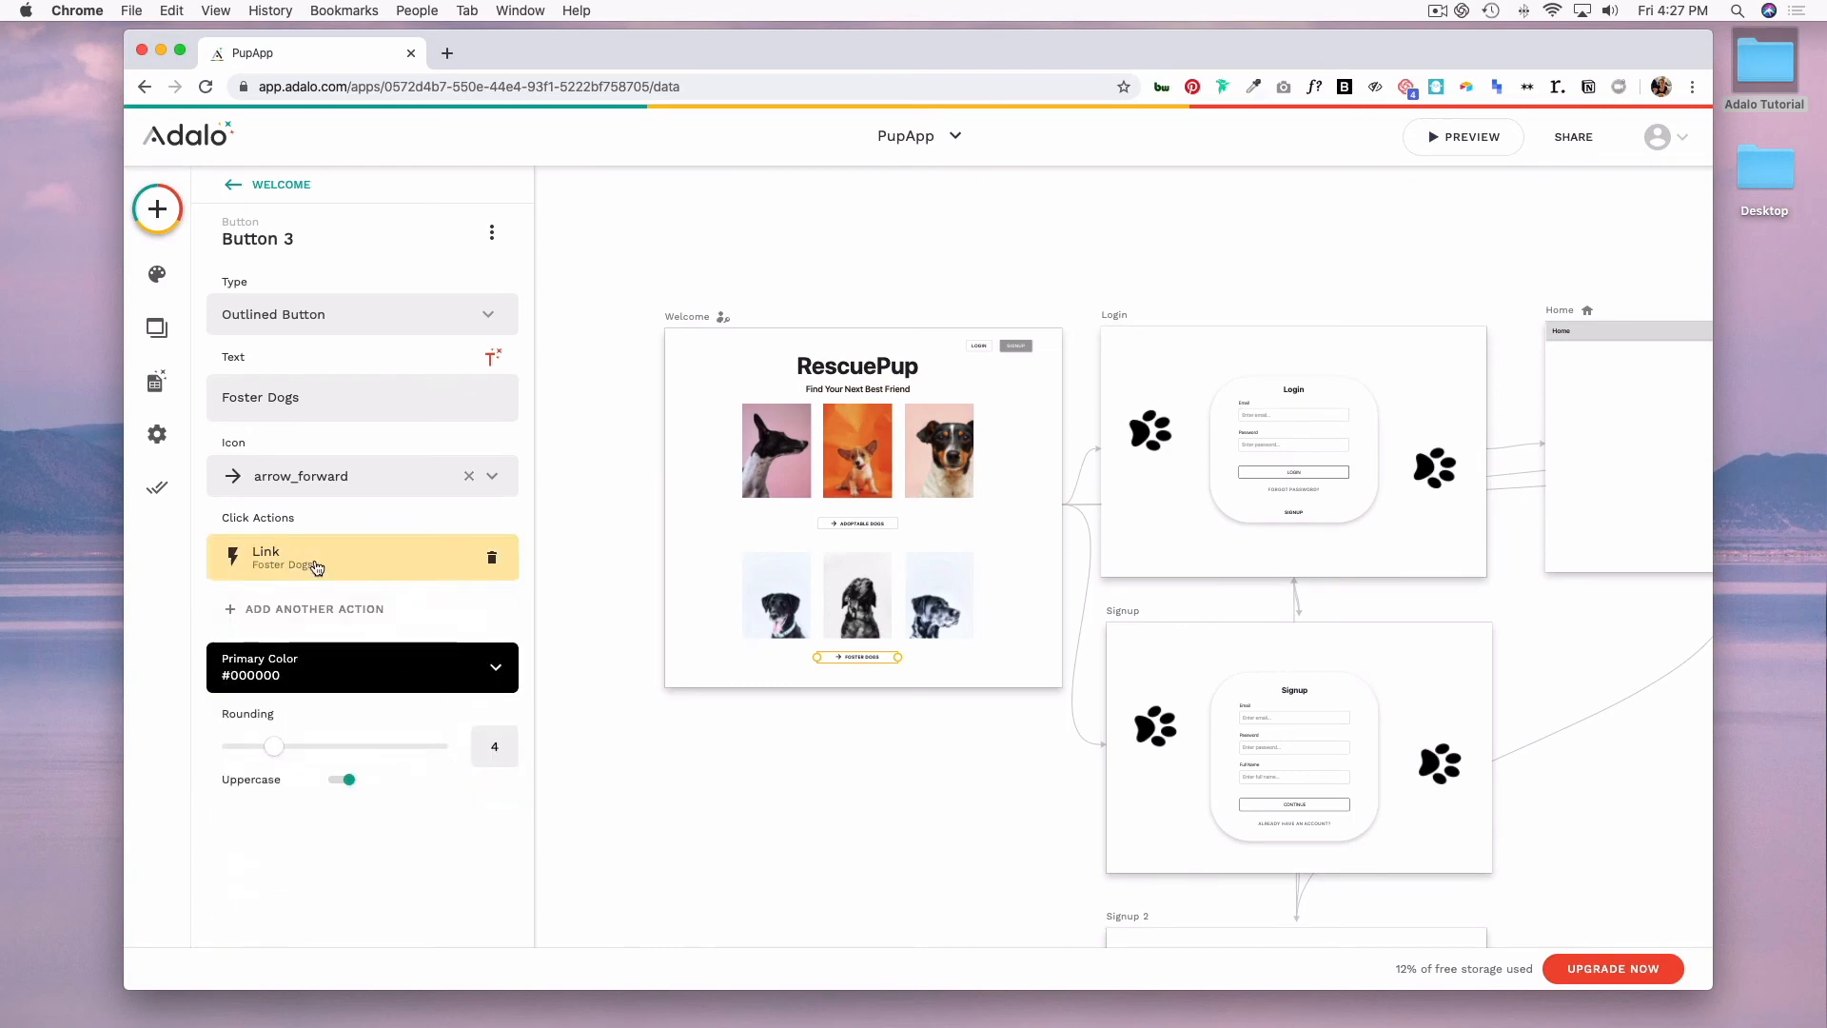
left_click(361, 557)
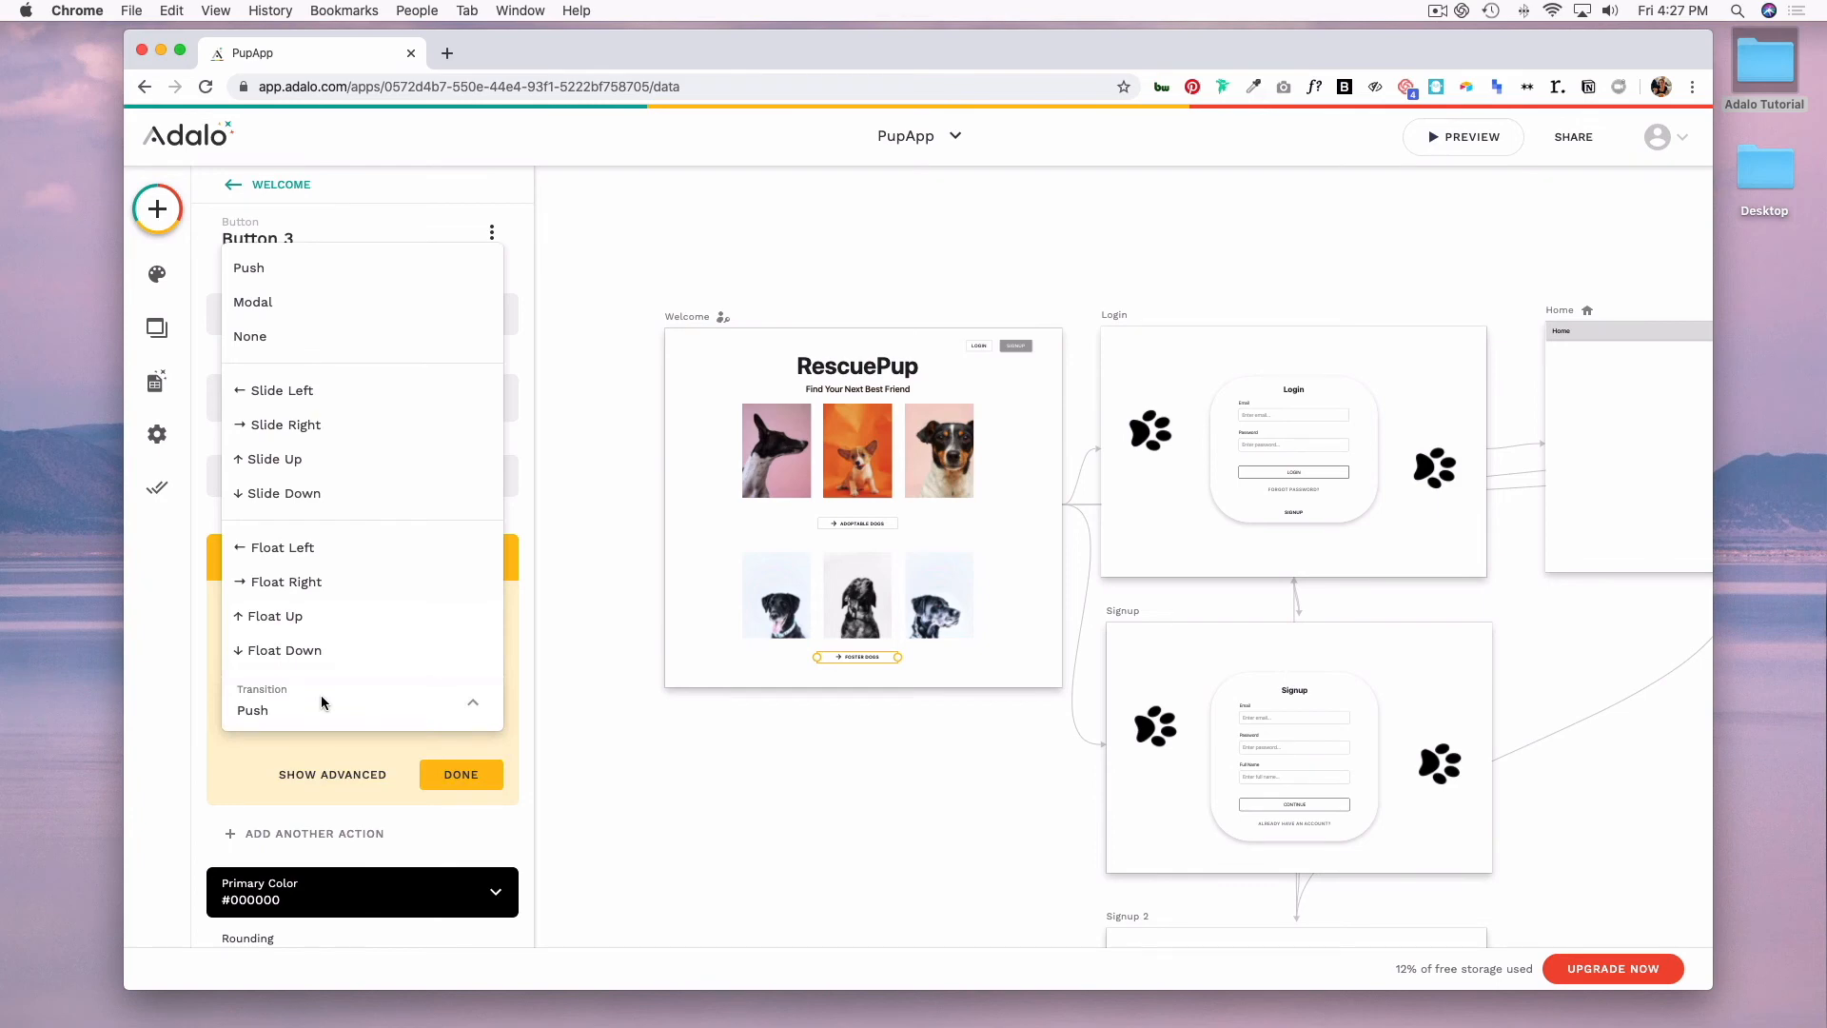
mouse_move(432, 285)
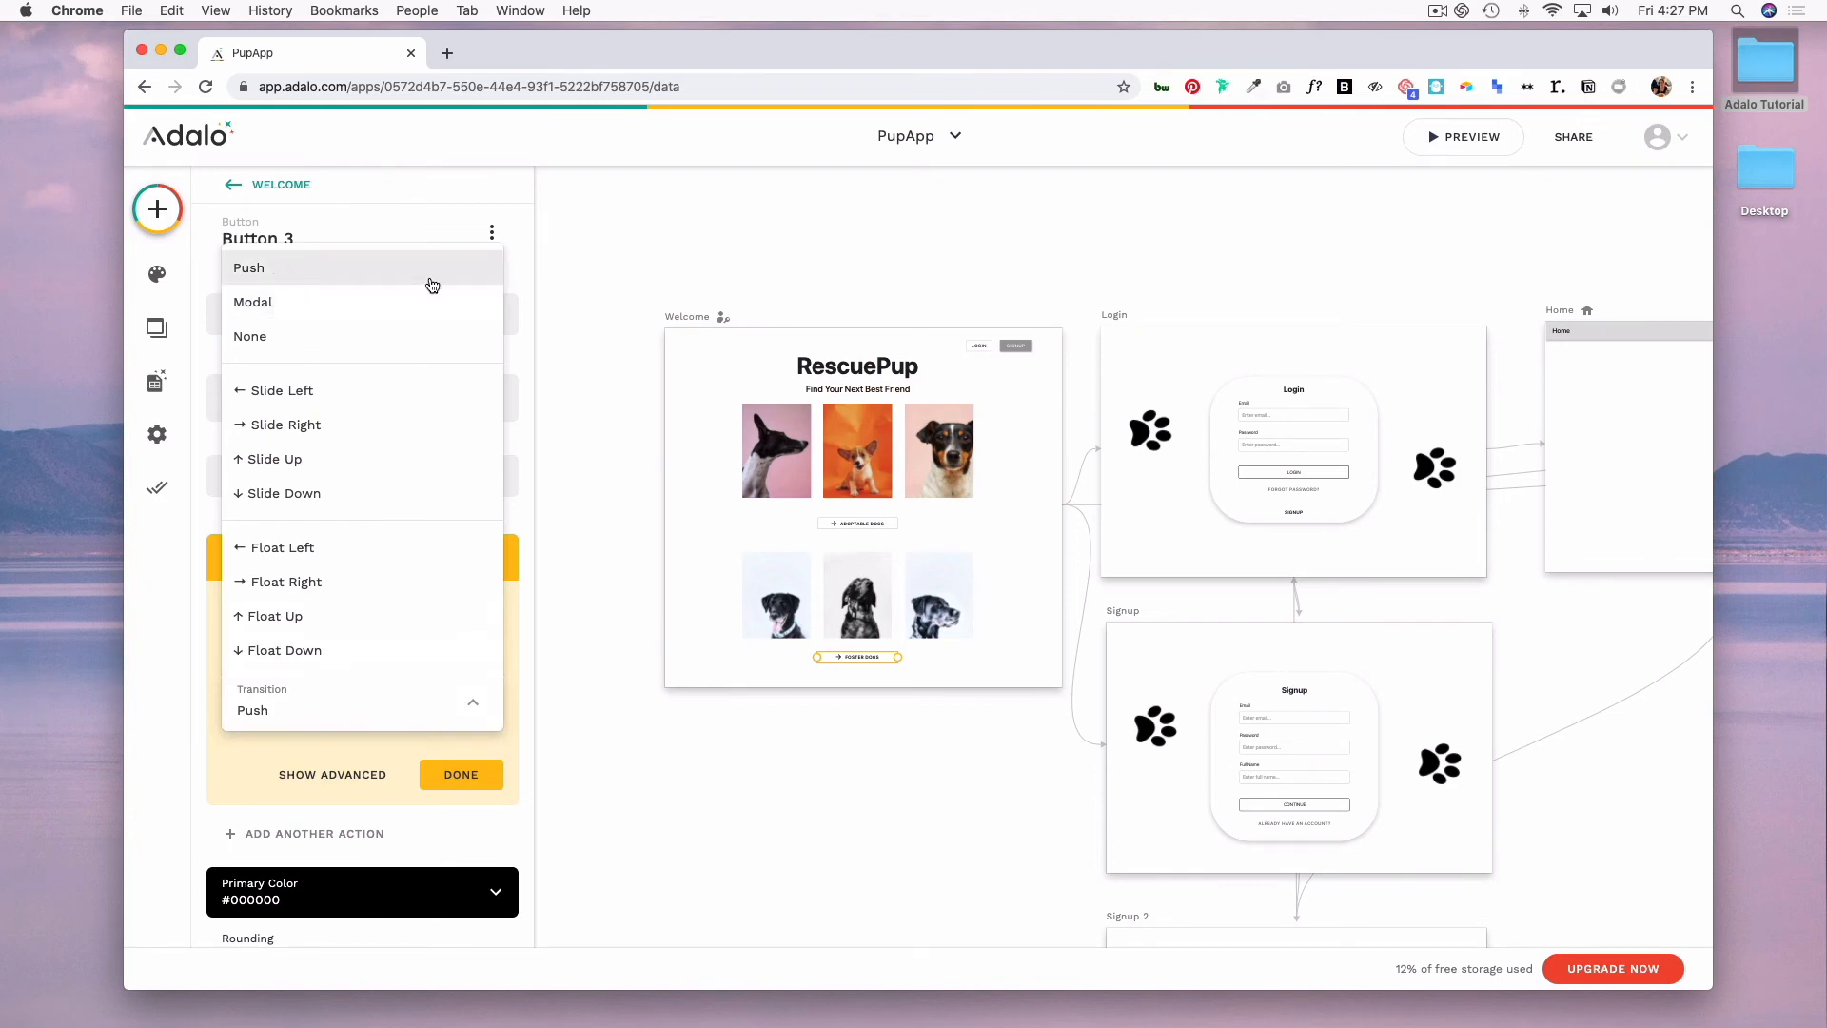
mouse_move(434, 345)
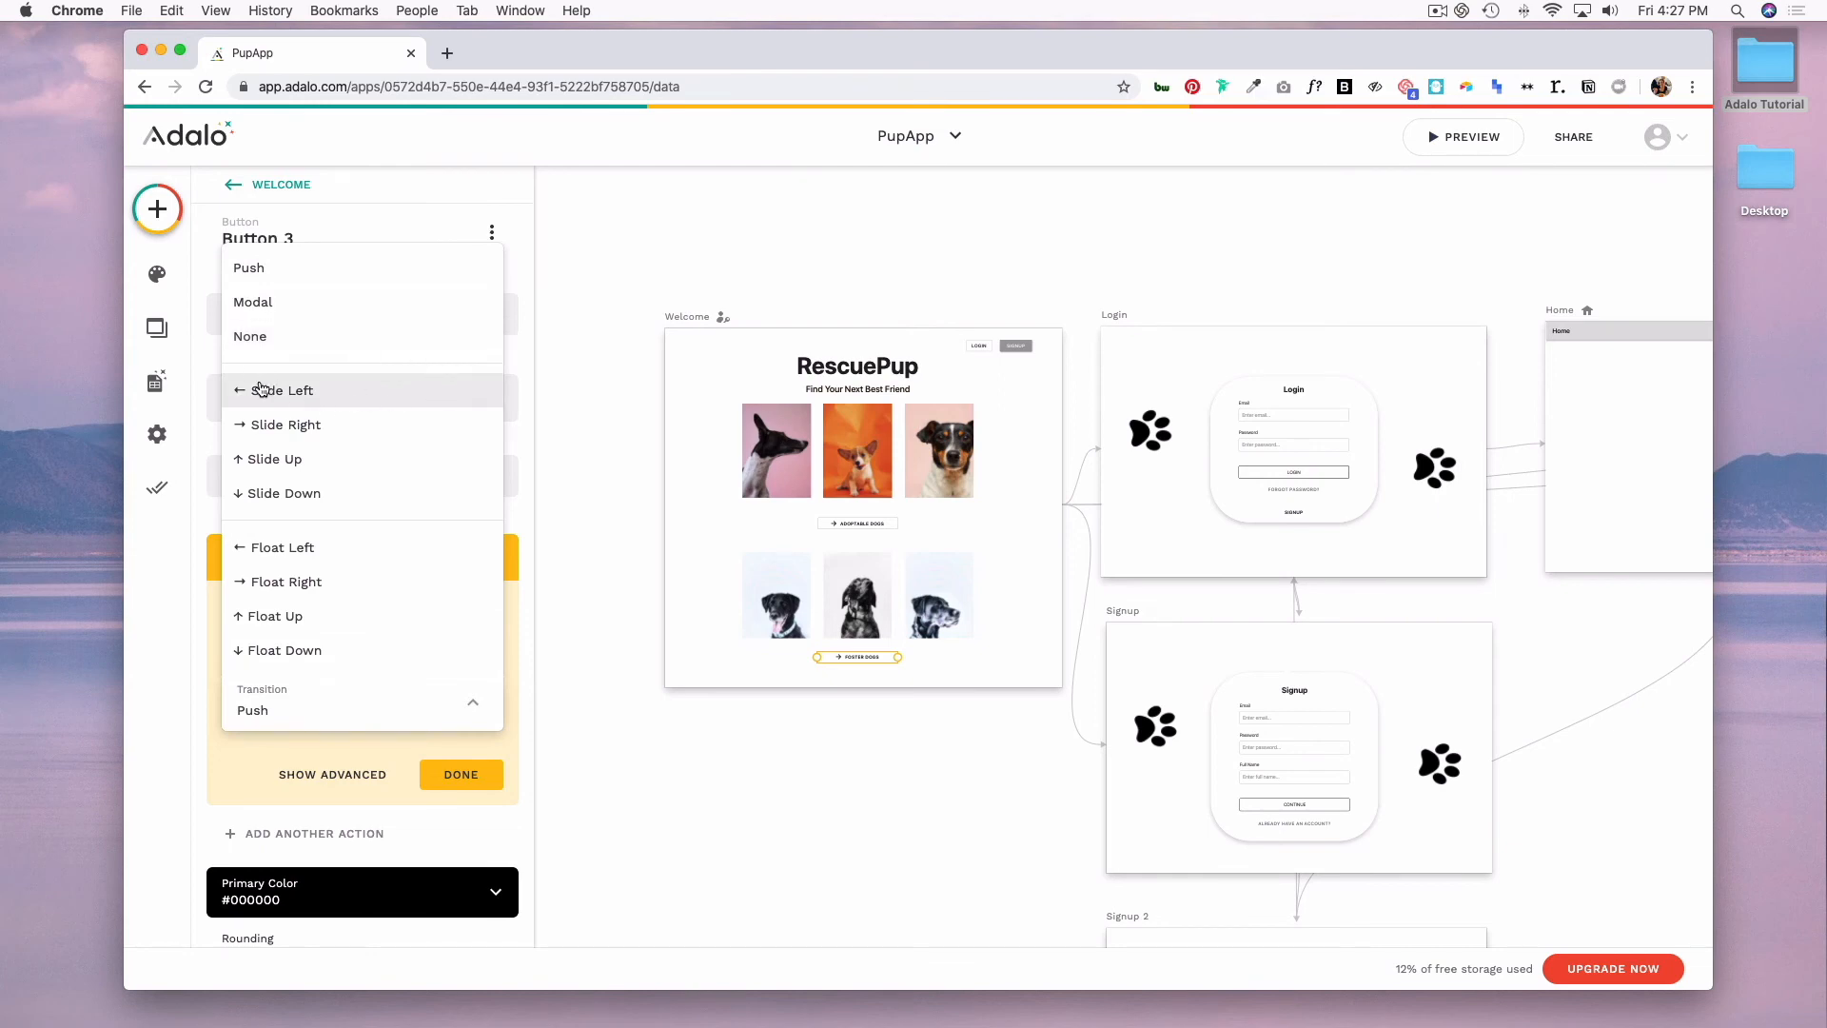
mouse_move(352, 632)
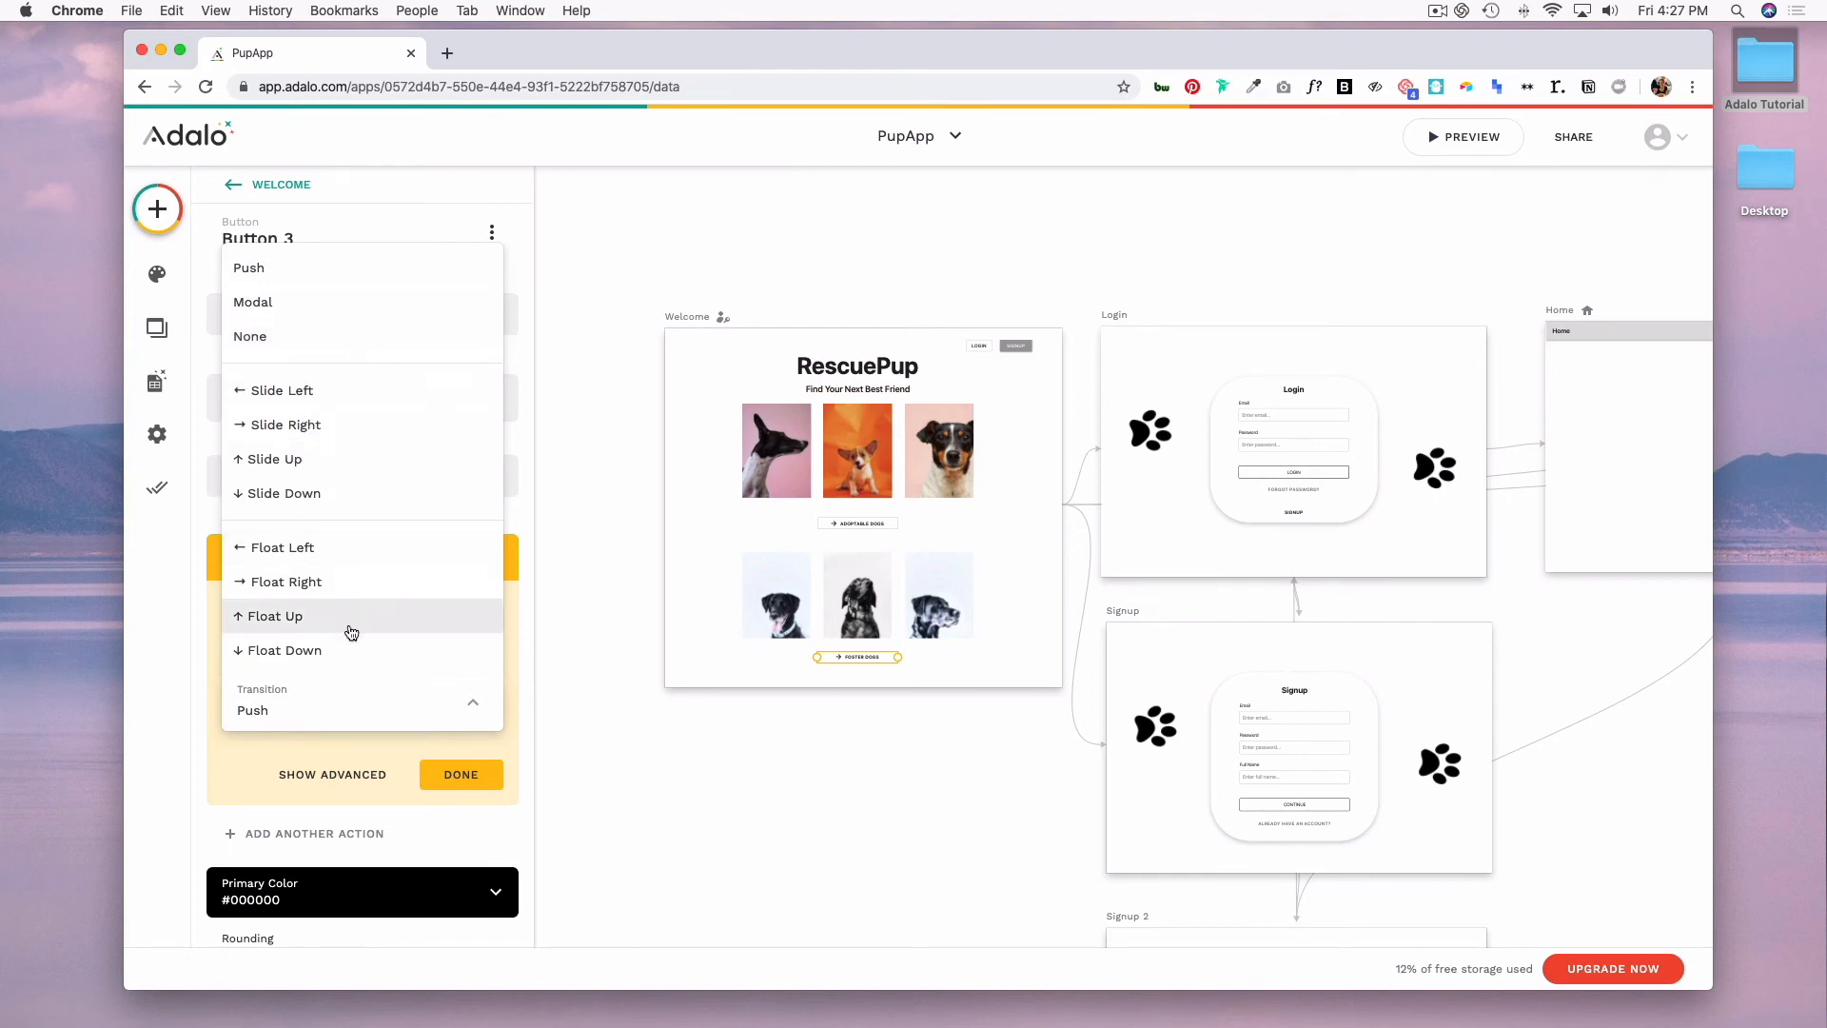
mouse_move(217, 769)
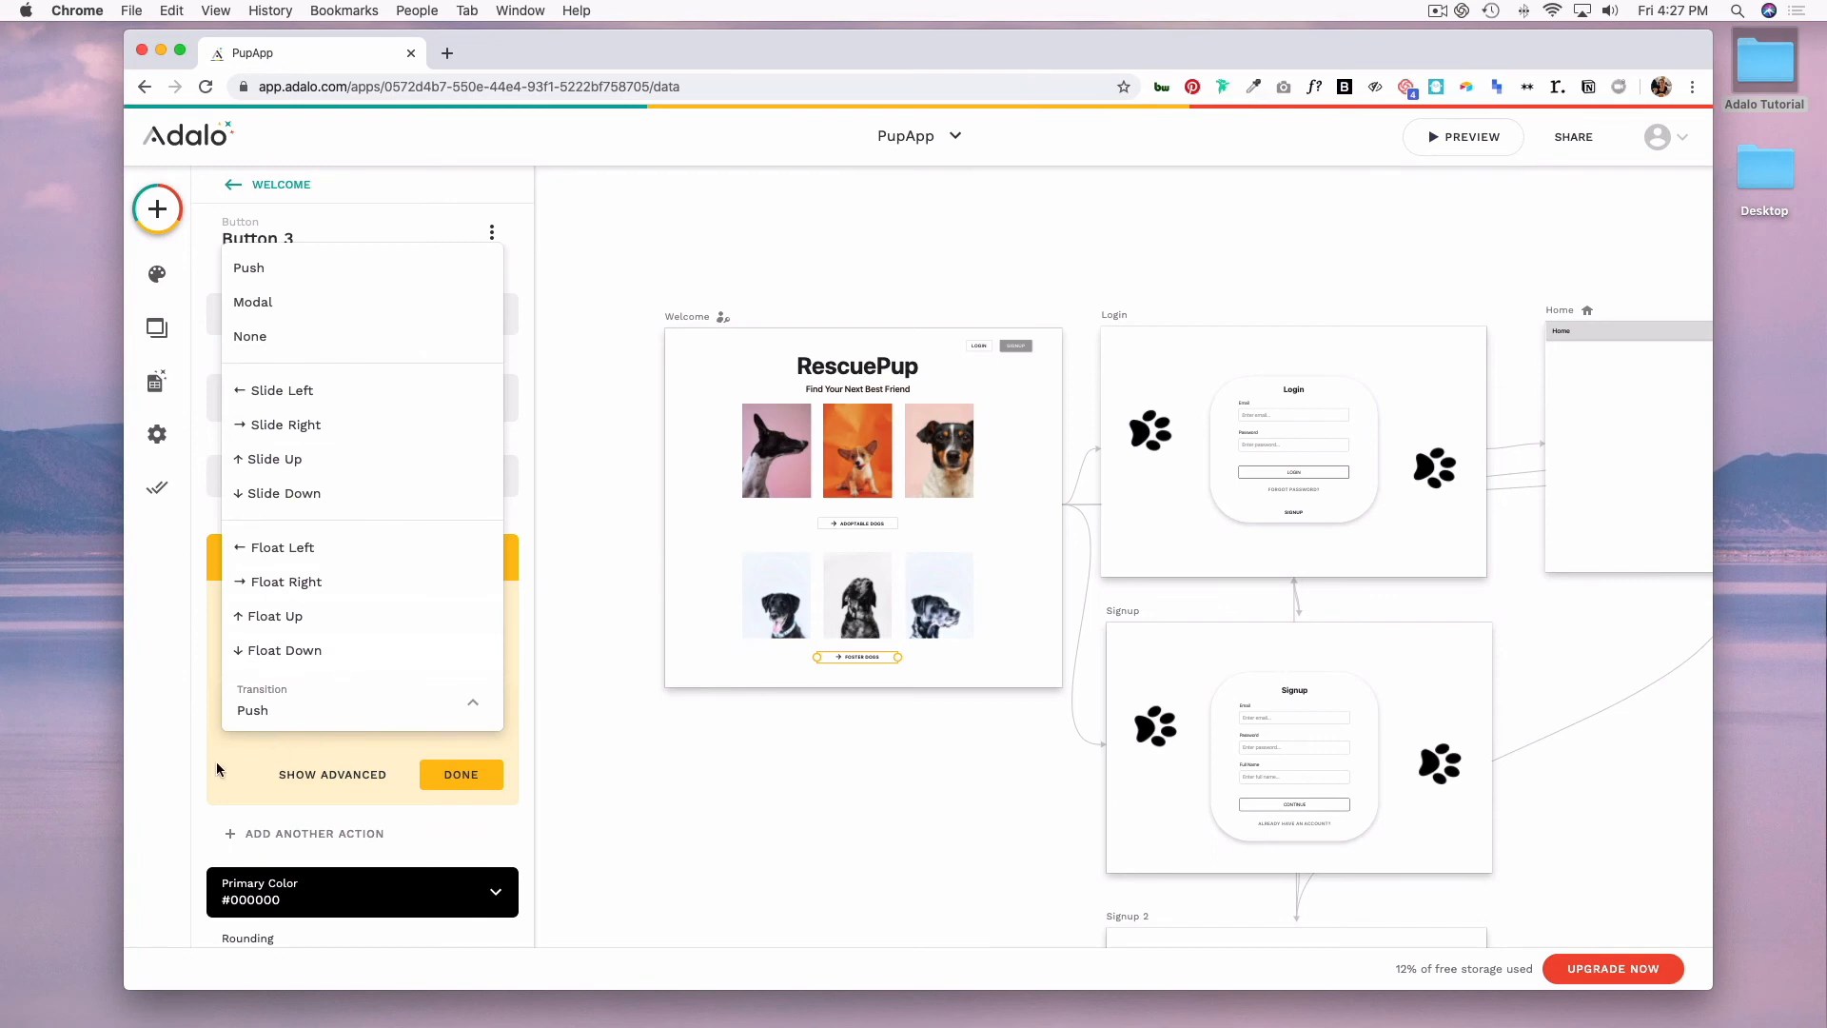
left_click(474, 702)
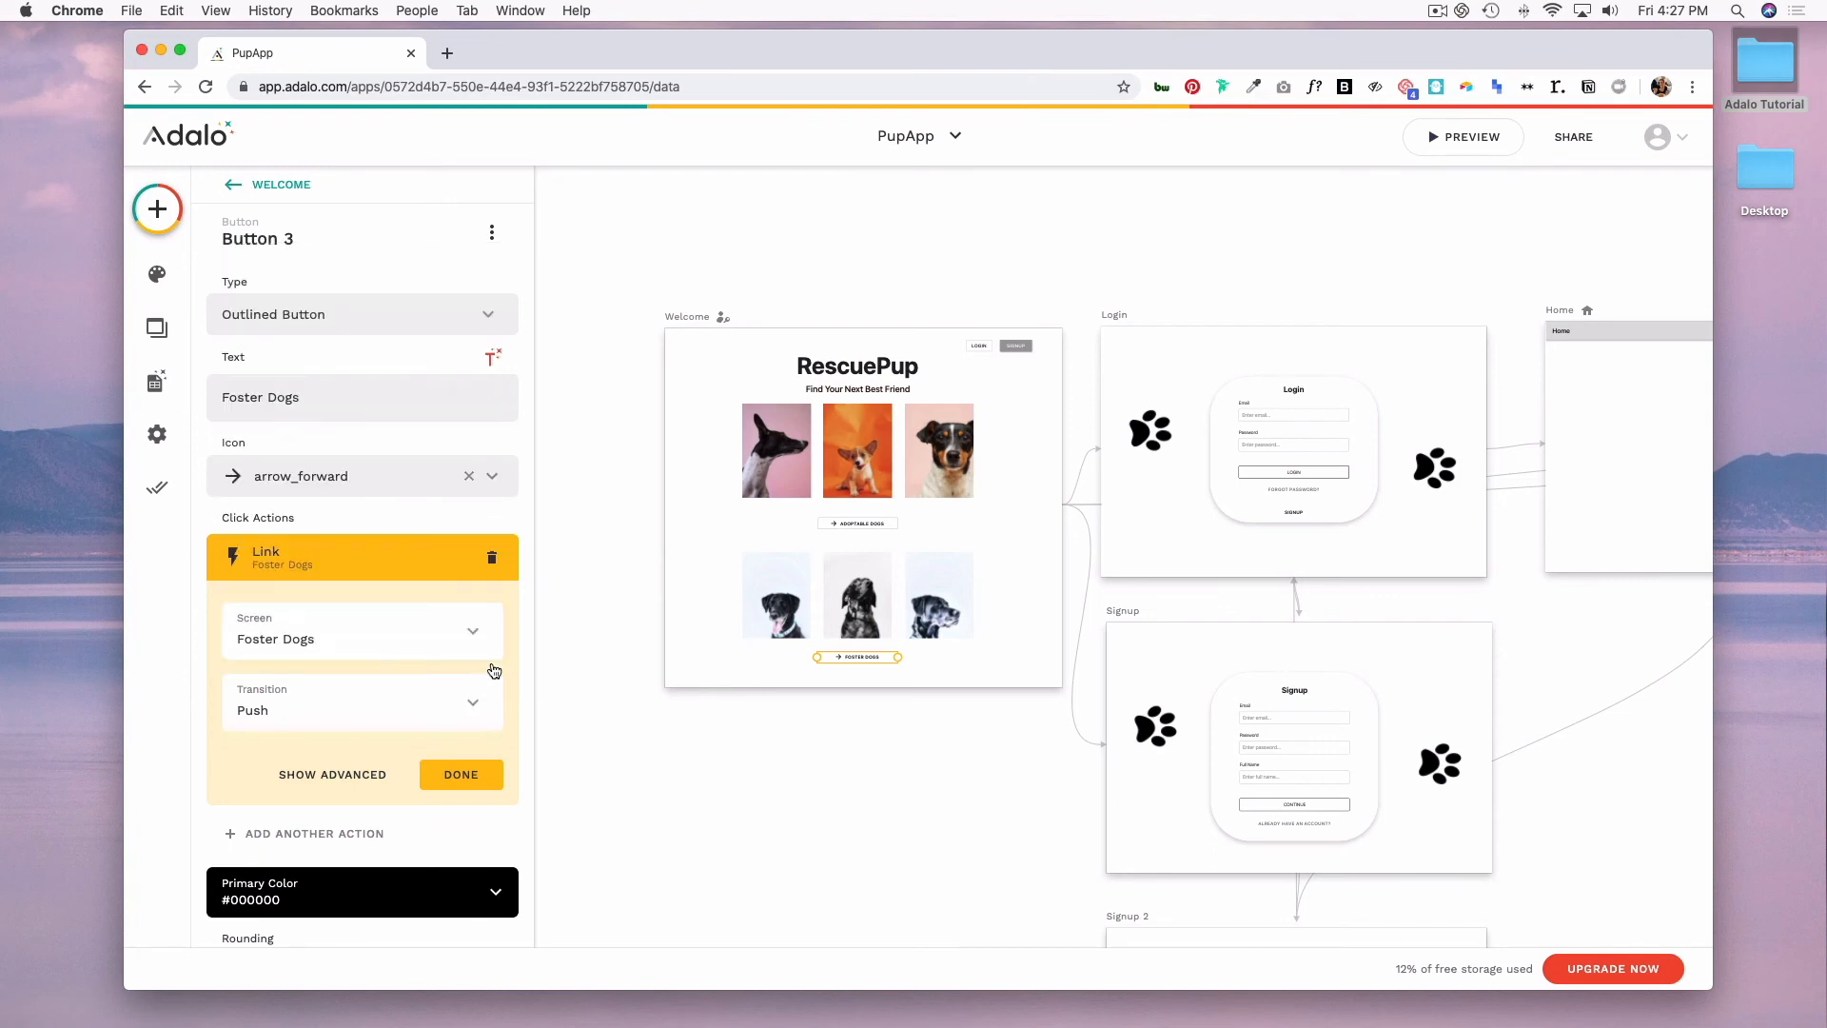
mouse_move(607, 423)
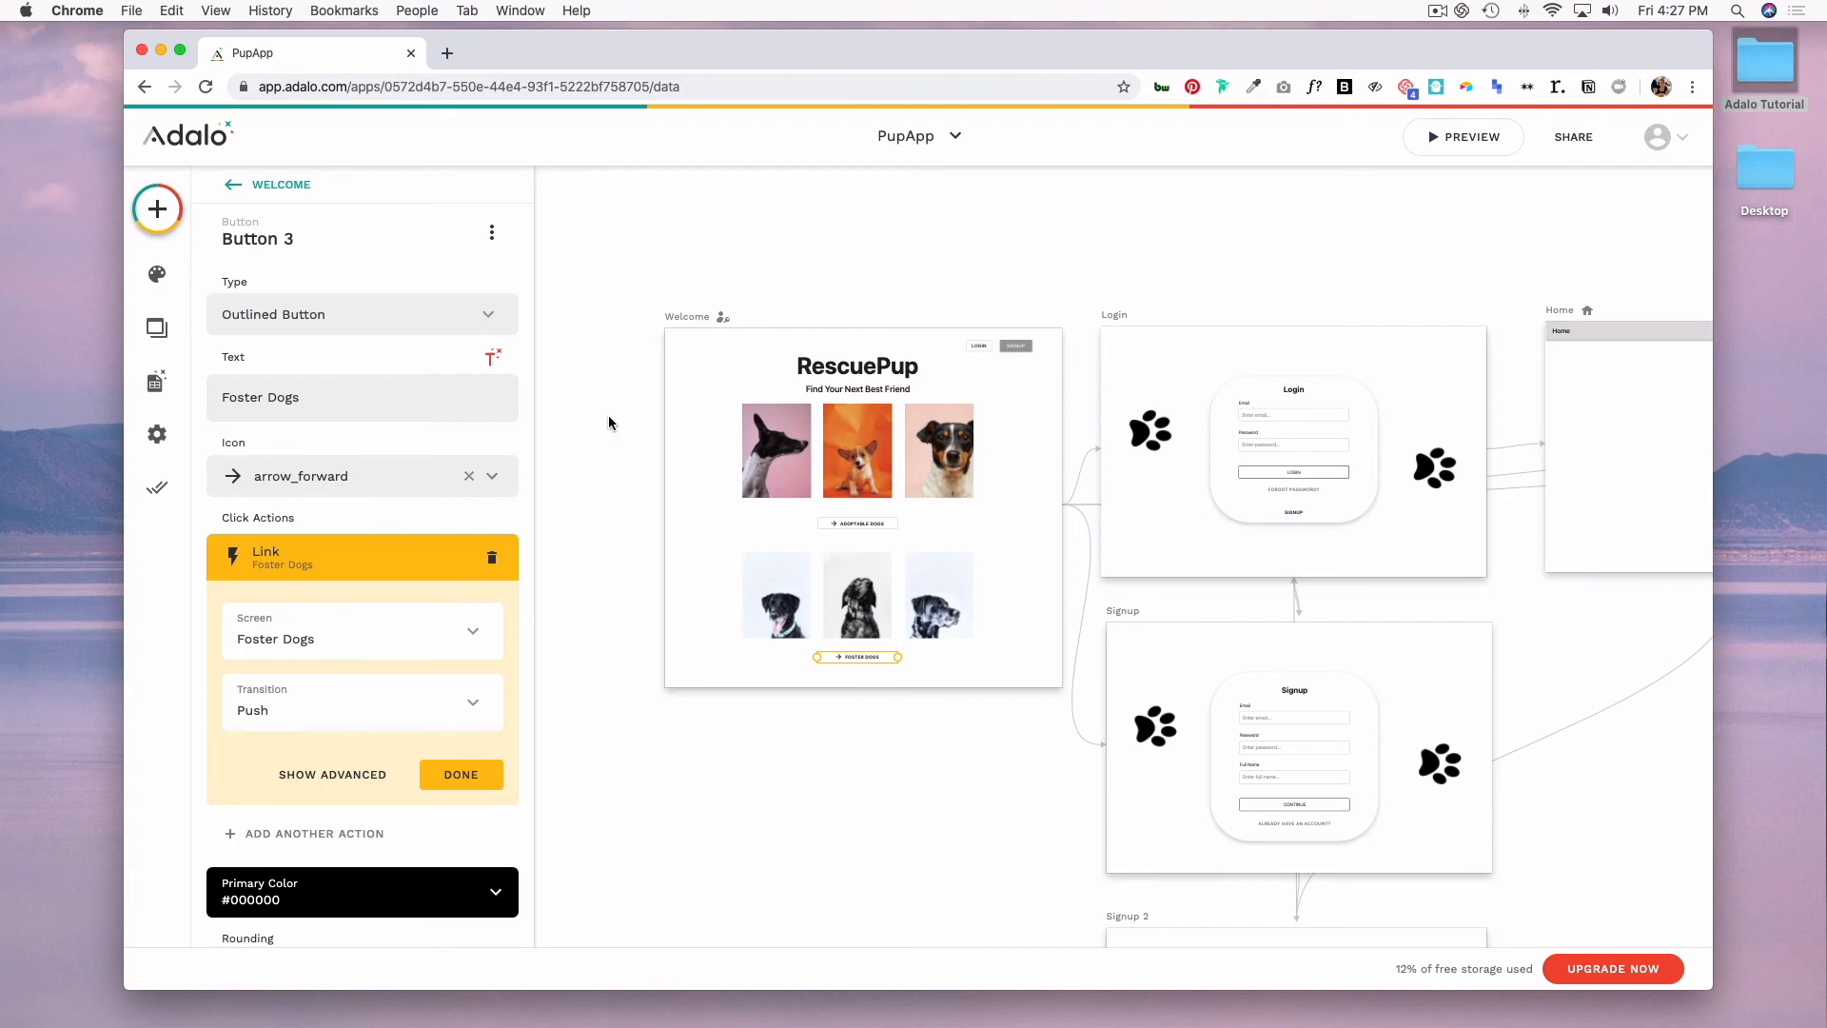
mouse_move(451, 818)
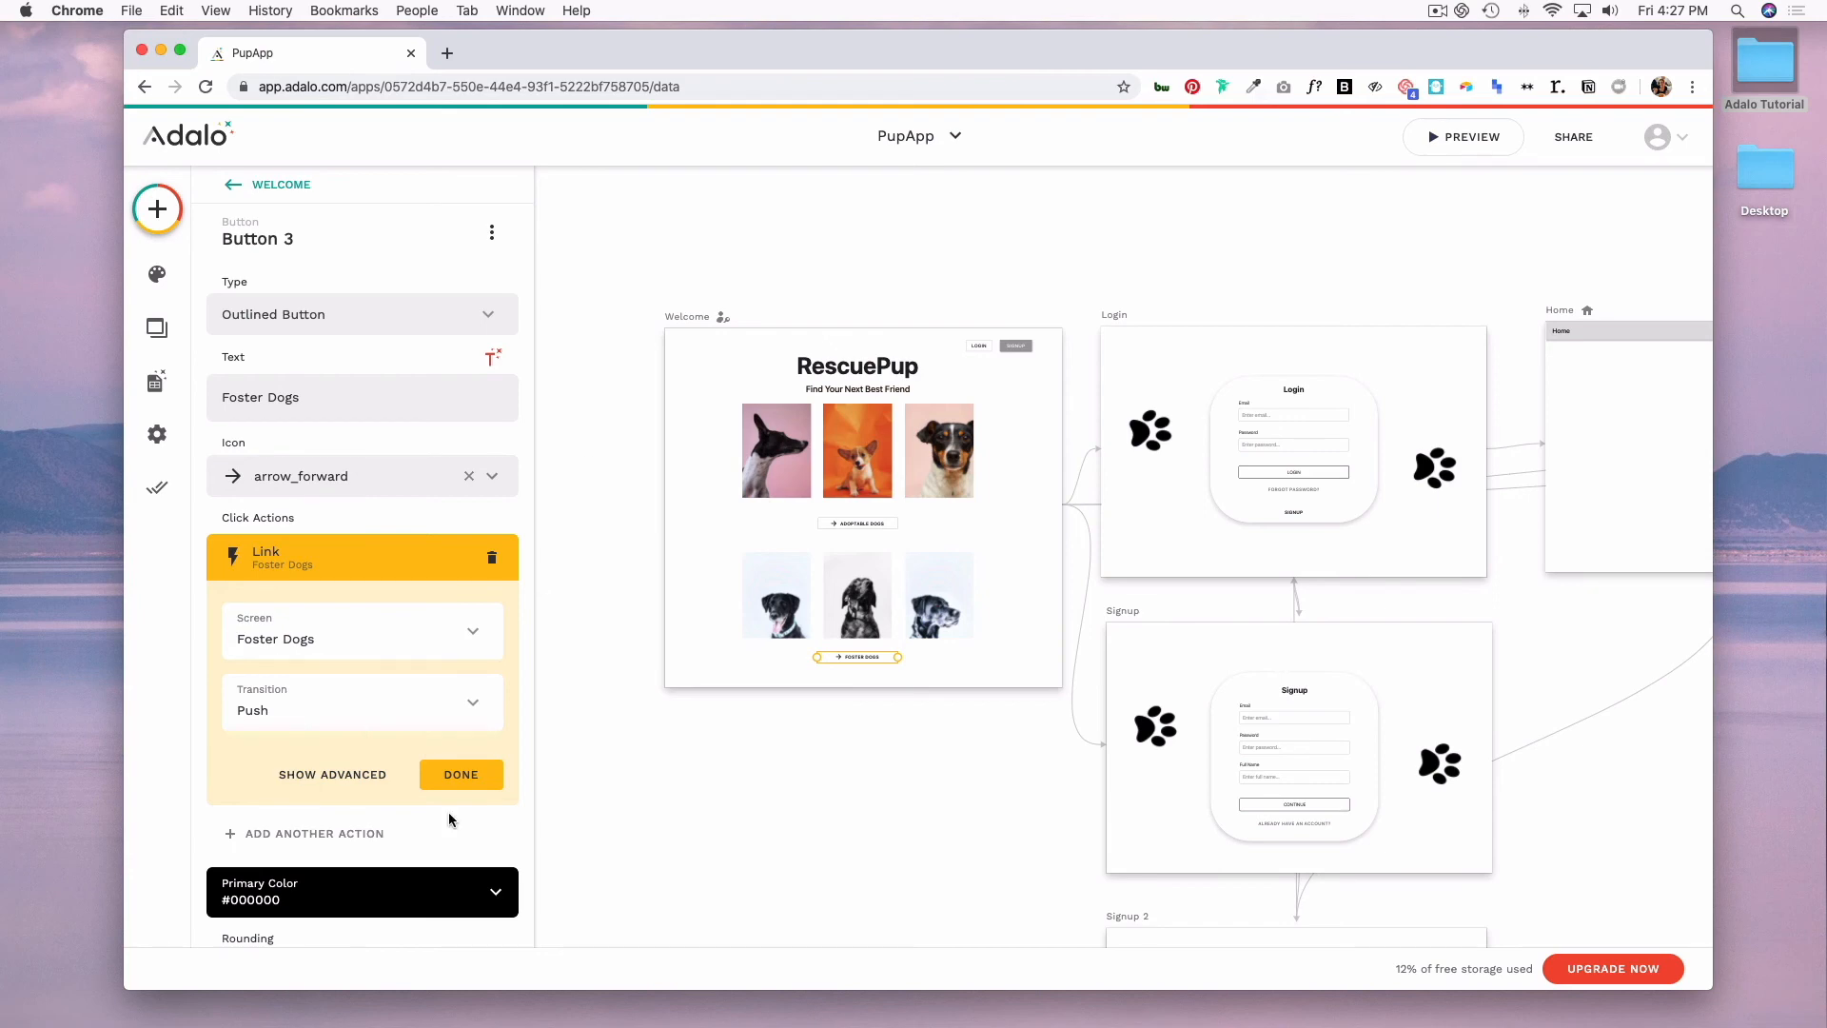
Step: Set the Adoptable dogs app bar fill to #E0E0E0 and its title to 'Adopt a dog'
left_click(461, 774)
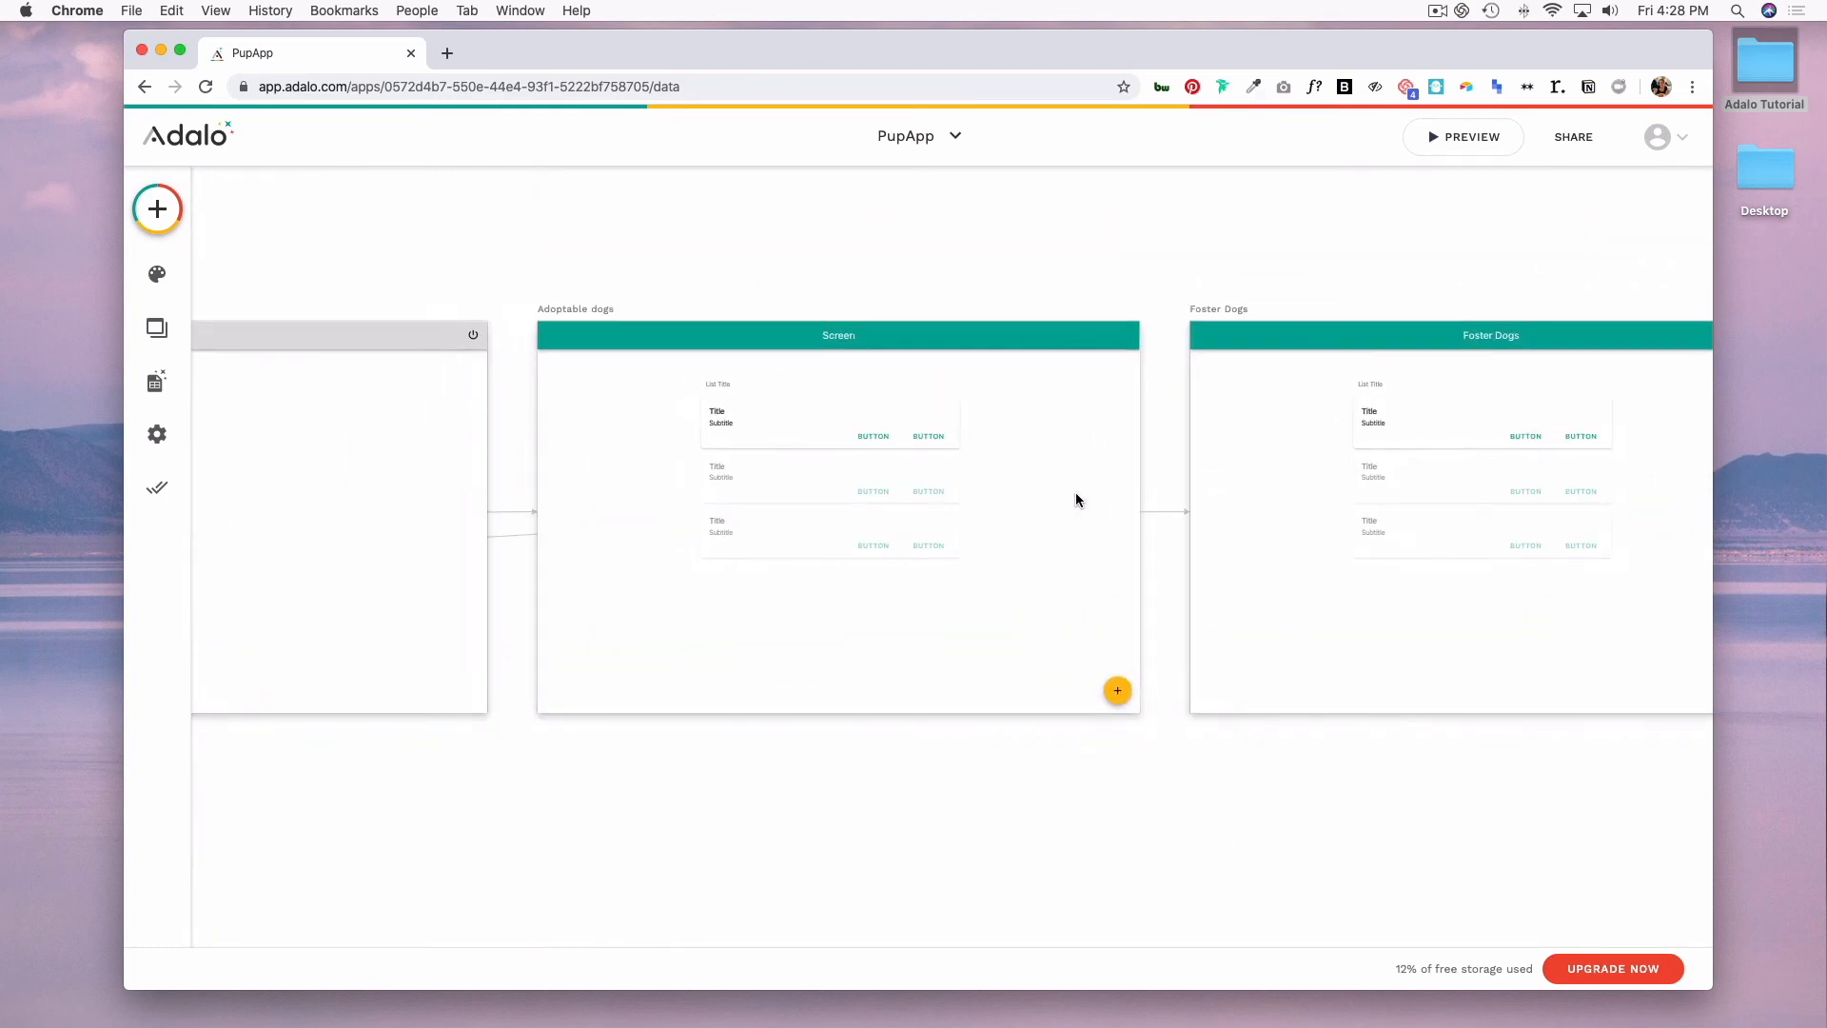
left_click(838, 335)
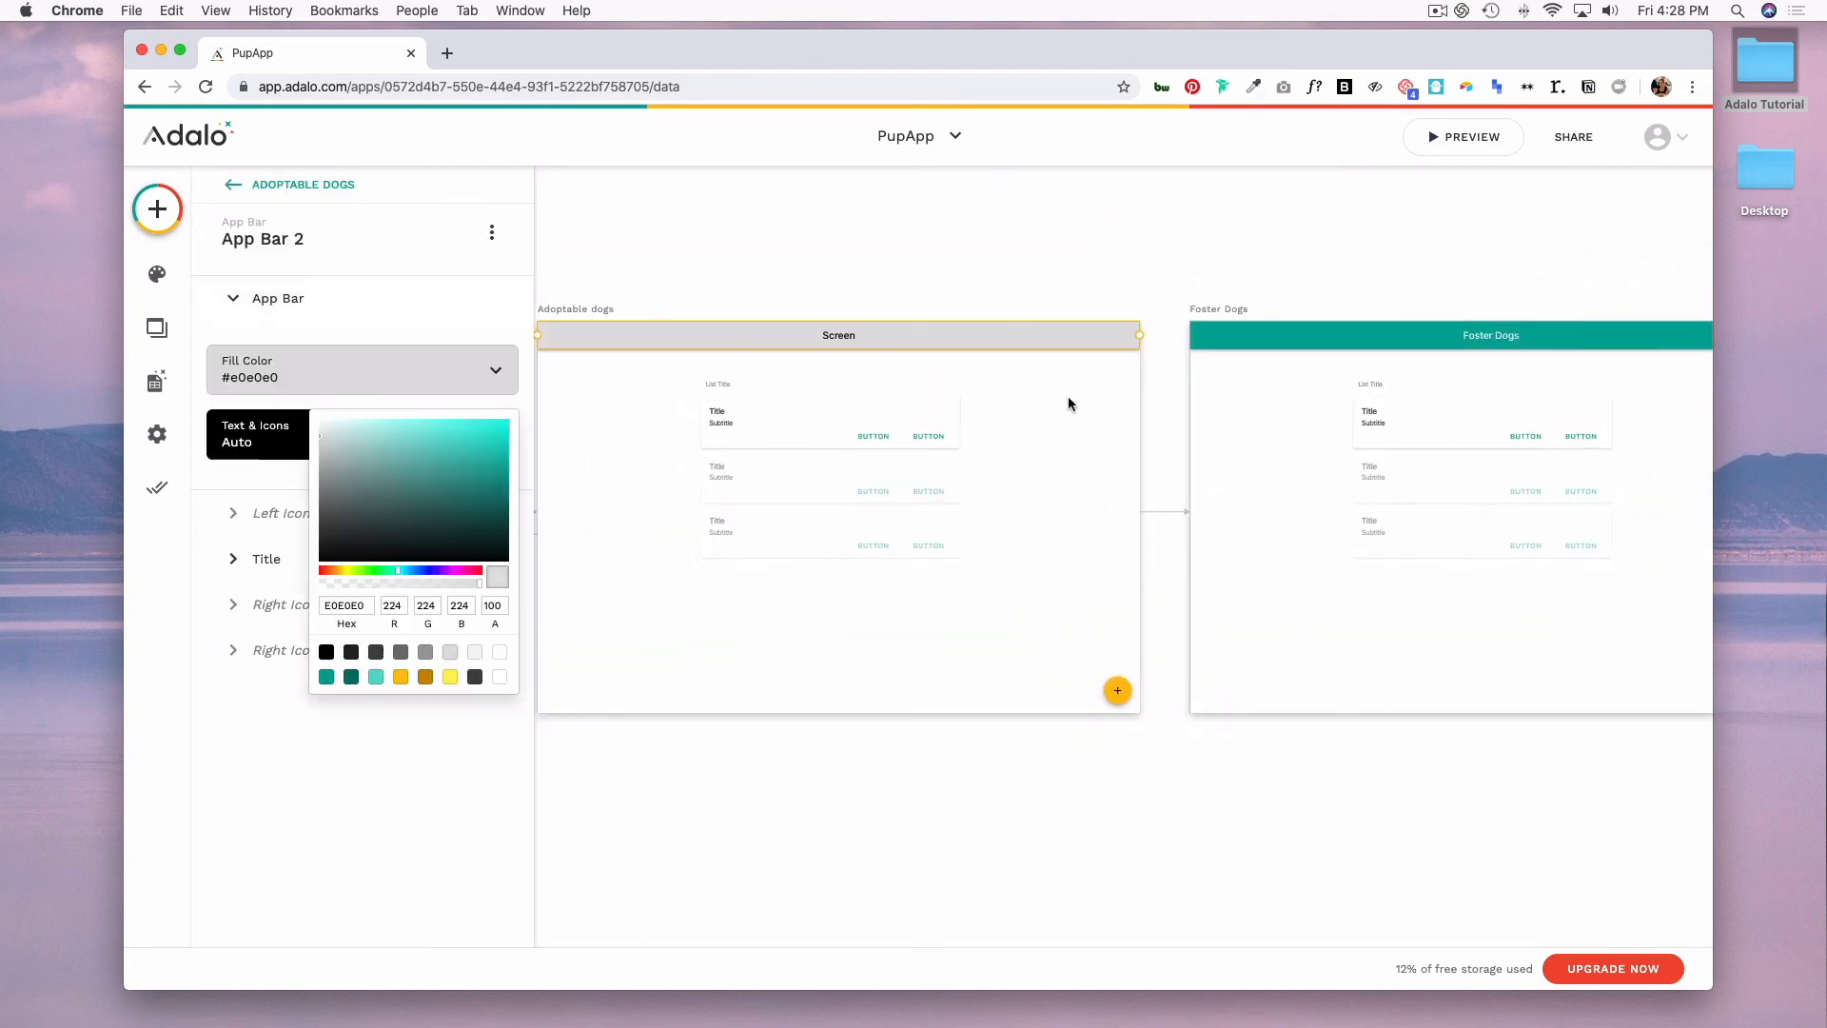
left_click(366, 300)
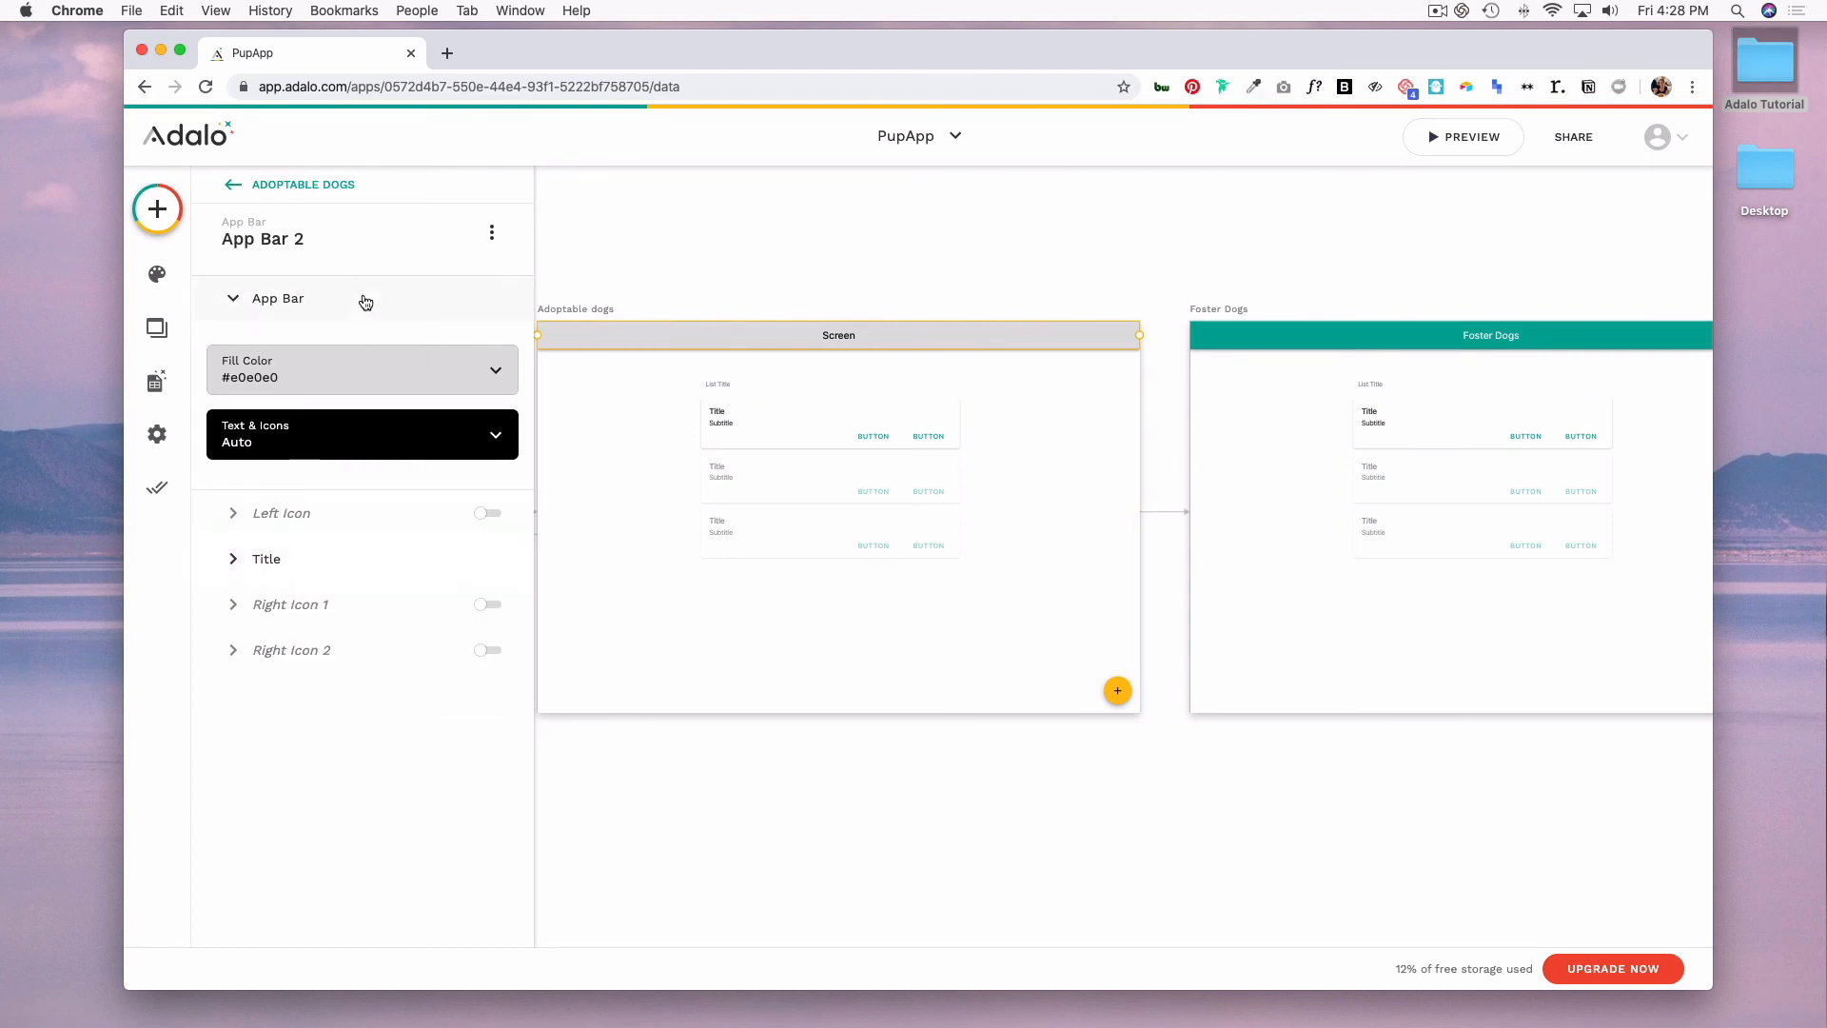
left_click(277, 297)
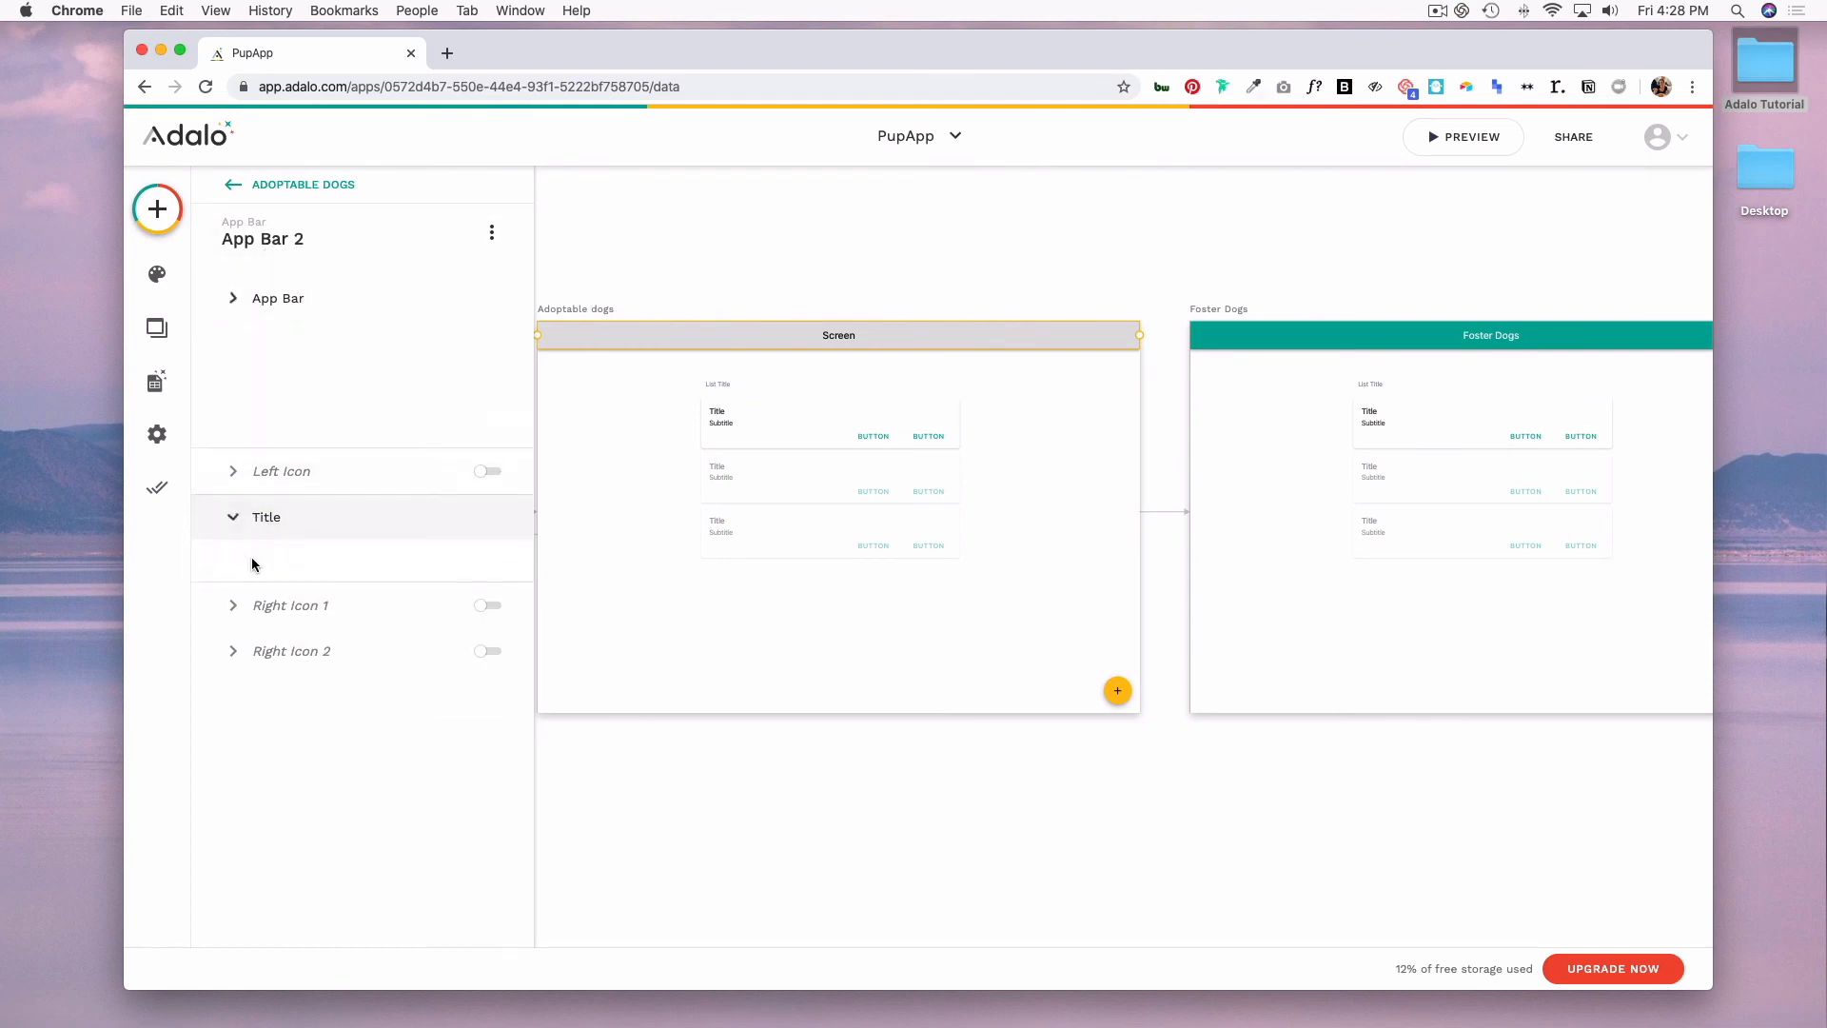
left_click(266, 516)
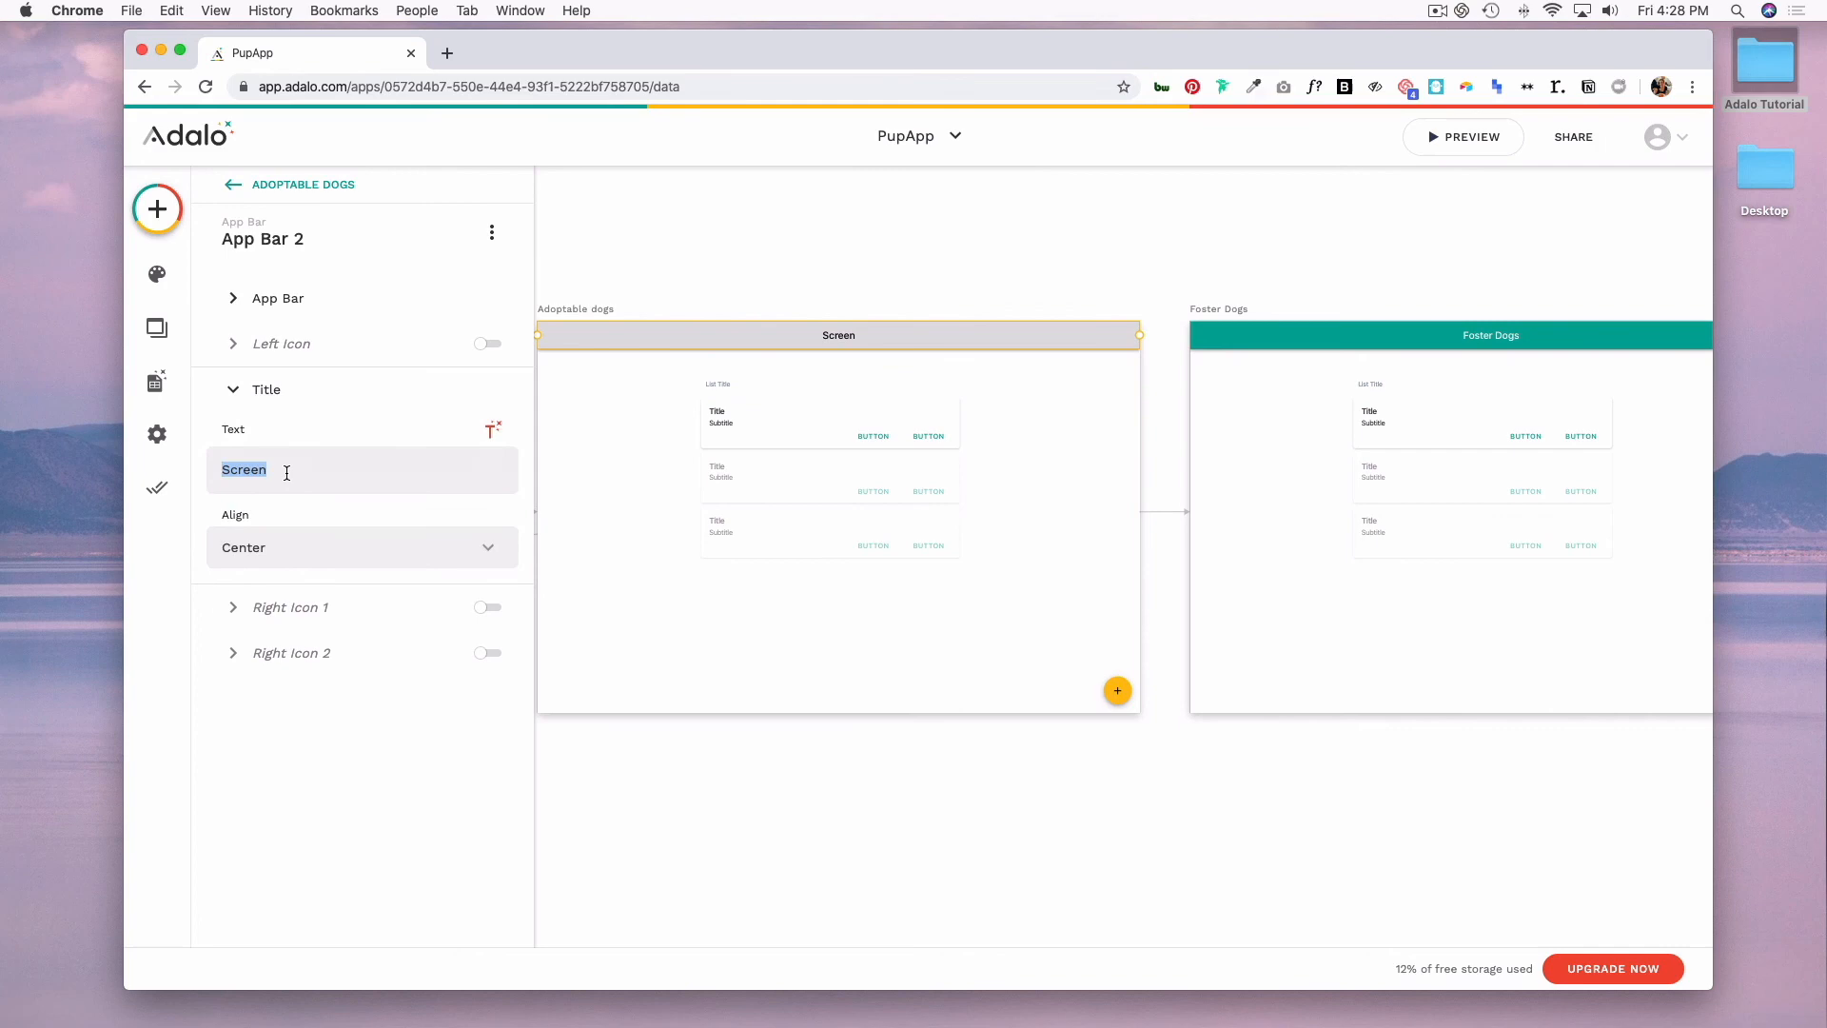
type("Adopt a dog")
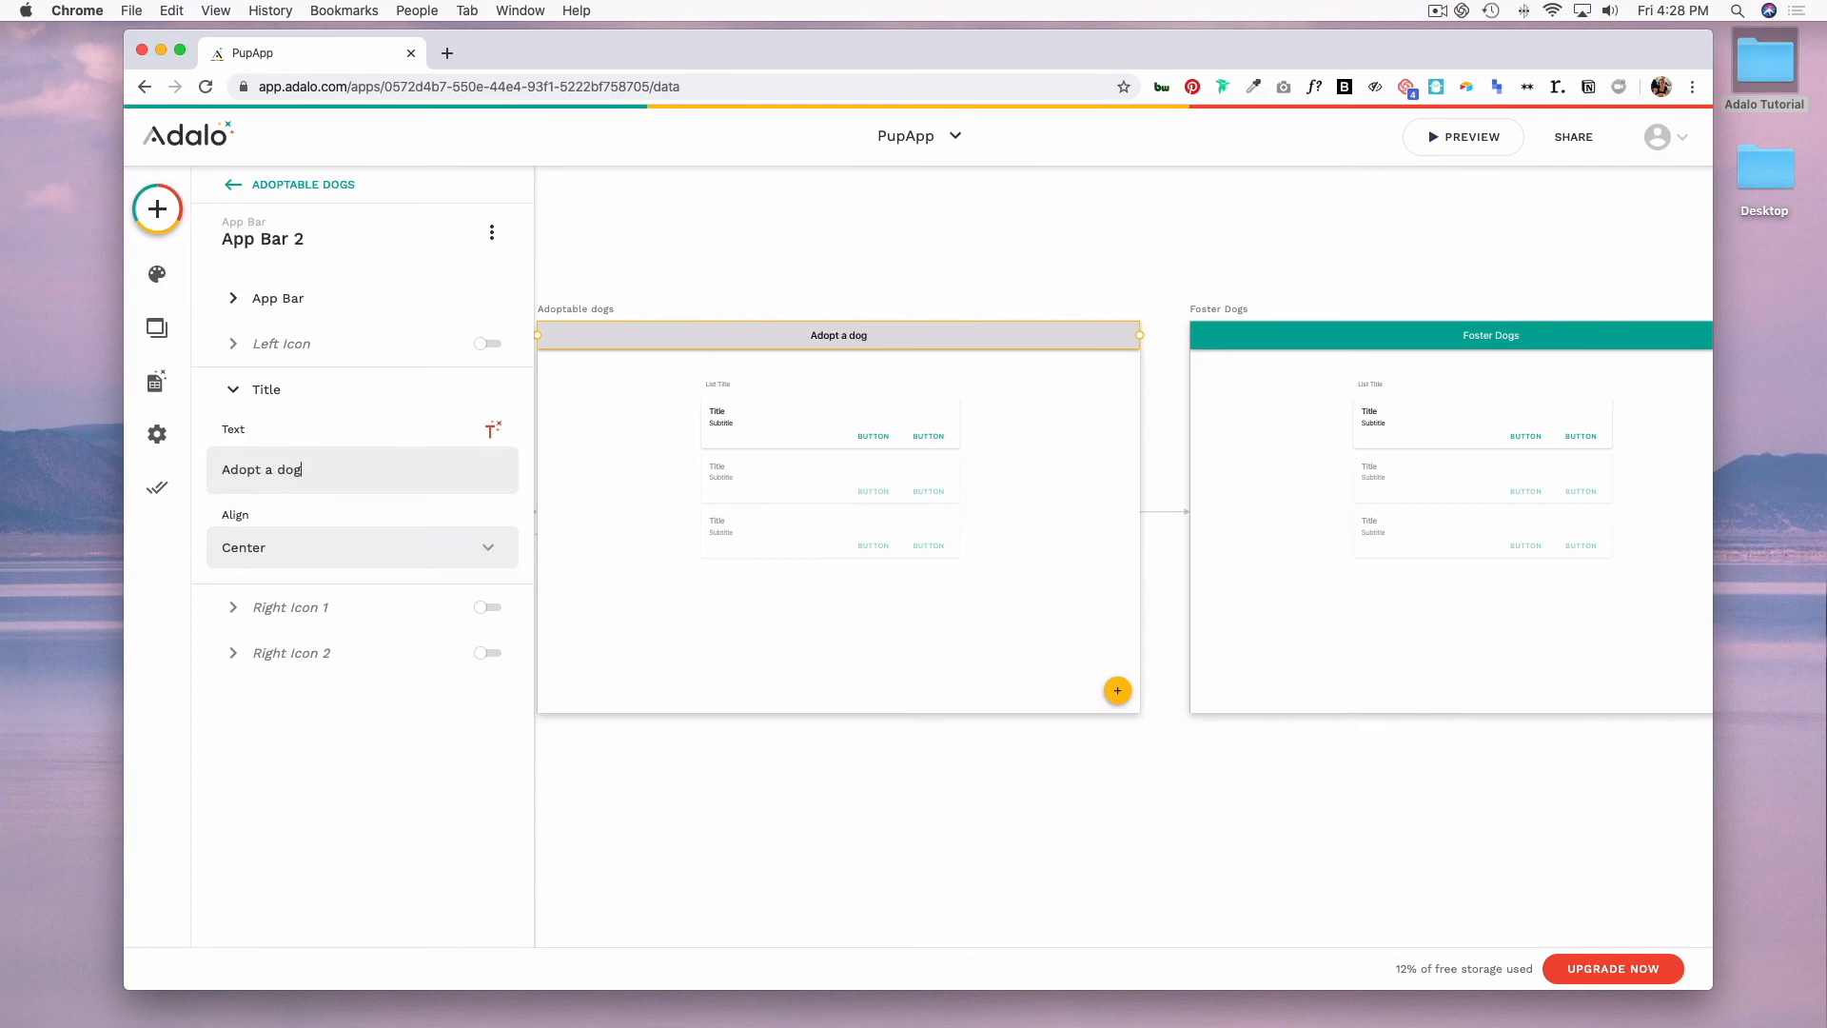
left_click(862, 651)
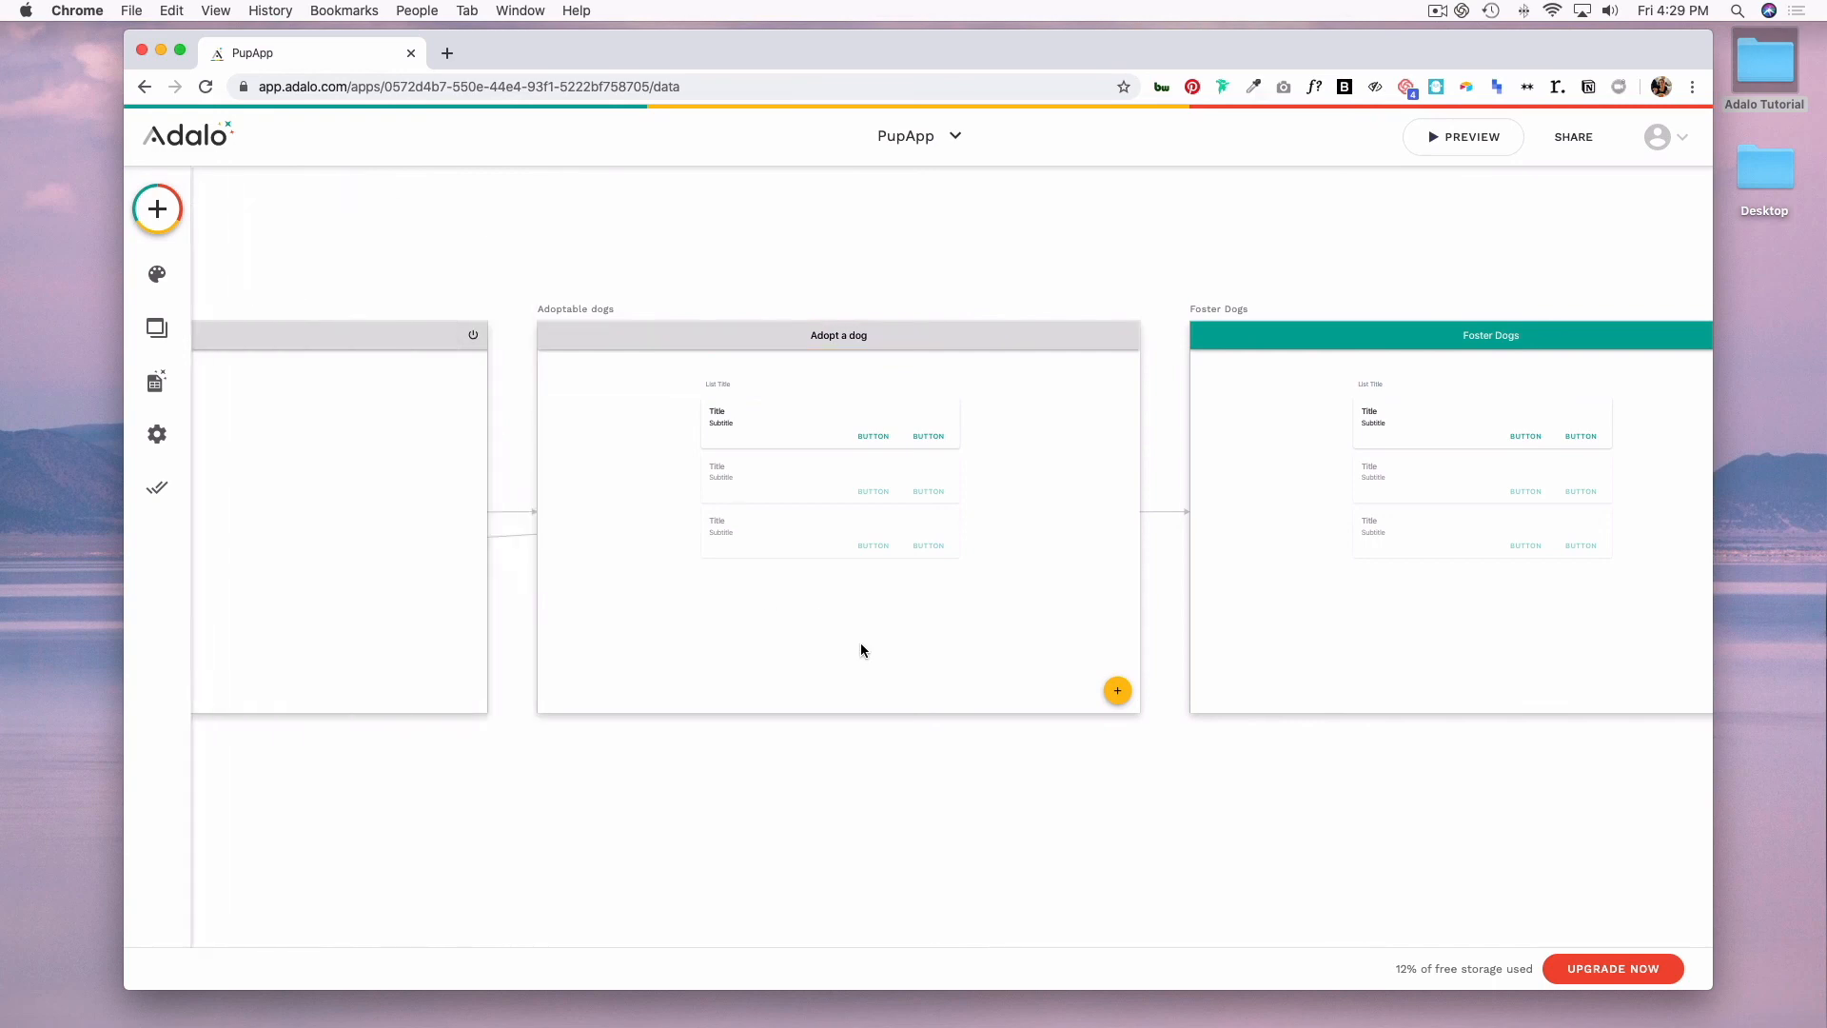
Step: Set the Foster Dogs app bar fill to #E0E0E0 and delete the list screens' add buttons
left_click(1488, 335)
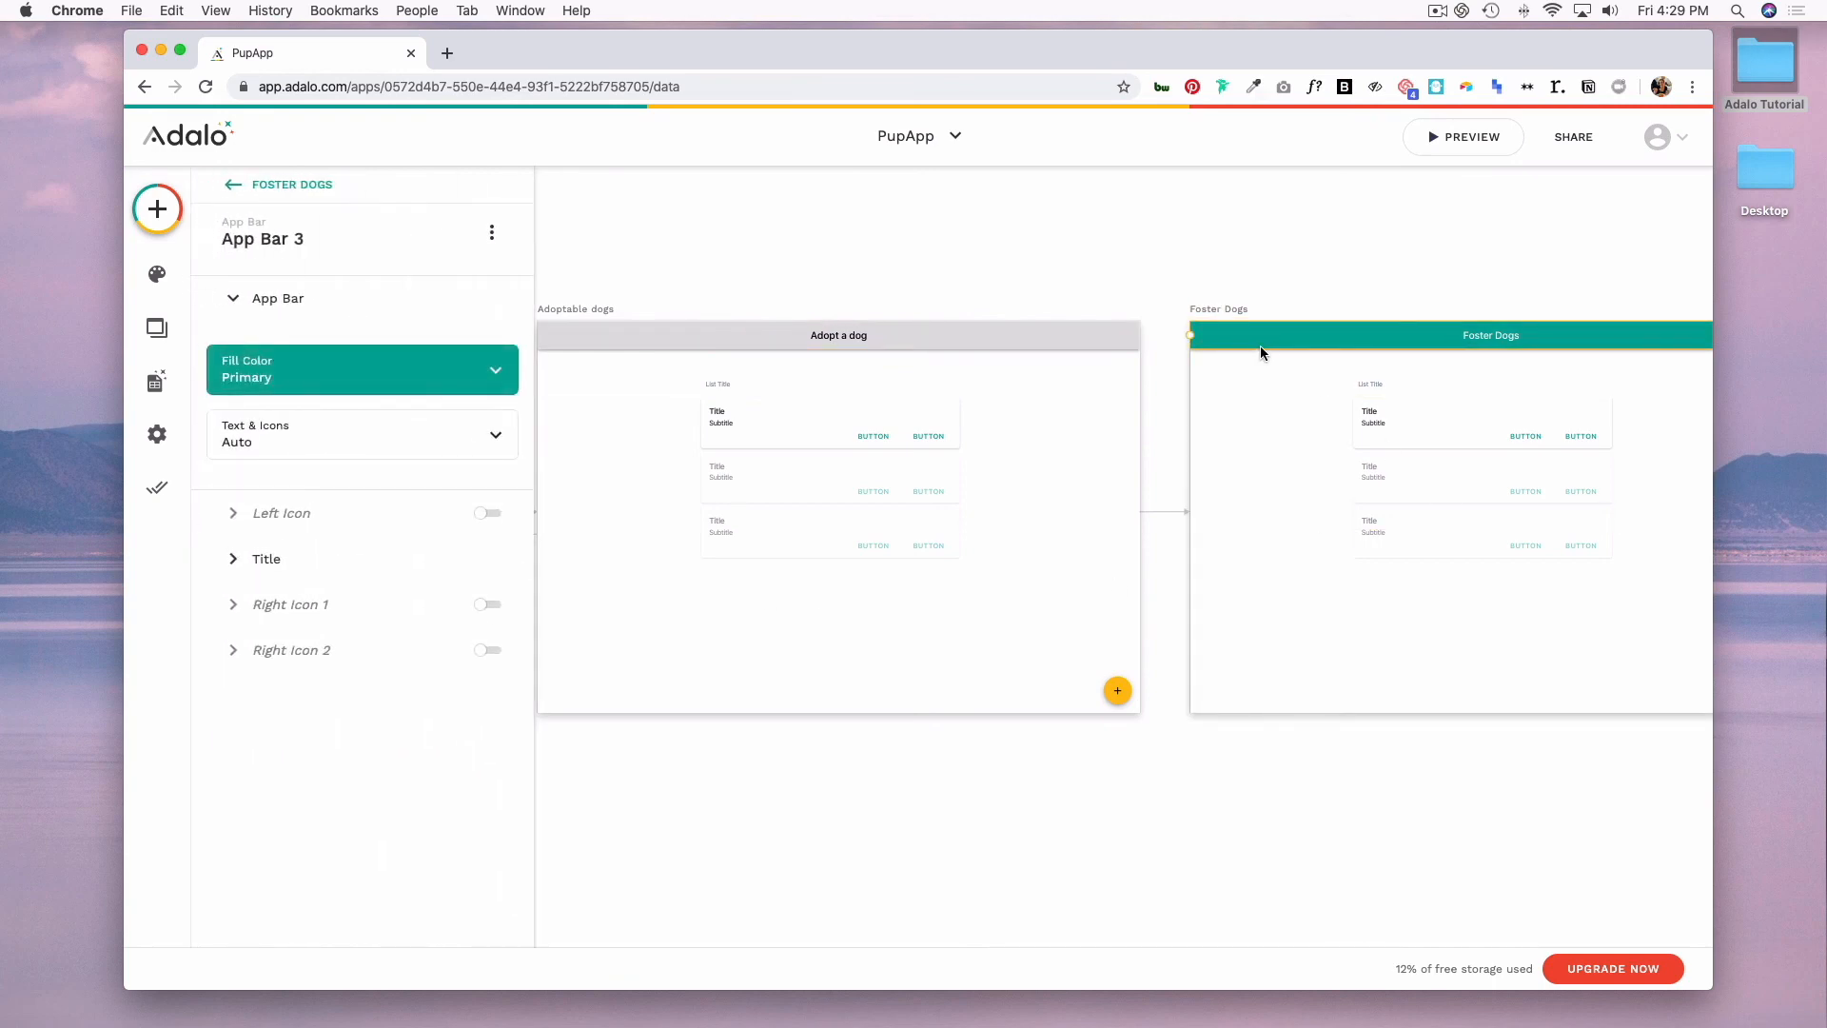
left_click(267, 558)
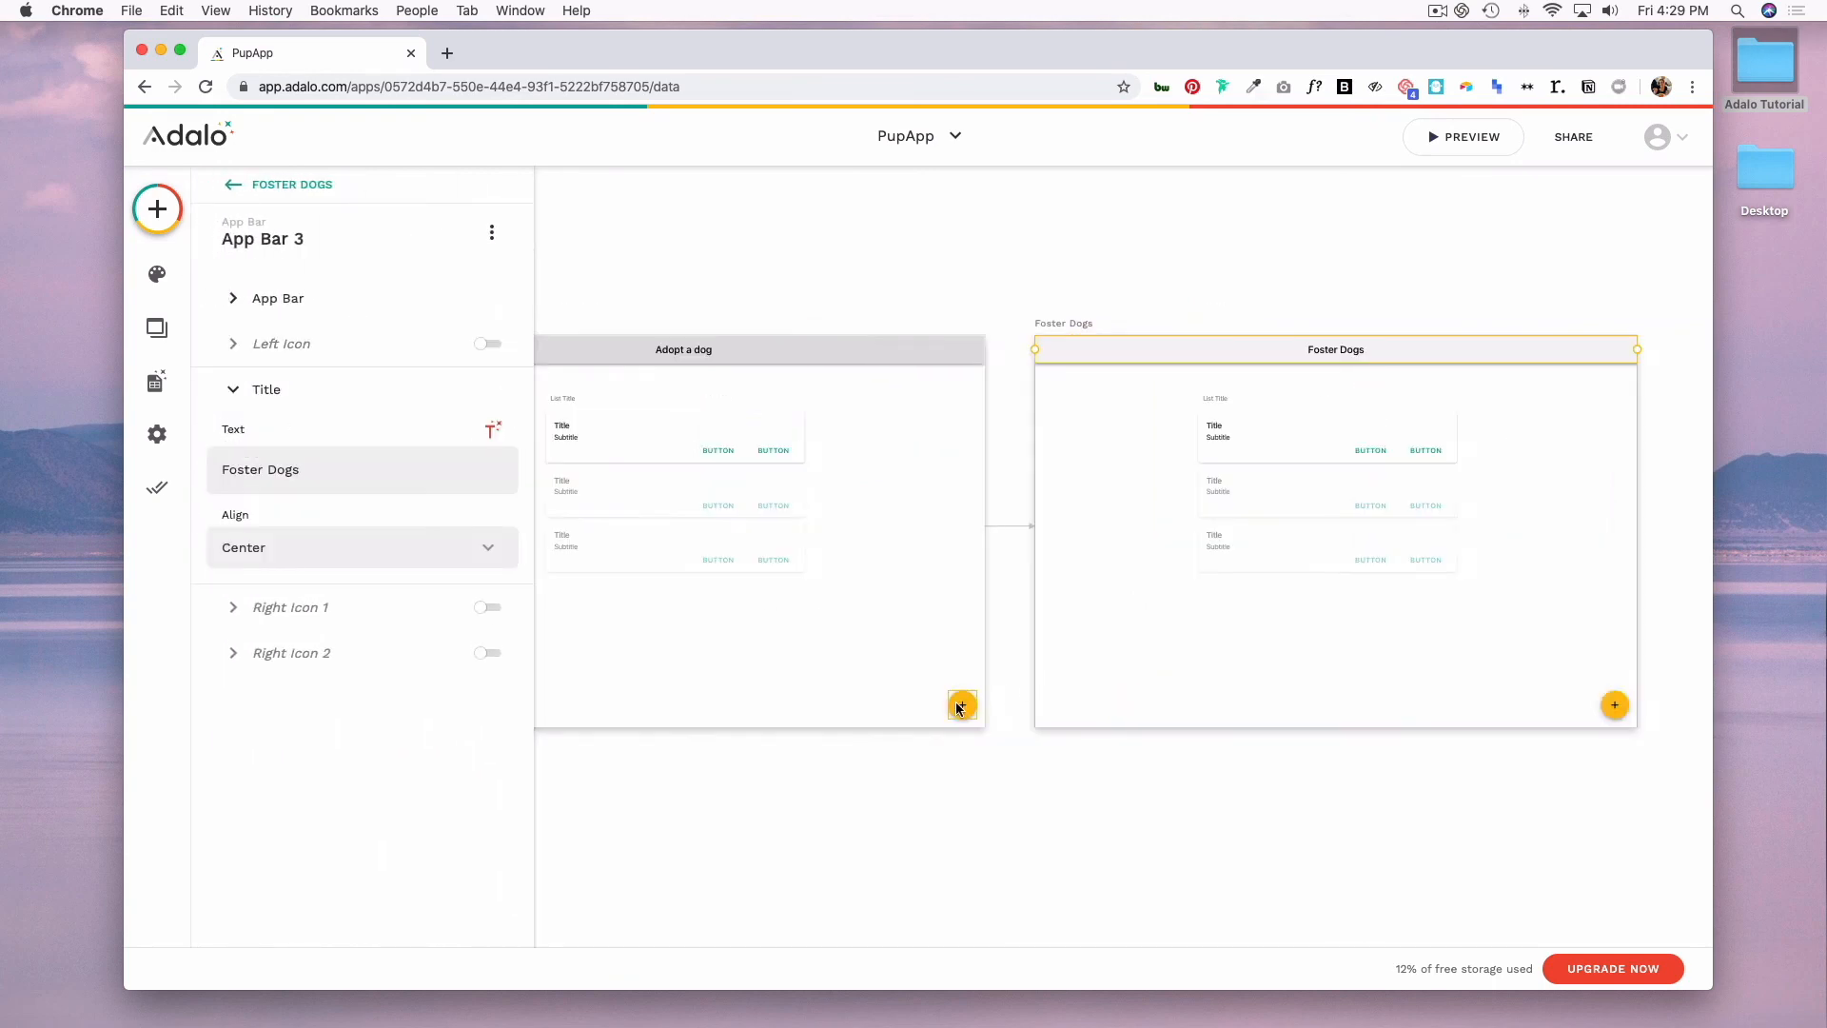
left_click(963, 704)
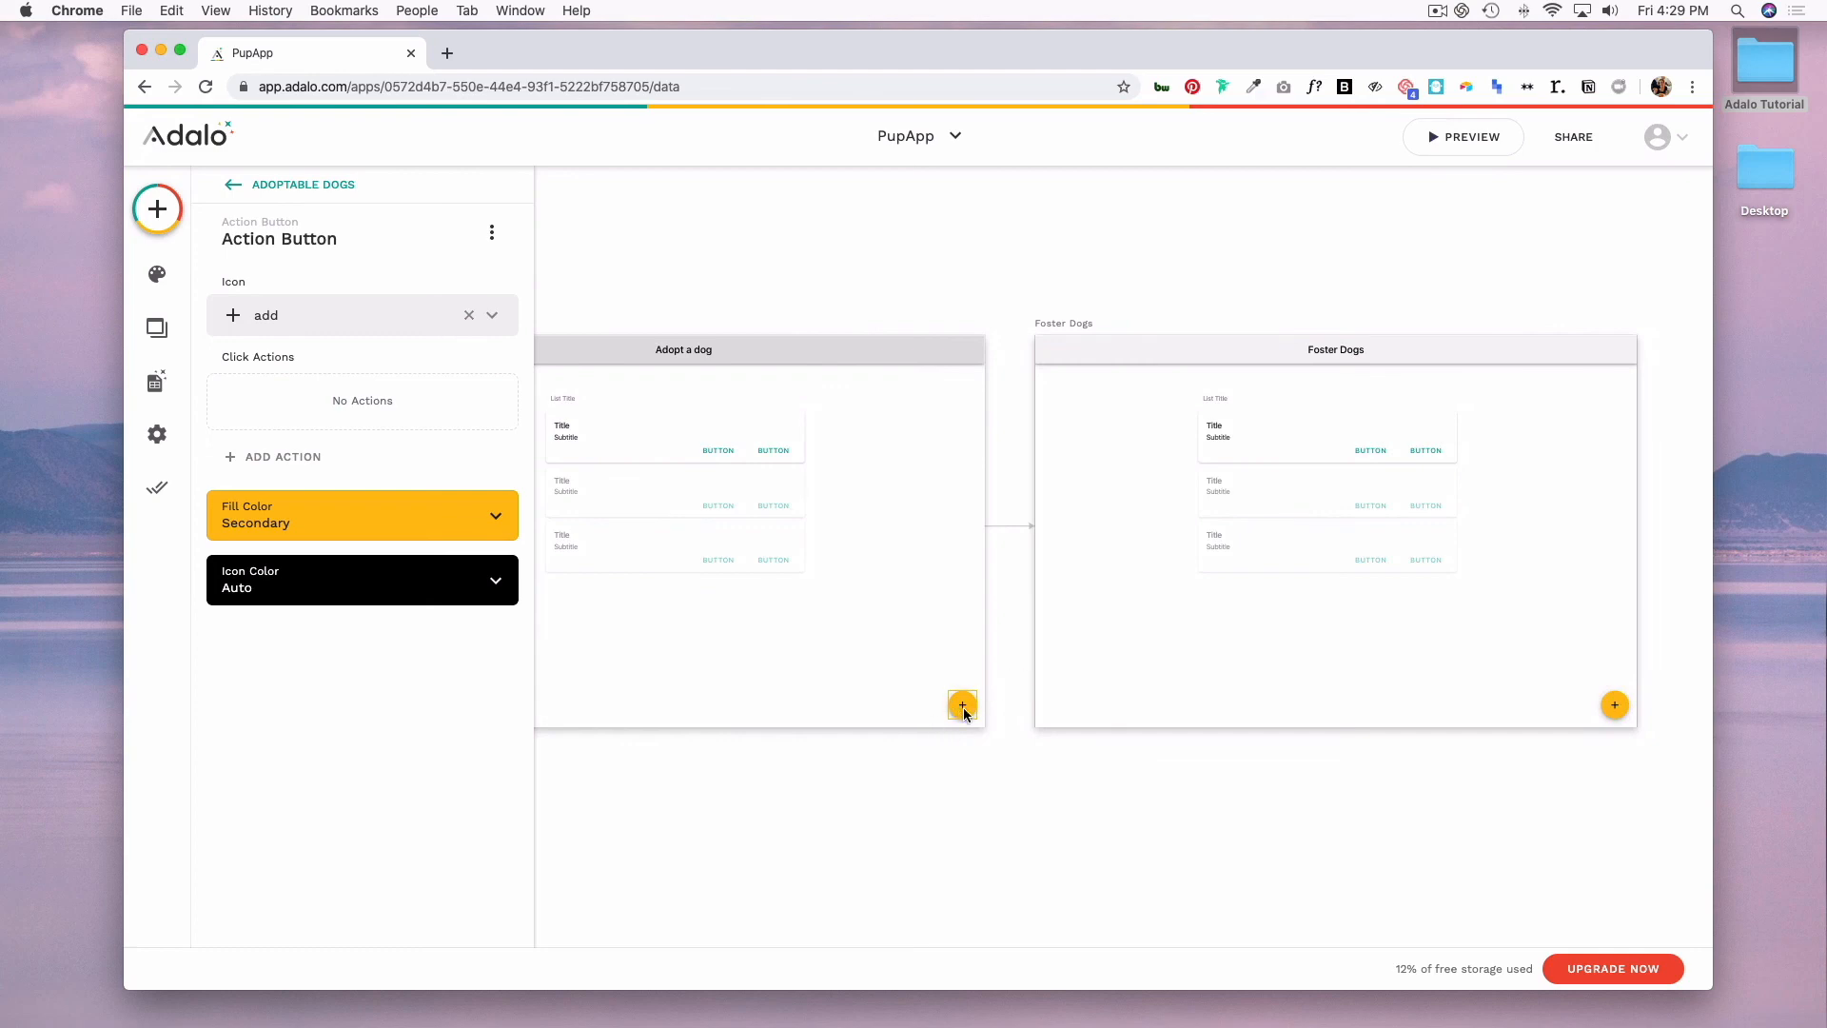
left_click(676, 478)
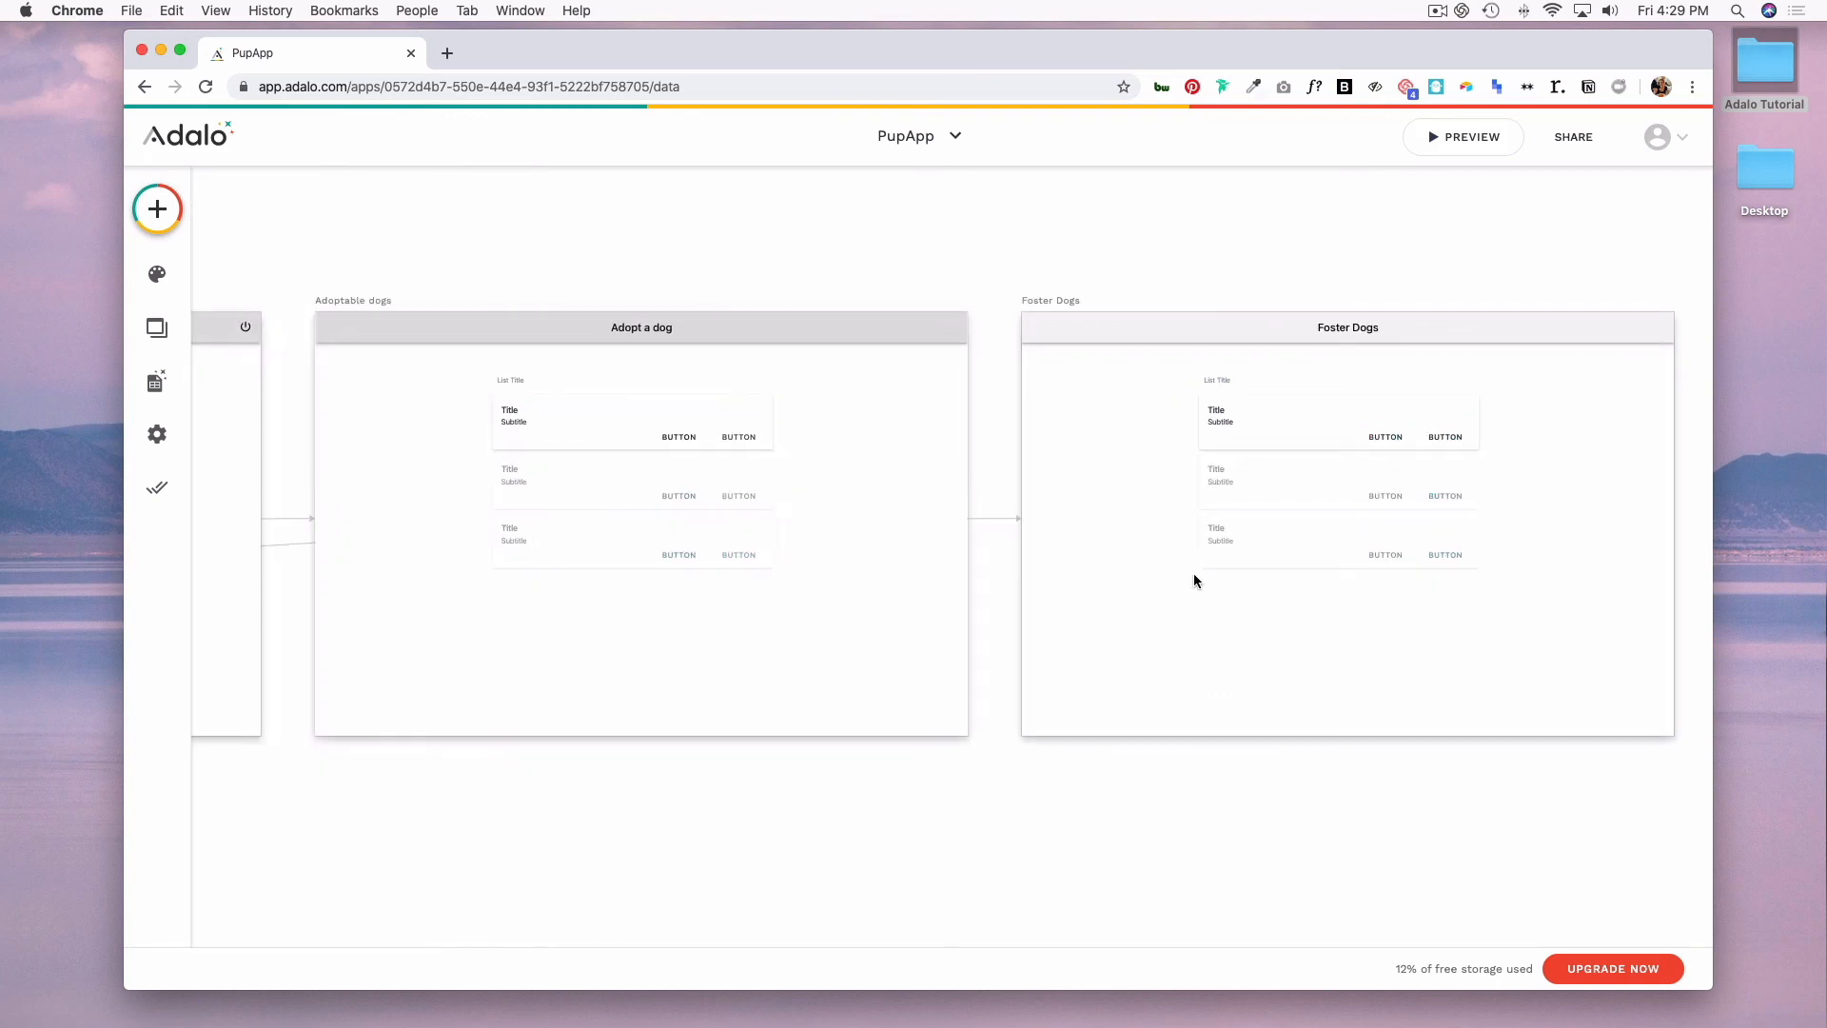
left_click(1348, 327)
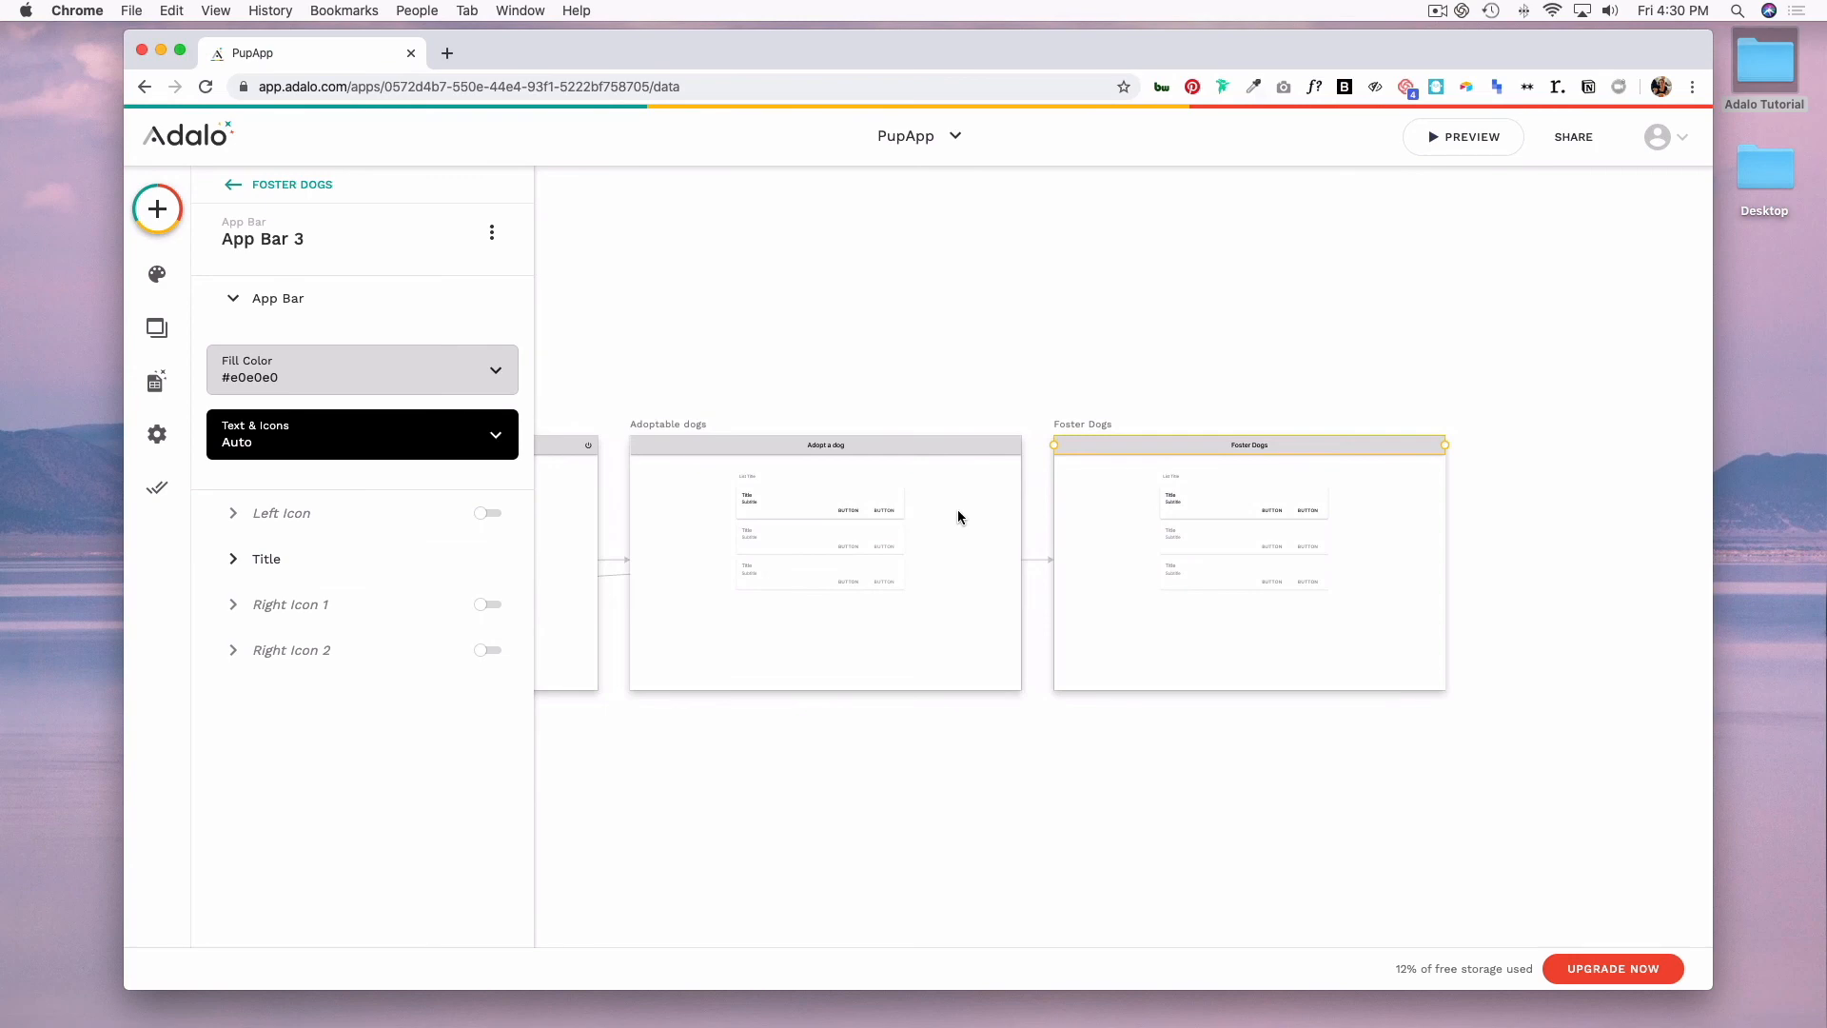
mouse_move(912, 503)
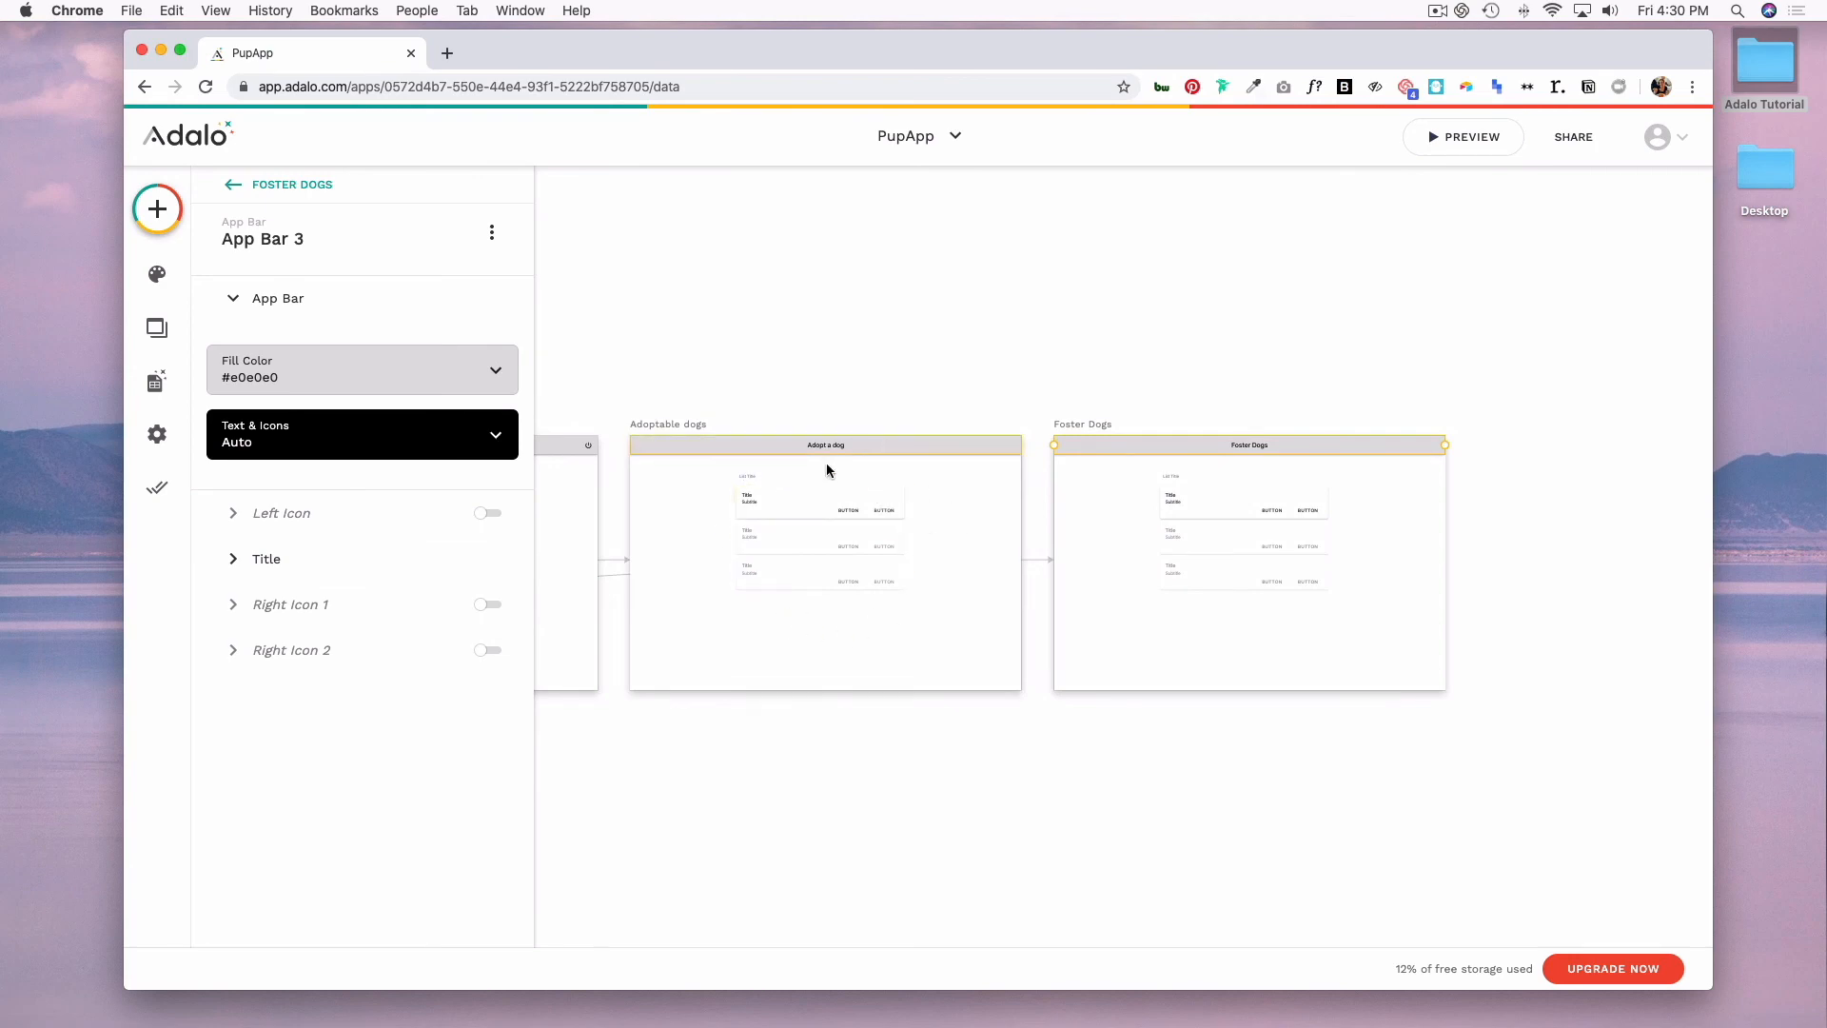
left_click(820, 526)
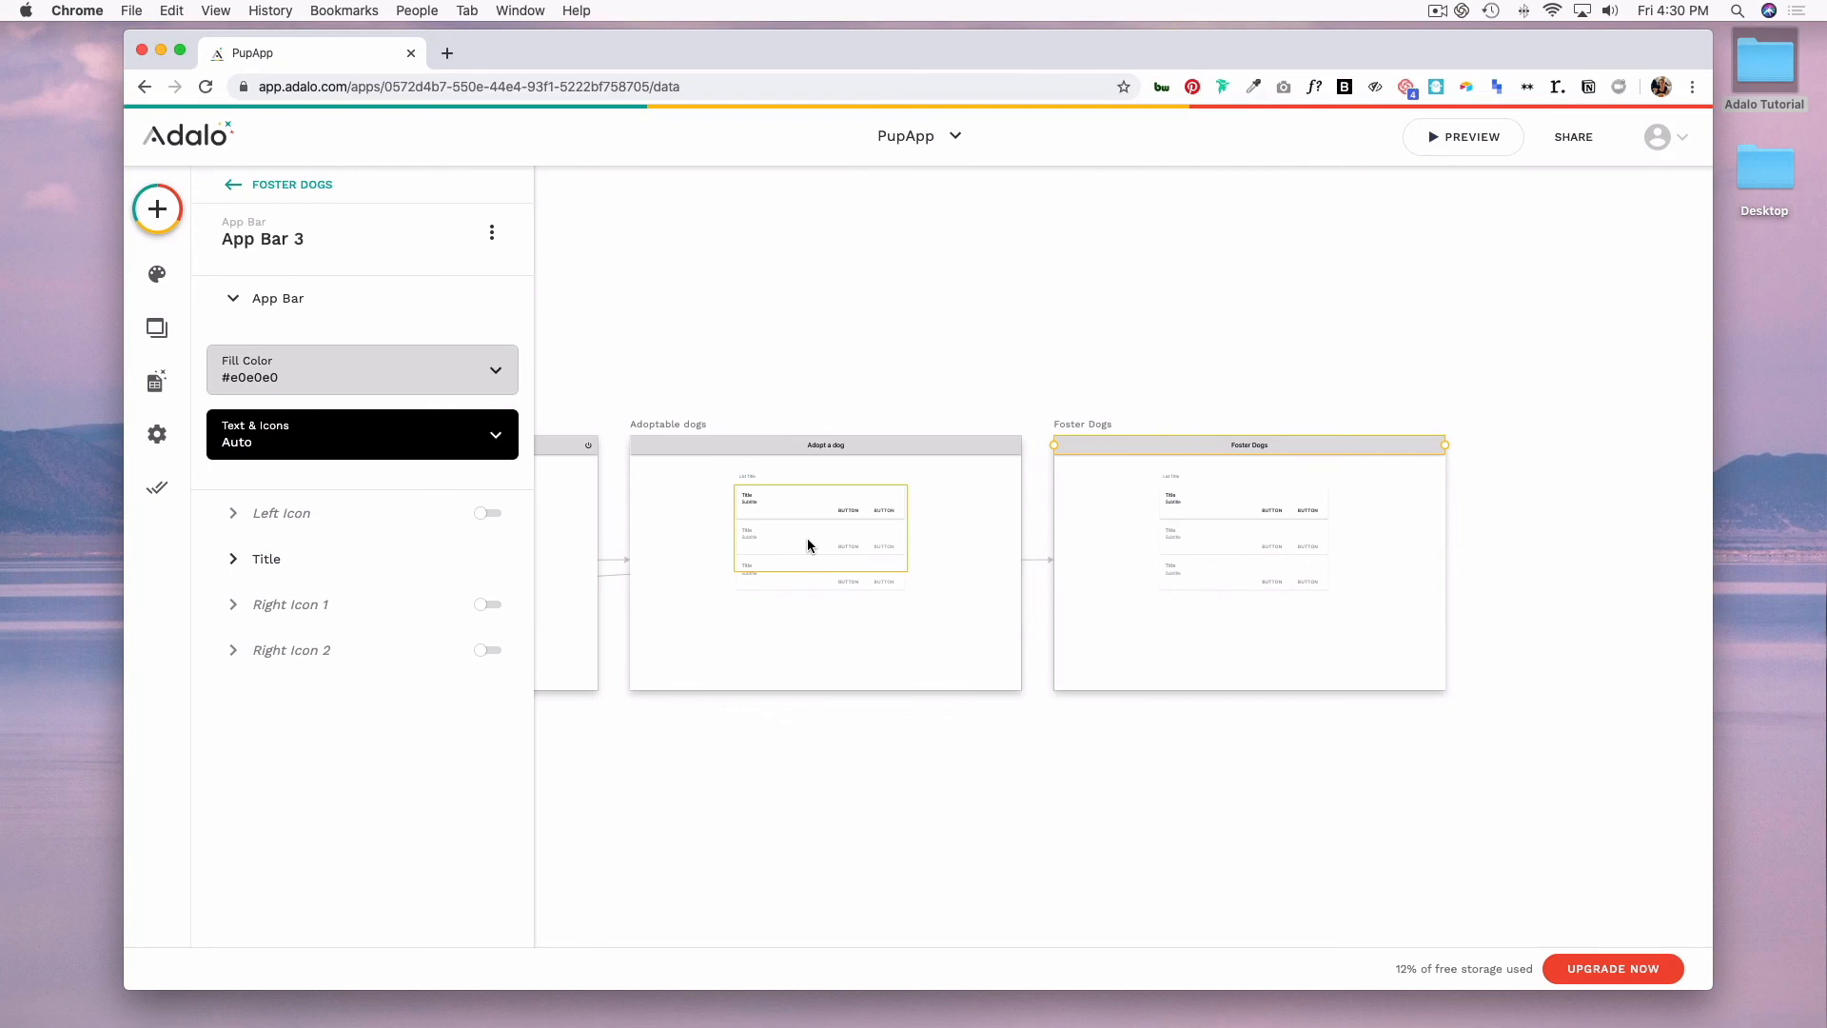